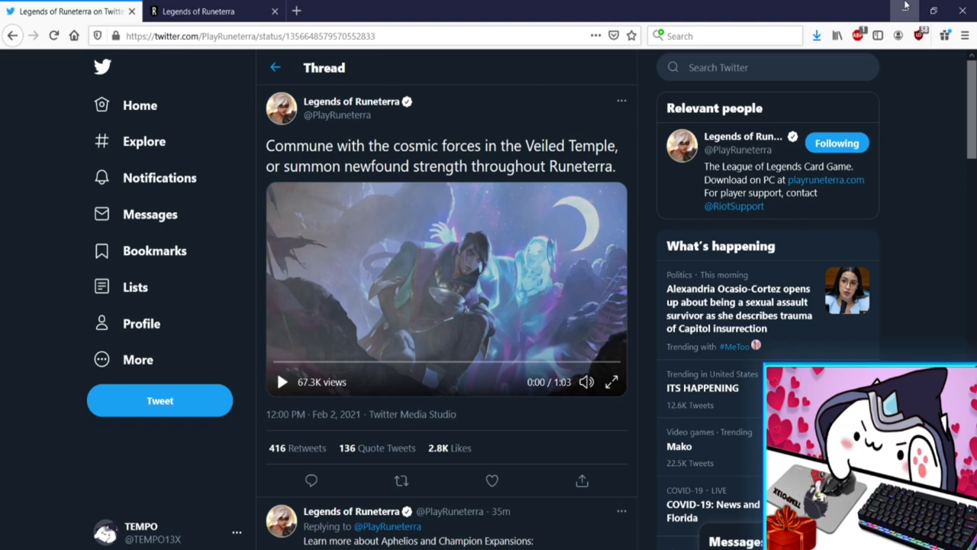
pyautogui.moveTo(390, 283)
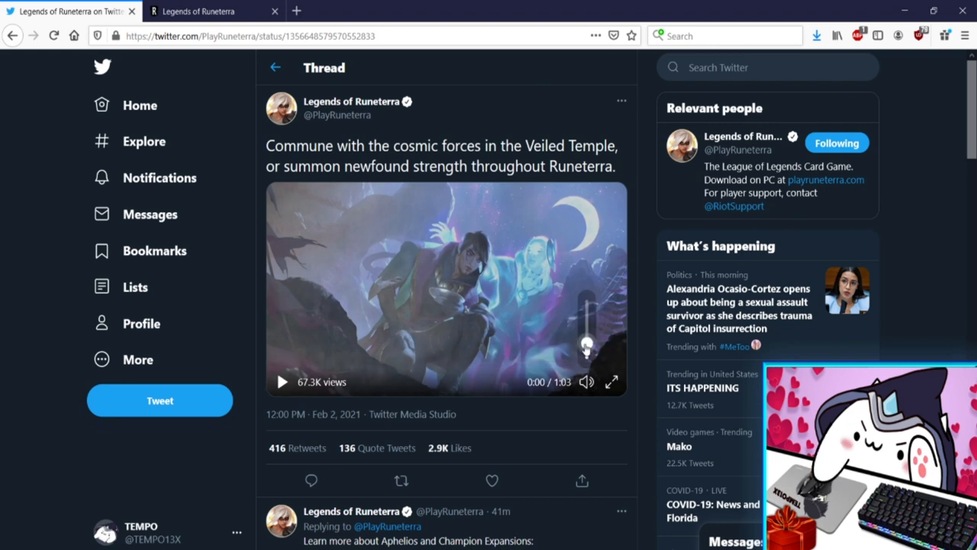
pyautogui.moveTo(503, 307)
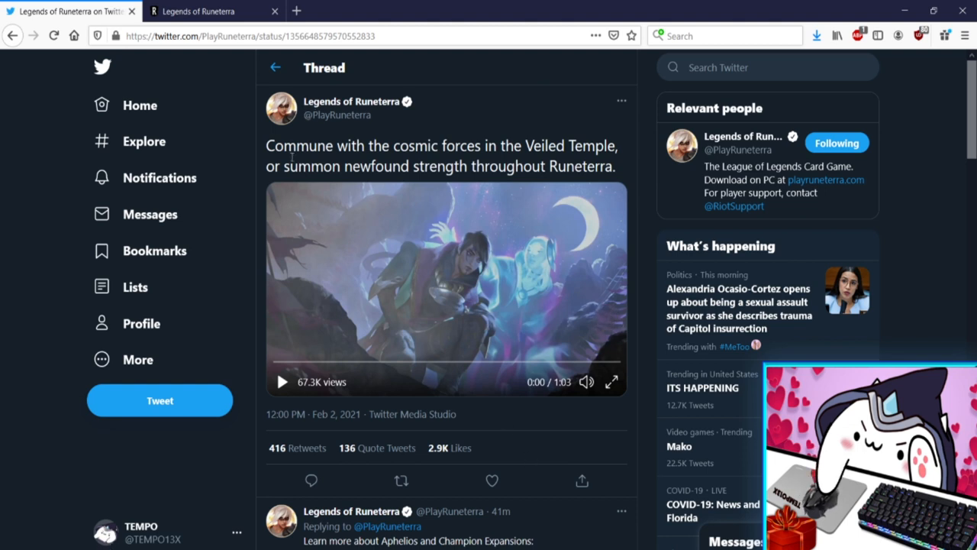
pyautogui.moveTo(560, 140)
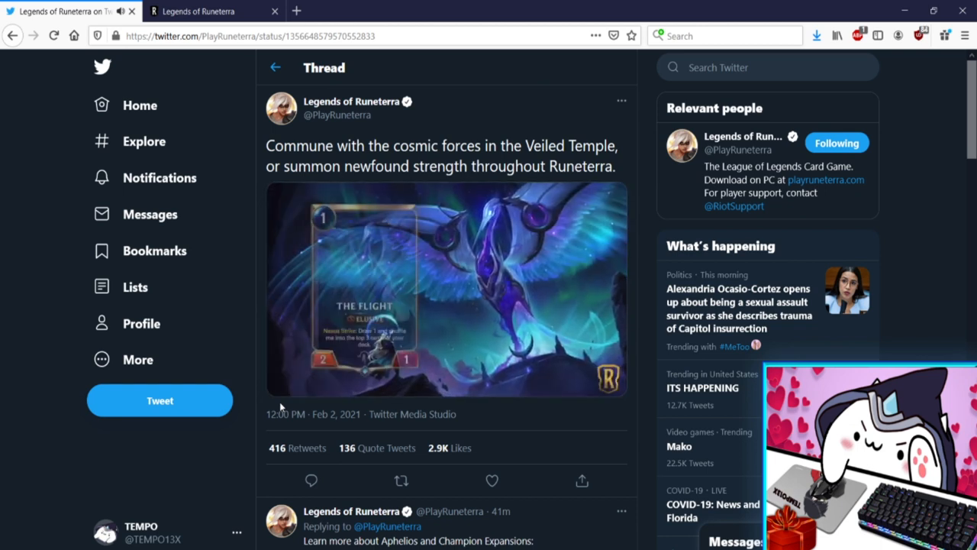
# Pause the Veiled Temple trailer at 7 seconds to read The Flight card's Elusive and Nexus Strike text
pyautogui.click(446, 290)
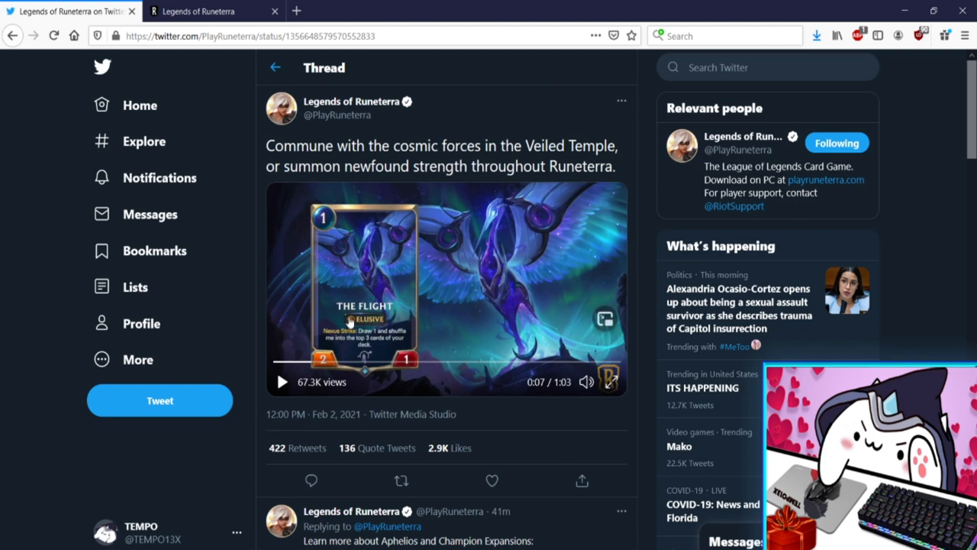
pyautogui.moveTo(374, 351)
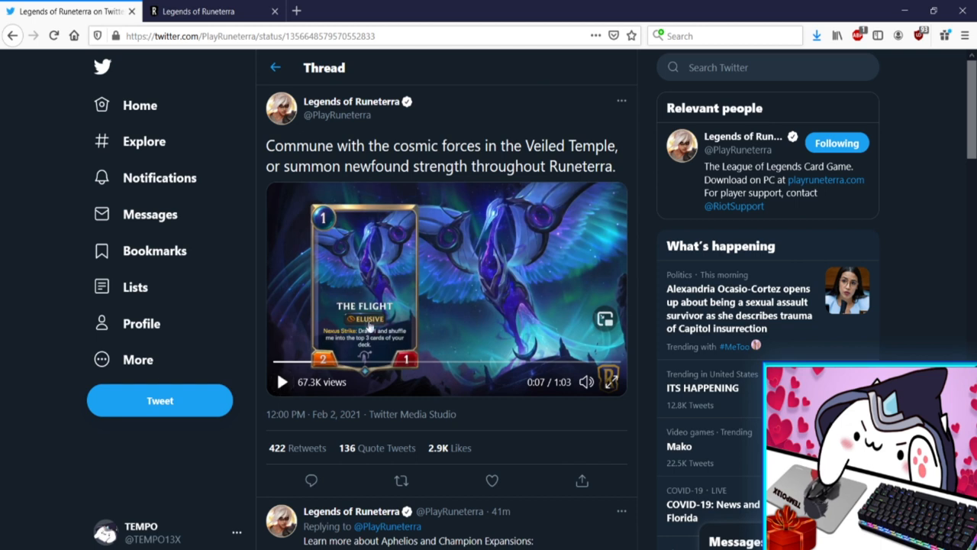
pyautogui.moveTo(344, 350)
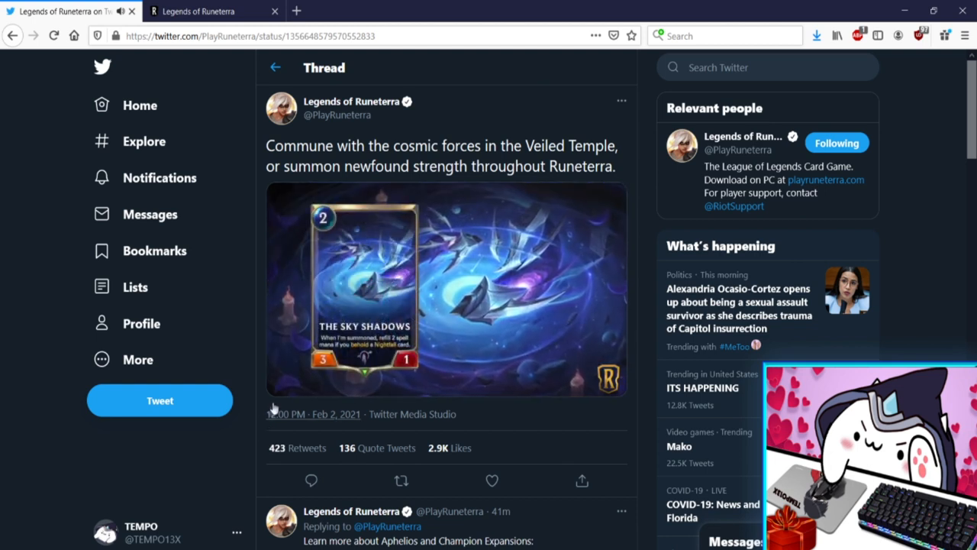
# Hold the trailer paused on The Sky Shadows card, then resume playback toward The Fangs
pyautogui.click(446, 288)
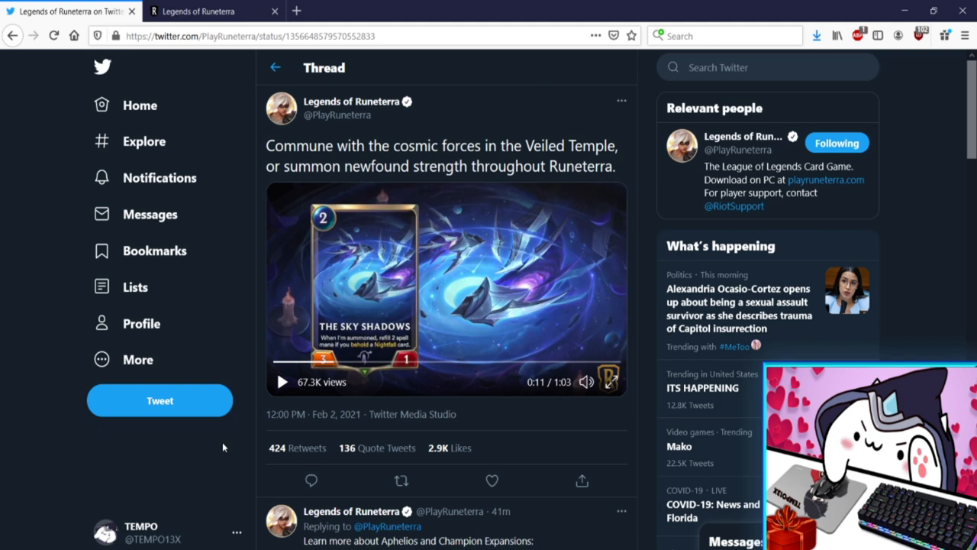
pyautogui.moveTo(238, 433)
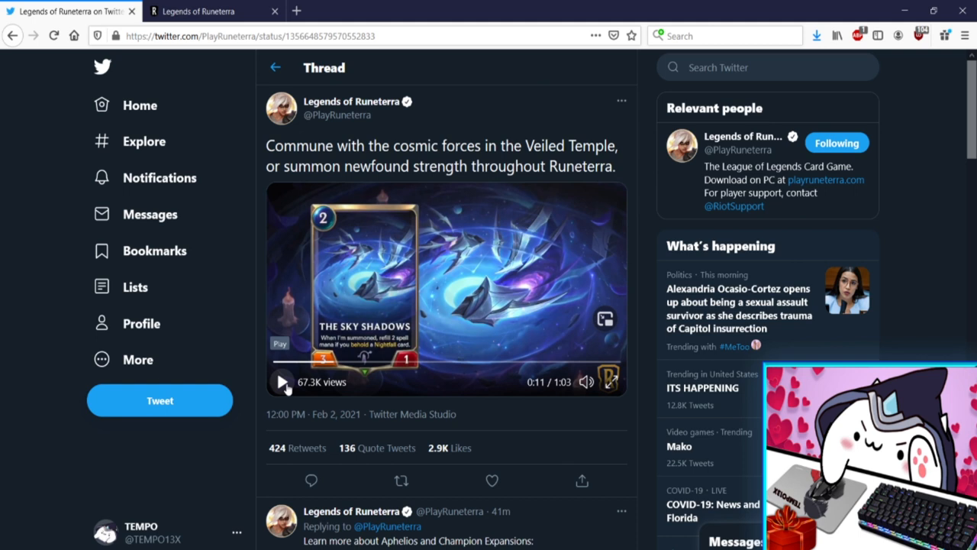
pyautogui.click(282, 382)
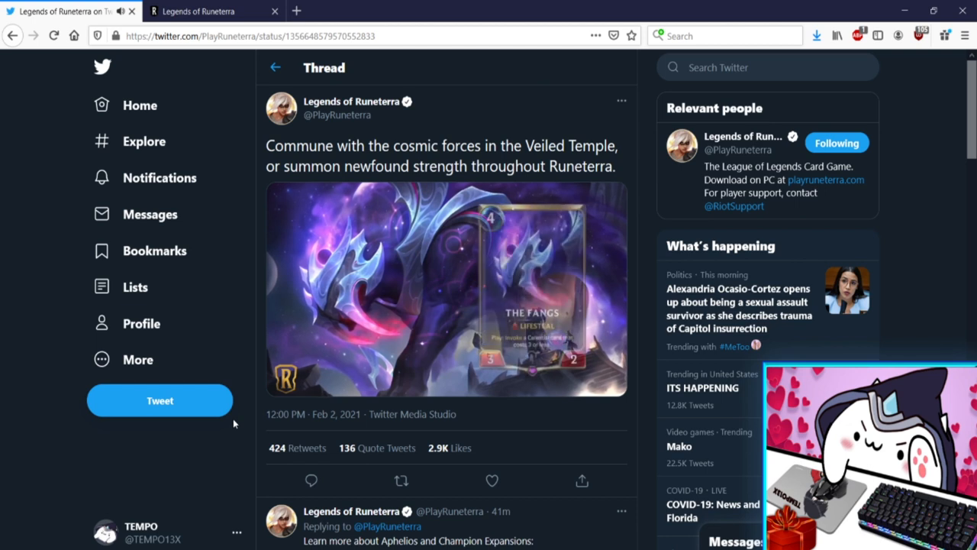
# Hold The Fangs card paused at 16 seconds, then resume playback to The Cloven Way
pyautogui.click(446, 289)
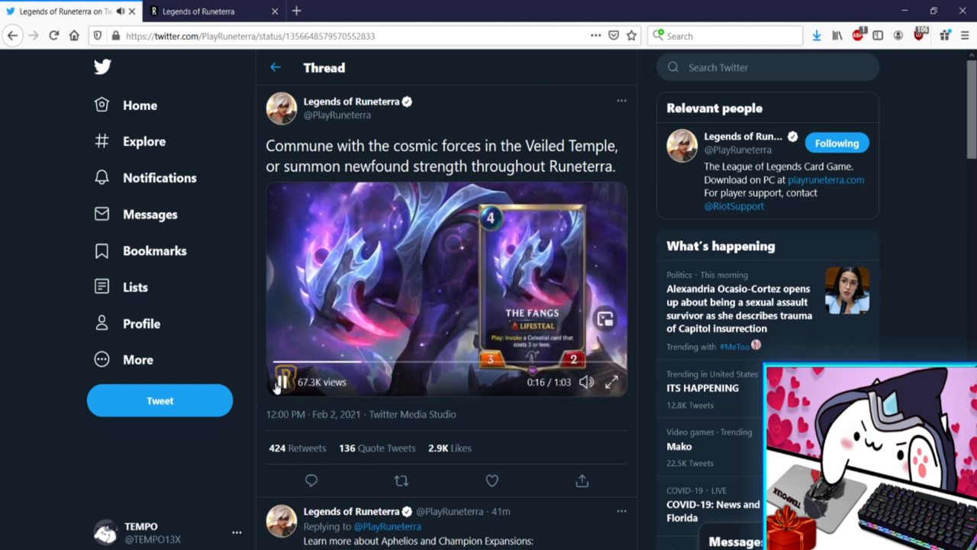
pyautogui.click(284, 381)
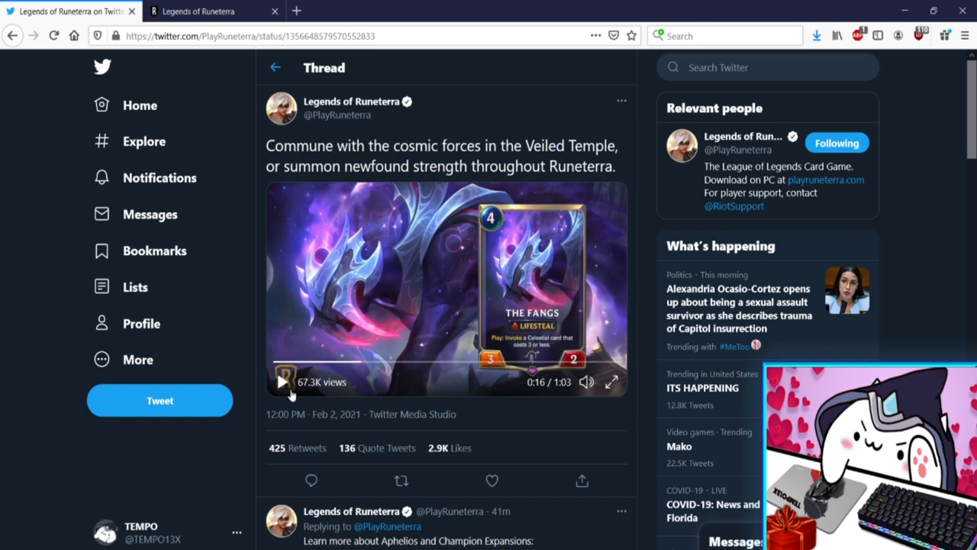
pyautogui.click(284, 382)
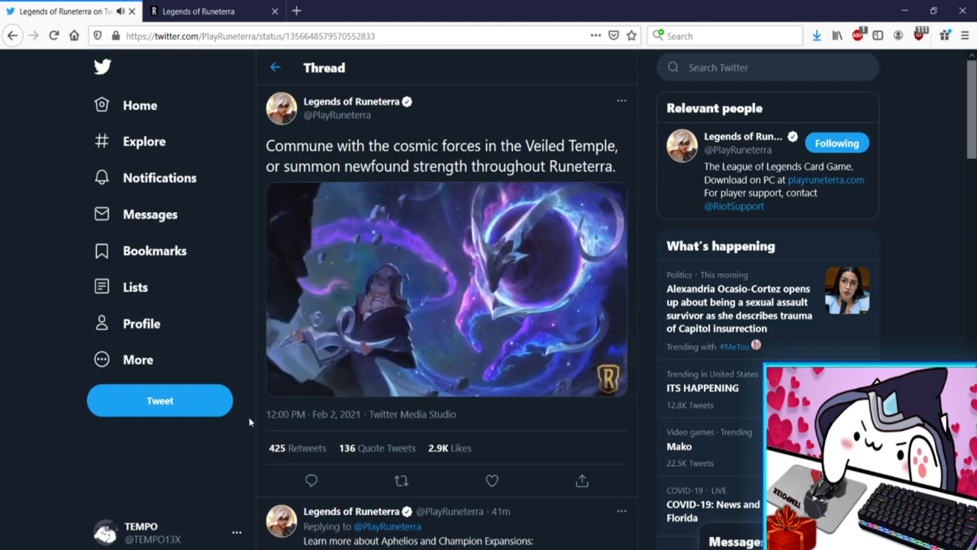
pyautogui.click(447, 289)
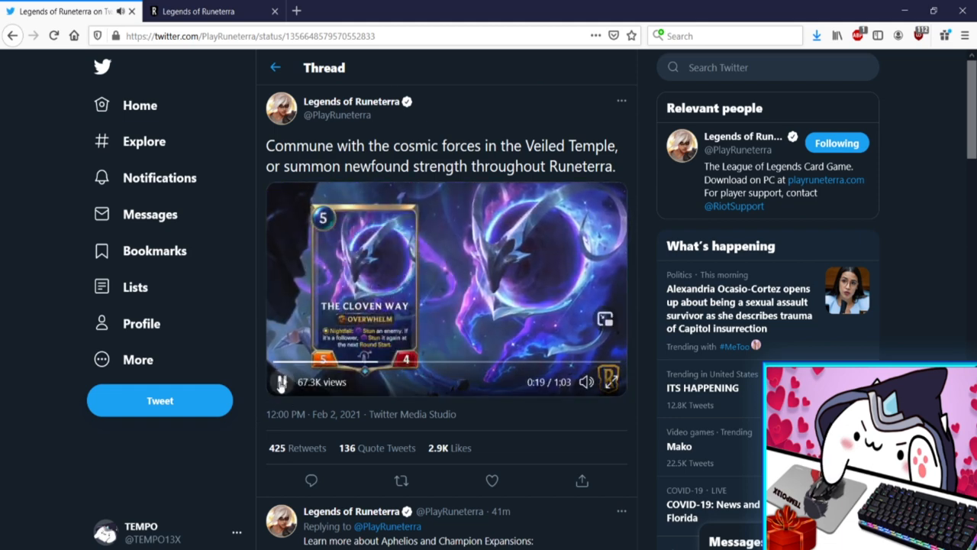
# Hold The Cloven Way card paused at 19 seconds, then resume playback to 21 seconds
pyautogui.click(280, 382)
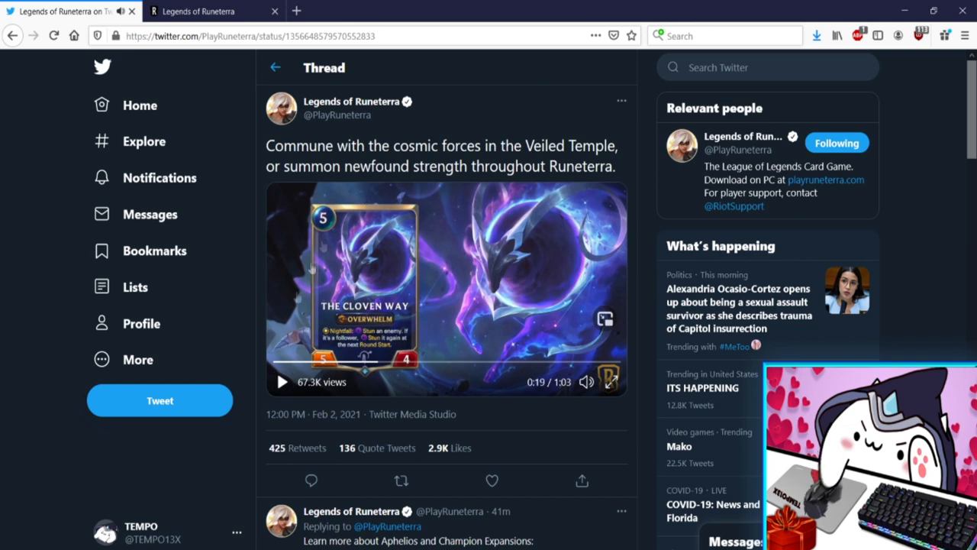
pyautogui.moveTo(248, 391)
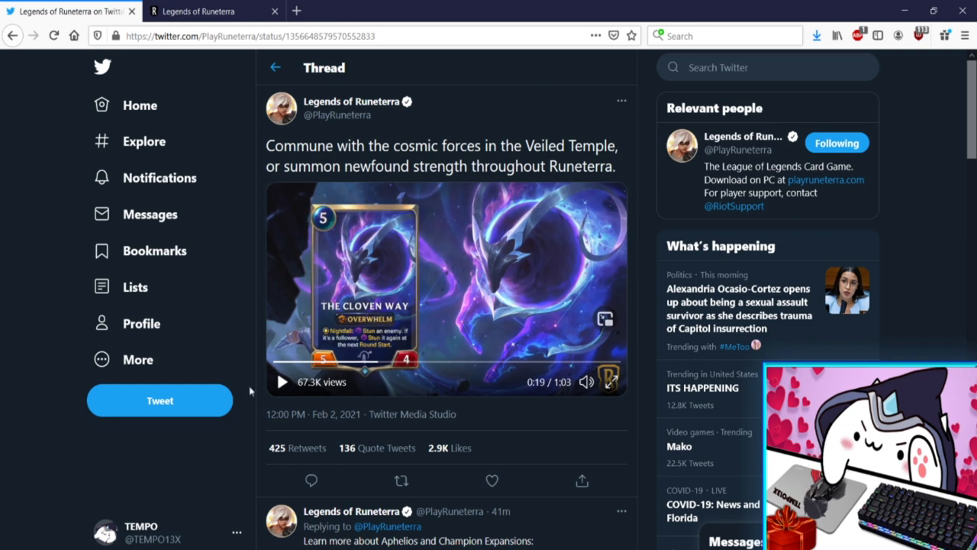
pyautogui.moveTo(442, 320)
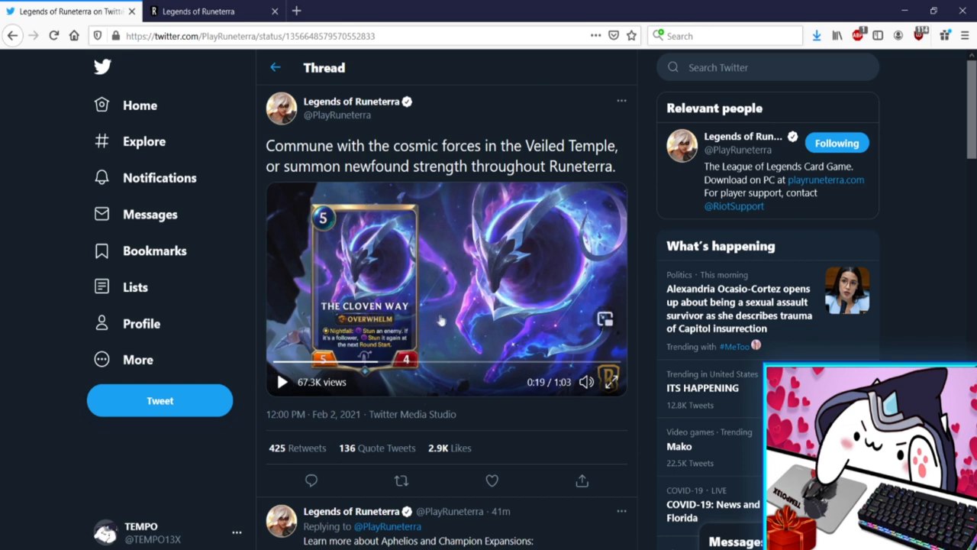
pyautogui.moveTo(350, 327)
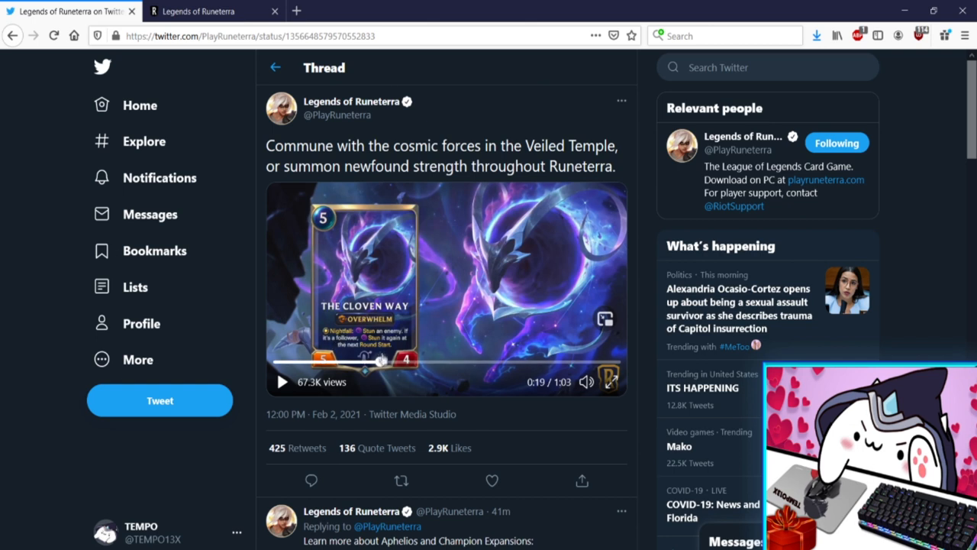
pyautogui.moveTo(388, 254)
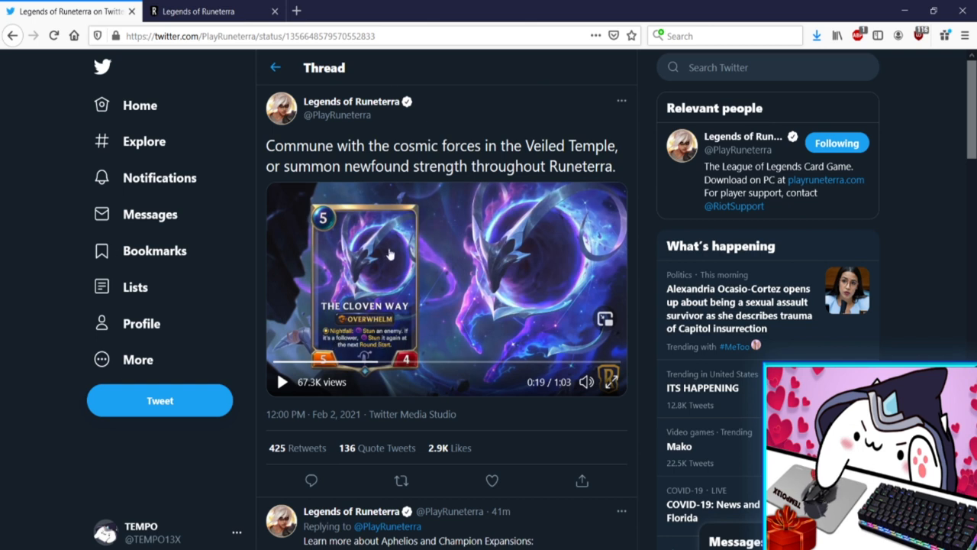
pyautogui.moveTo(391, 257)
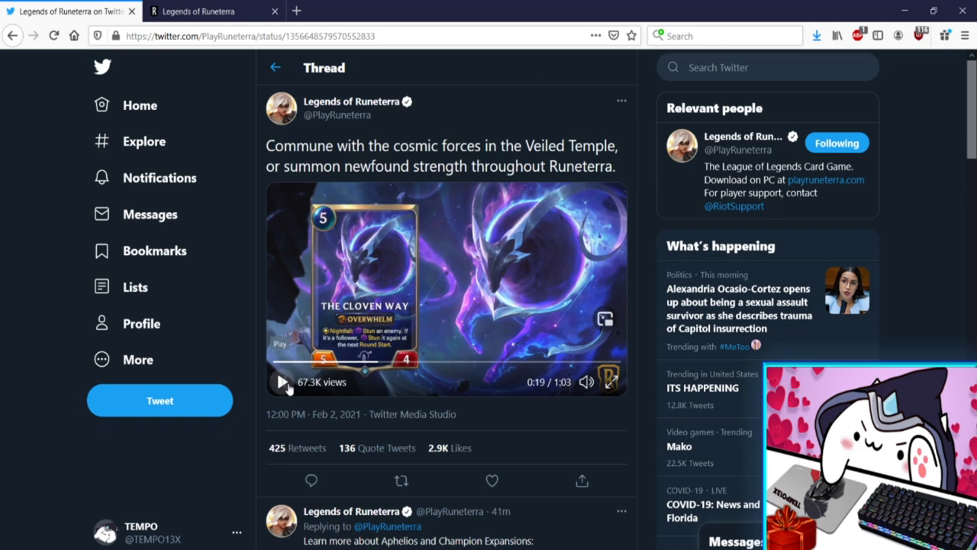
pyautogui.click(282, 382)
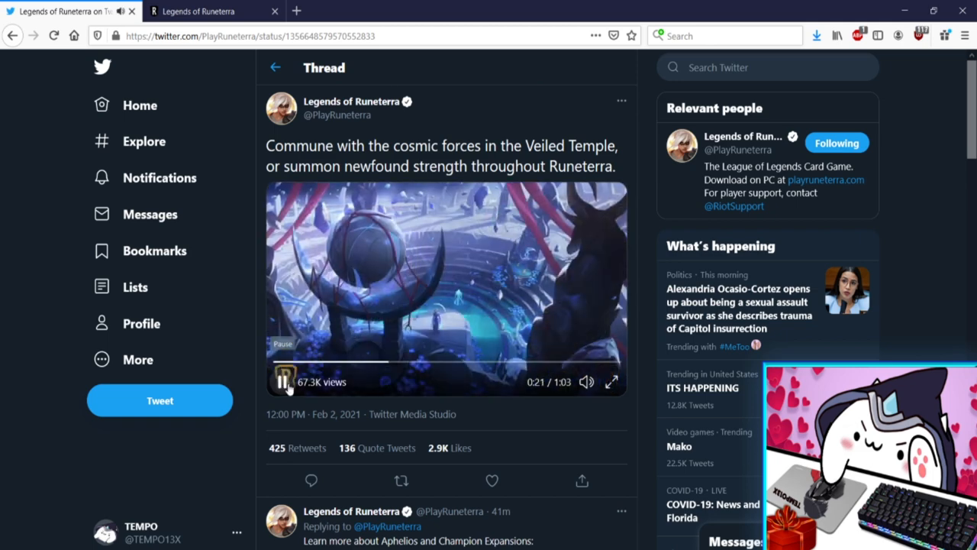
# Hold The Veiled Temple card paused at 22 seconds, then resume playback to 25 seconds
pyautogui.click(284, 382)
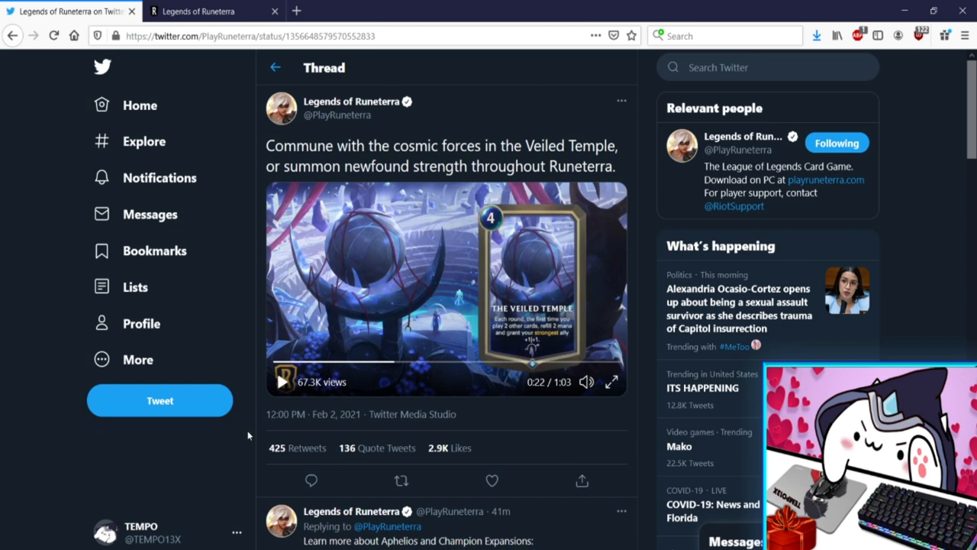
pyautogui.click(283, 381)
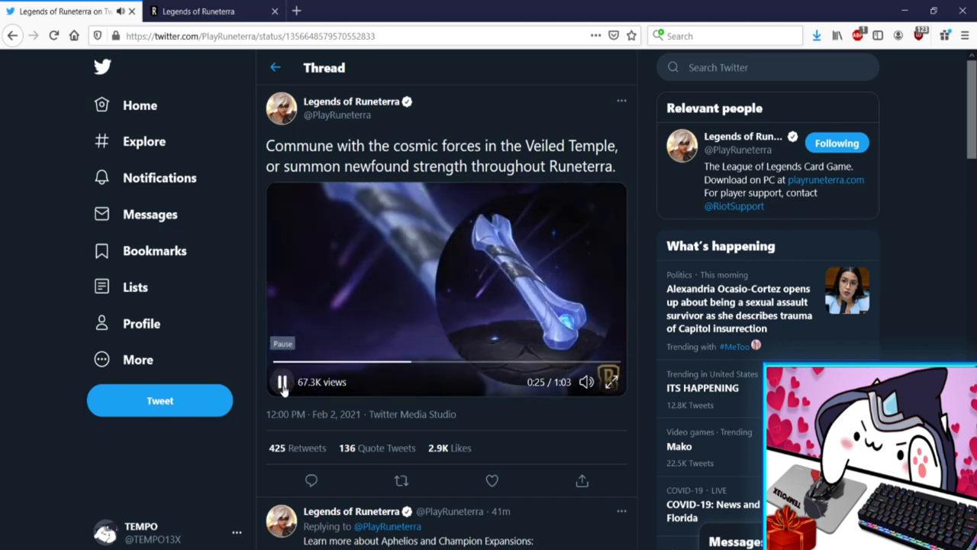
pyautogui.click(282, 382)
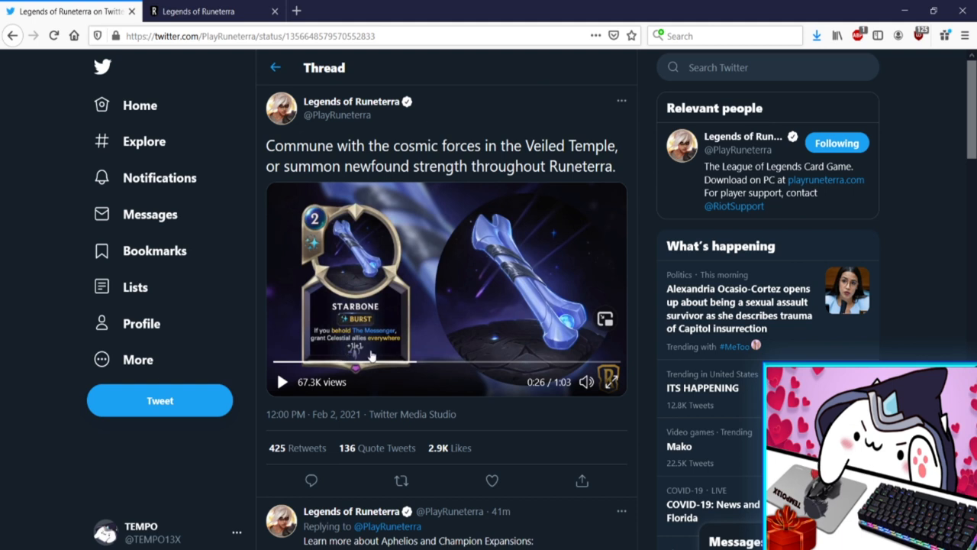
pyautogui.moveTo(468, 282)
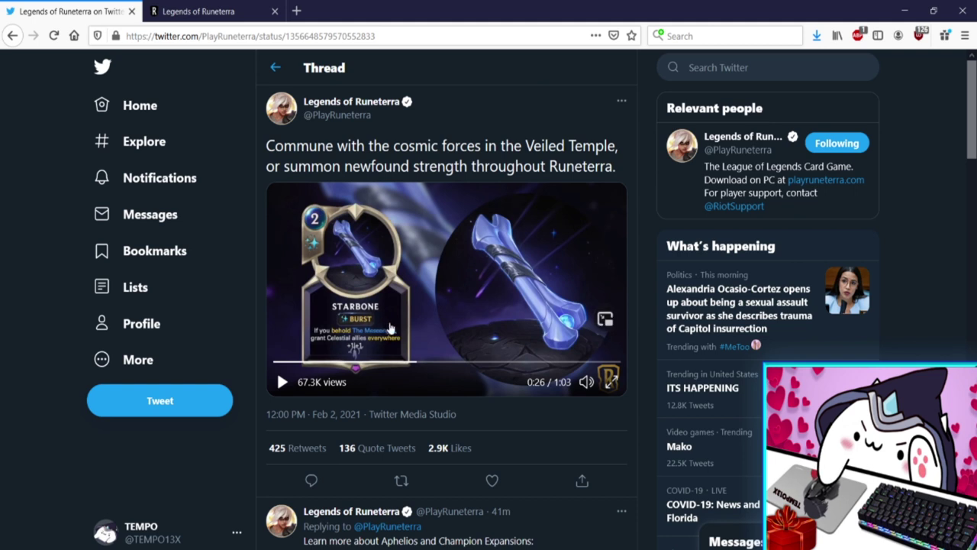
pyautogui.moveTo(462, 324)
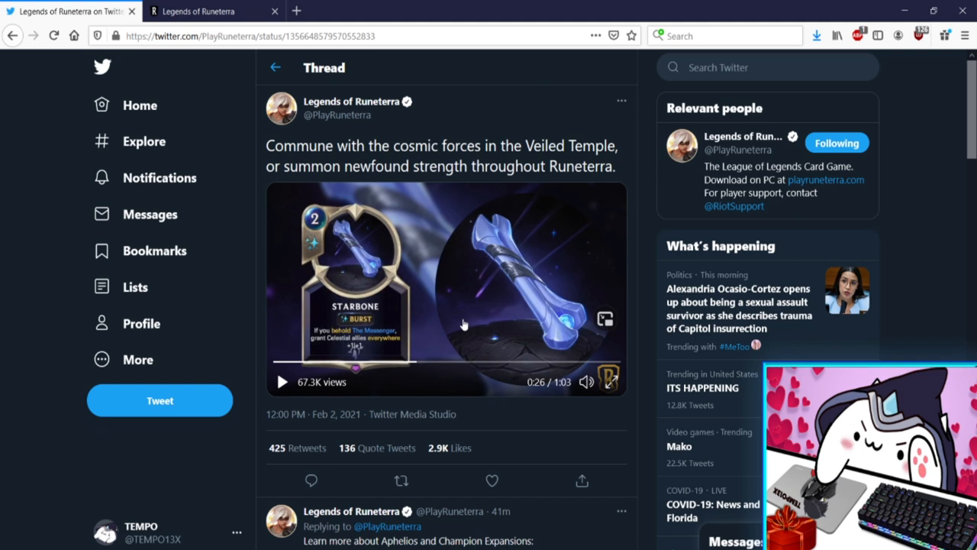
pyautogui.moveTo(538, 334)
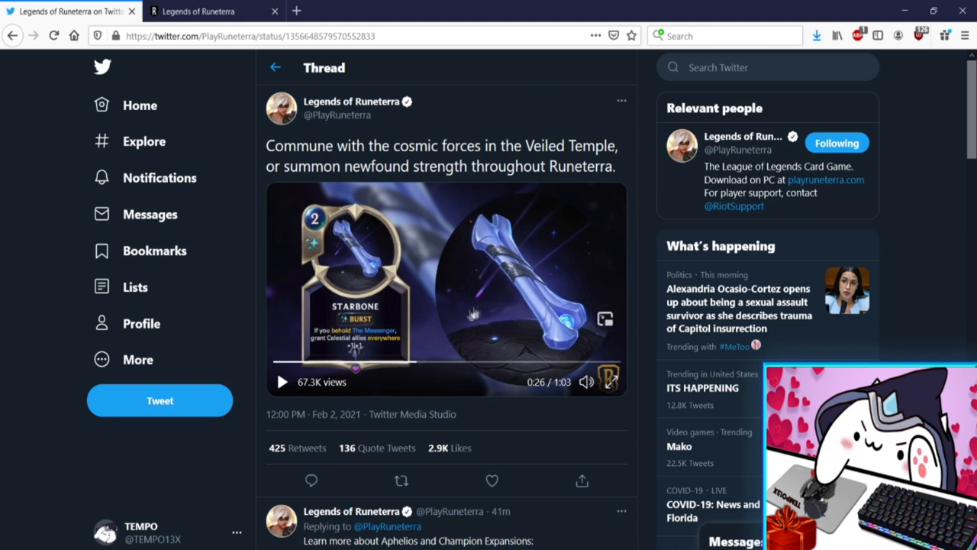
pyautogui.moveTo(478, 311)
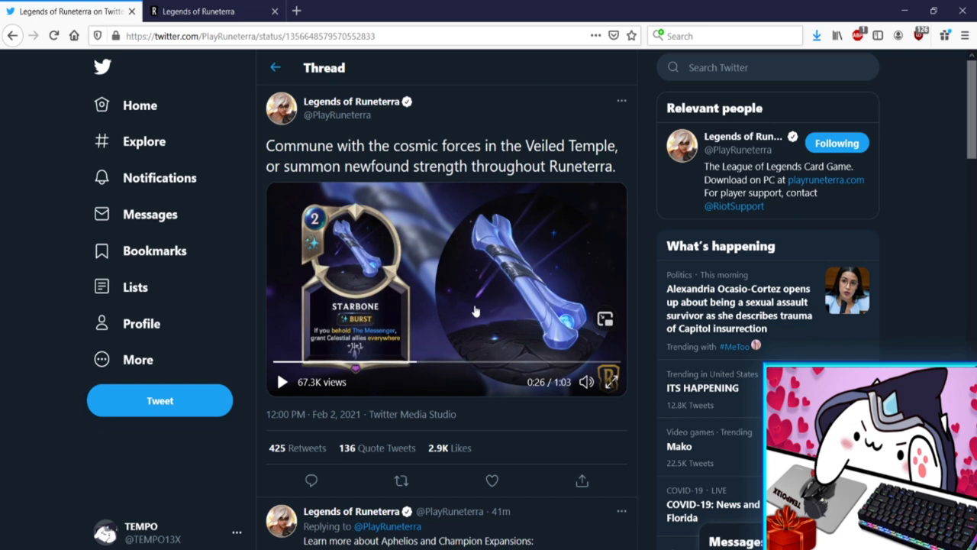
pyautogui.click(281, 381)
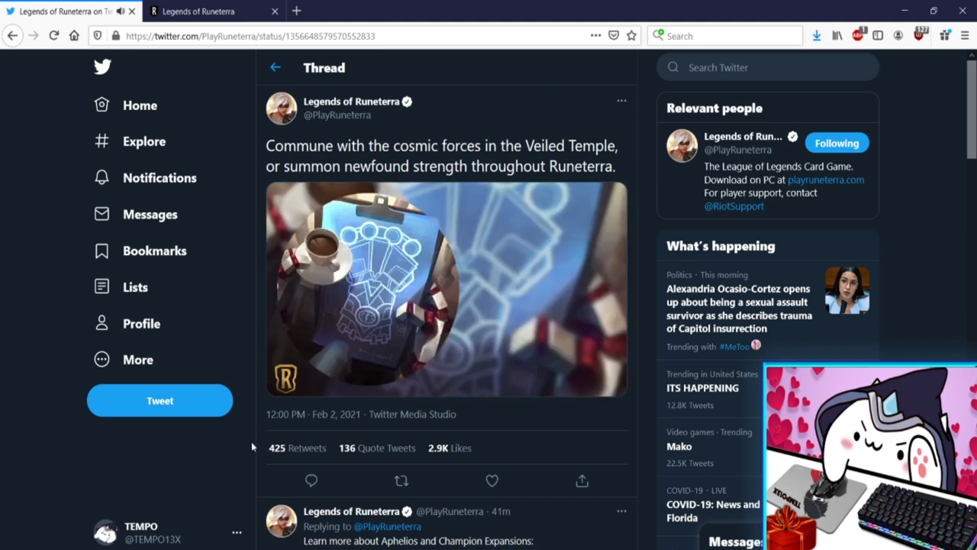
# Resume the card-reveal video and stop on the Stress Testing card at 32 seconds
pyautogui.click(446, 289)
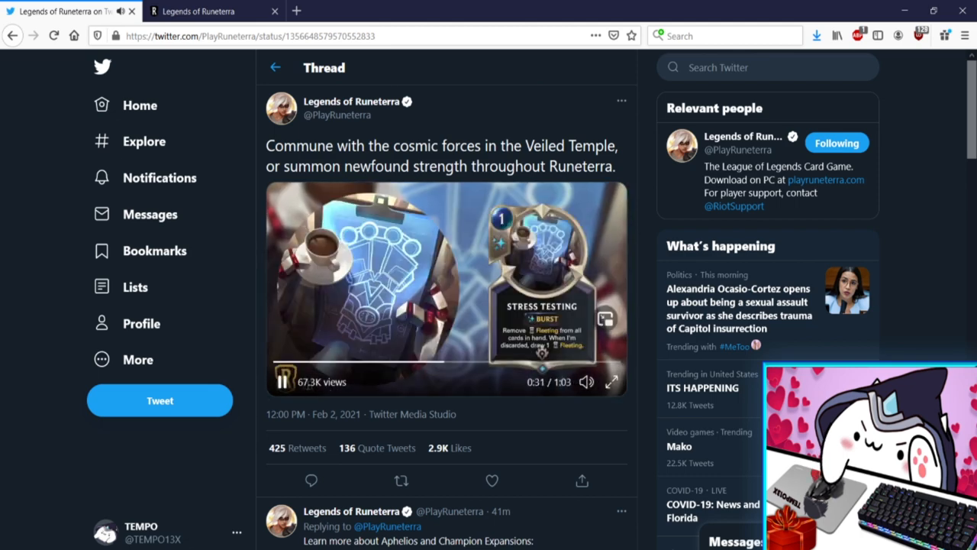
pyautogui.click(282, 382)
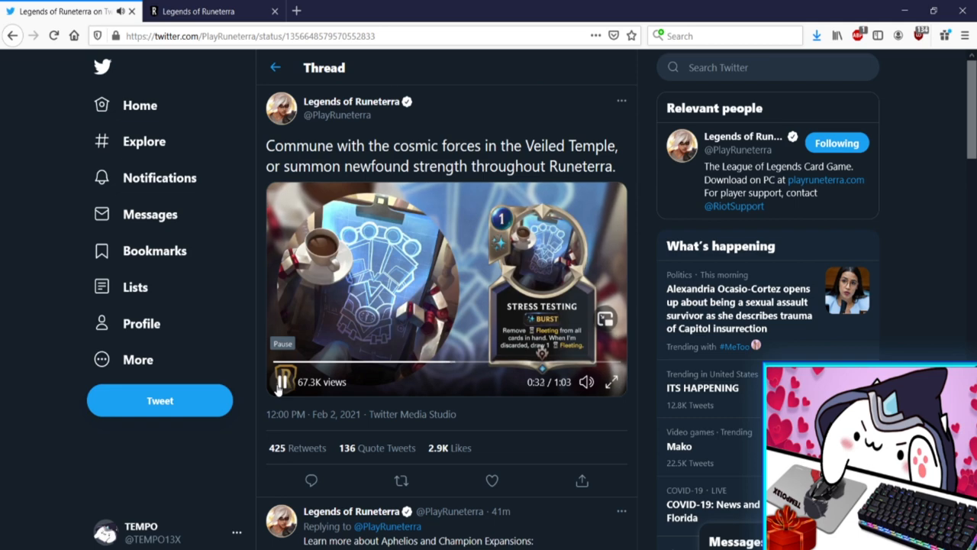
# Play past Stress Testing and hold the video on Troll Gifts at 34 seconds
pyautogui.click(283, 382)
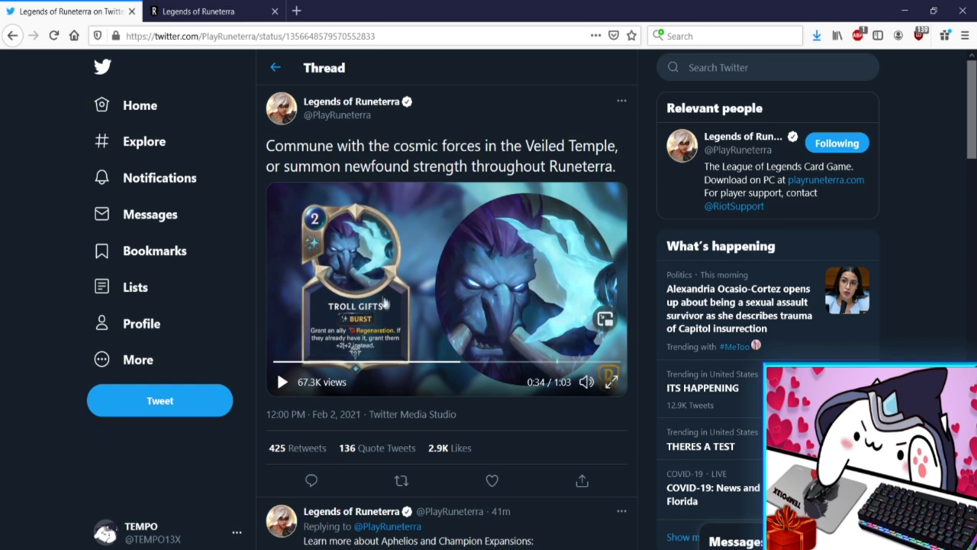
pyautogui.moveTo(416, 311)
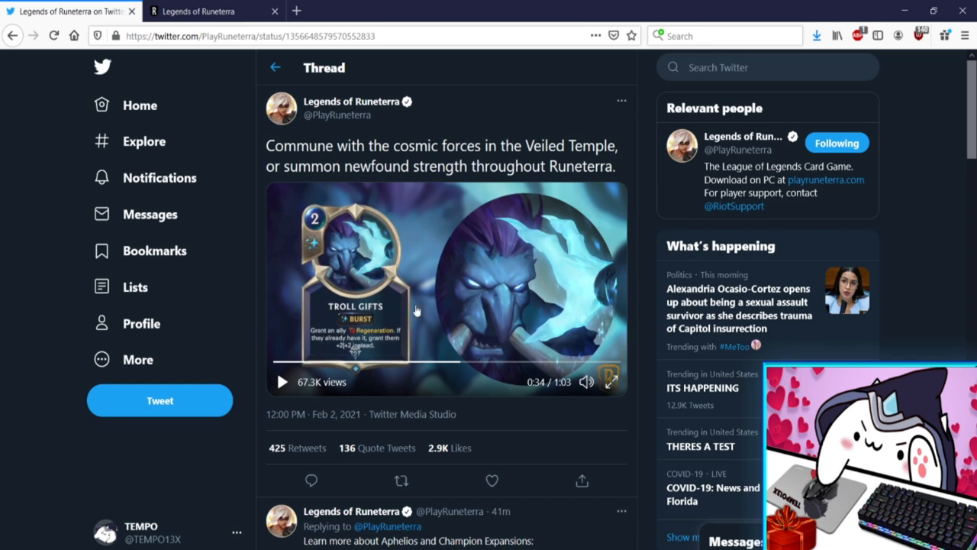
pyautogui.moveTo(384, 348)
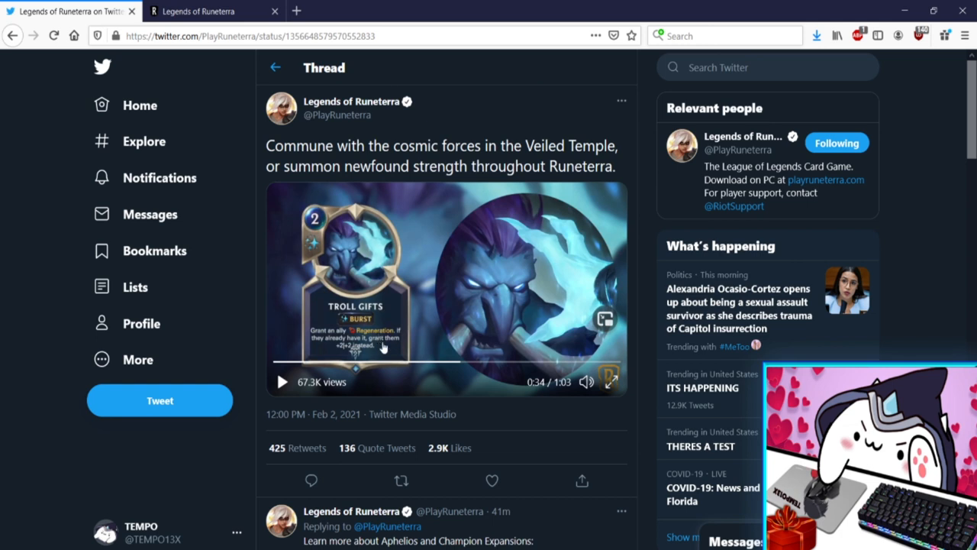
pyautogui.moveTo(468, 344)
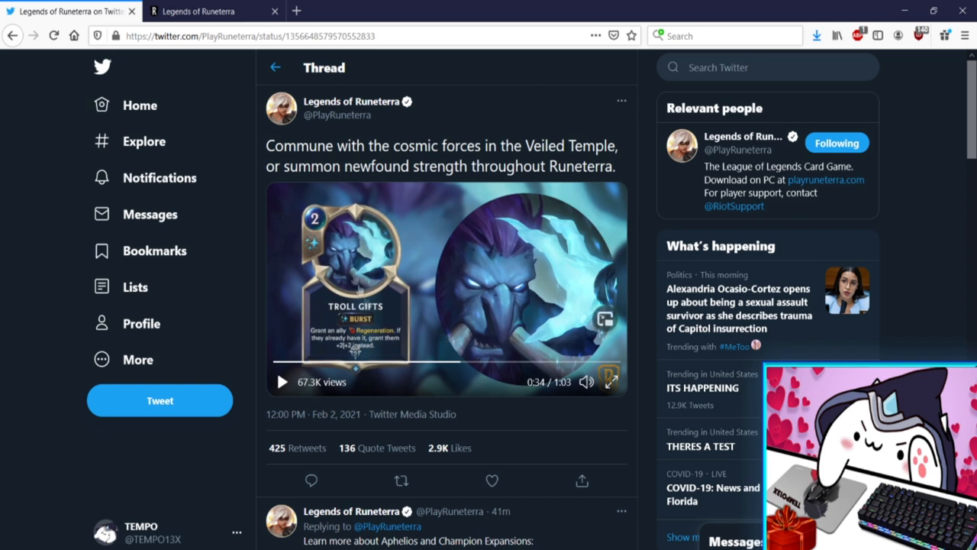
pyautogui.moveTo(346, 256)
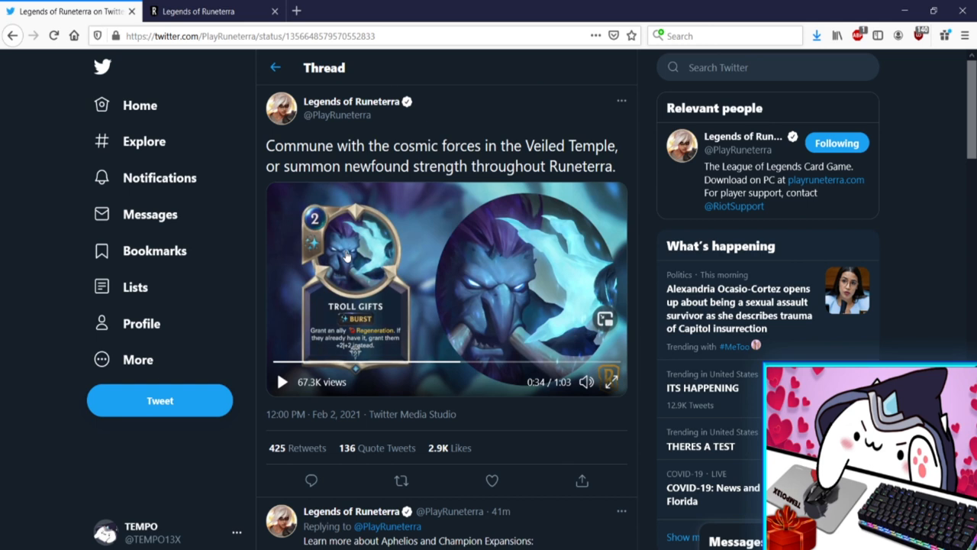
pyautogui.moveTo(347, 262)
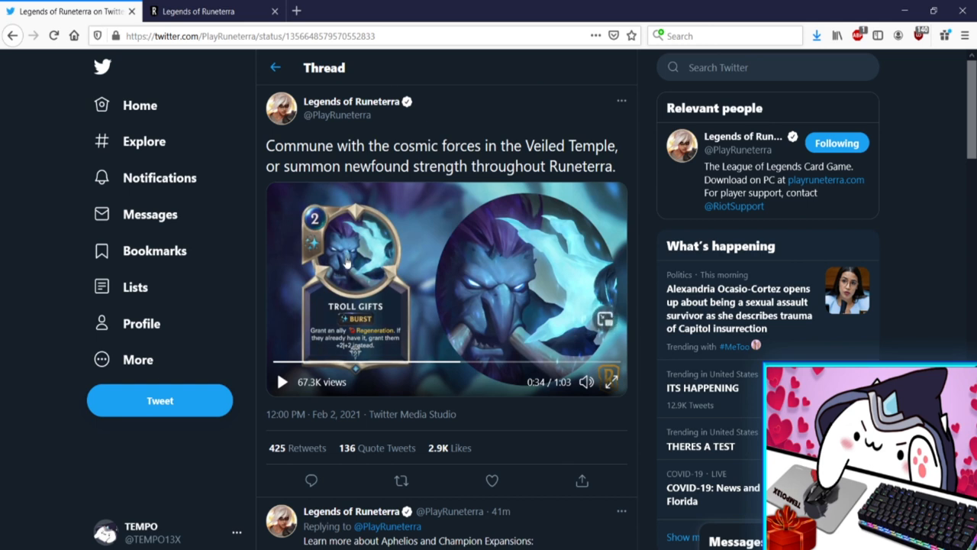
pyautogui.moveTo(348, 279)
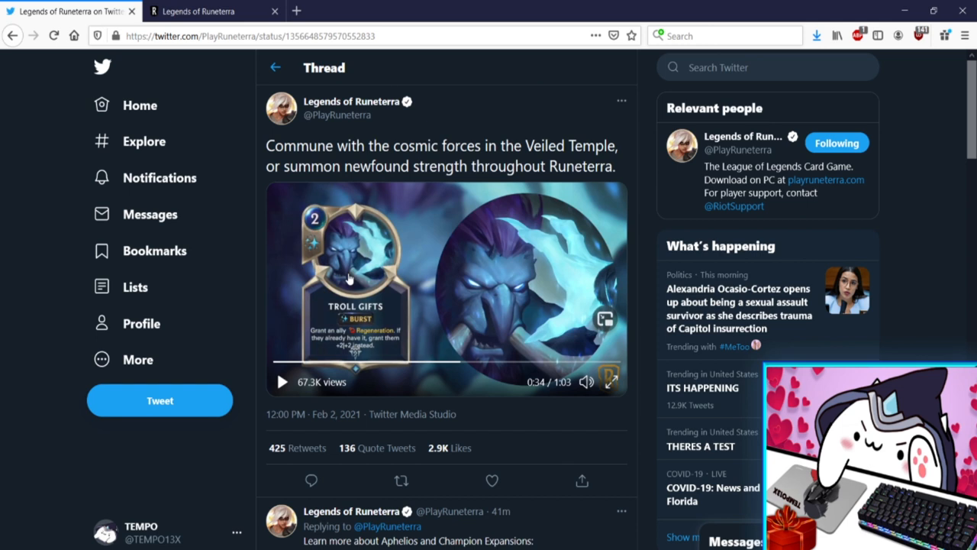
pyautogui.moveTo(323, 322)
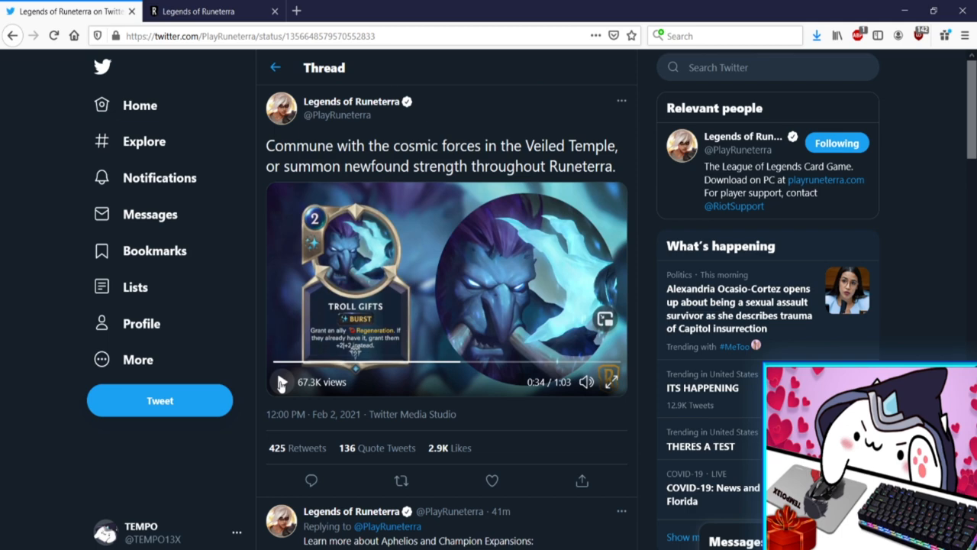
# Resume past Troll Gifts to reach the Gluttony card at 39 seconds
pyautogui.click(282, 382)
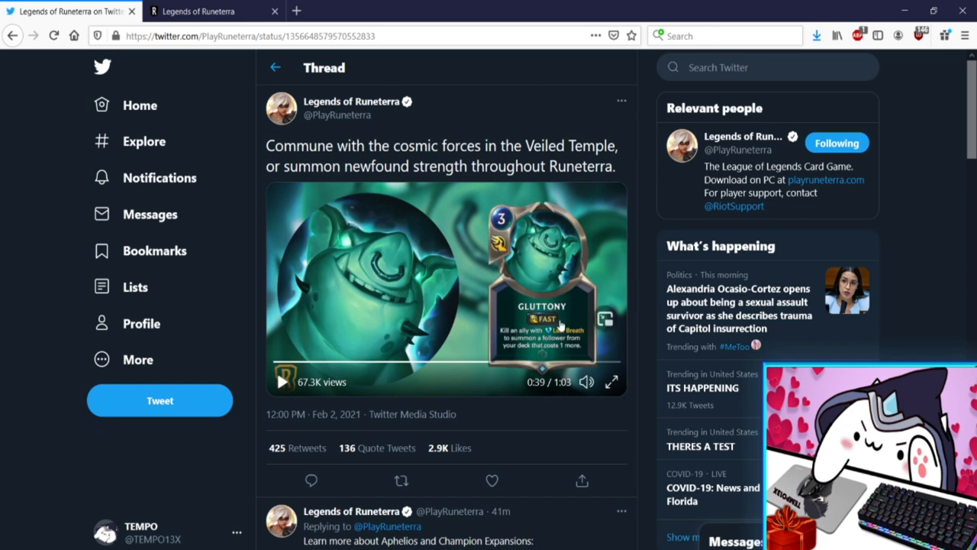
pyautogui.moveTo(546, 285)
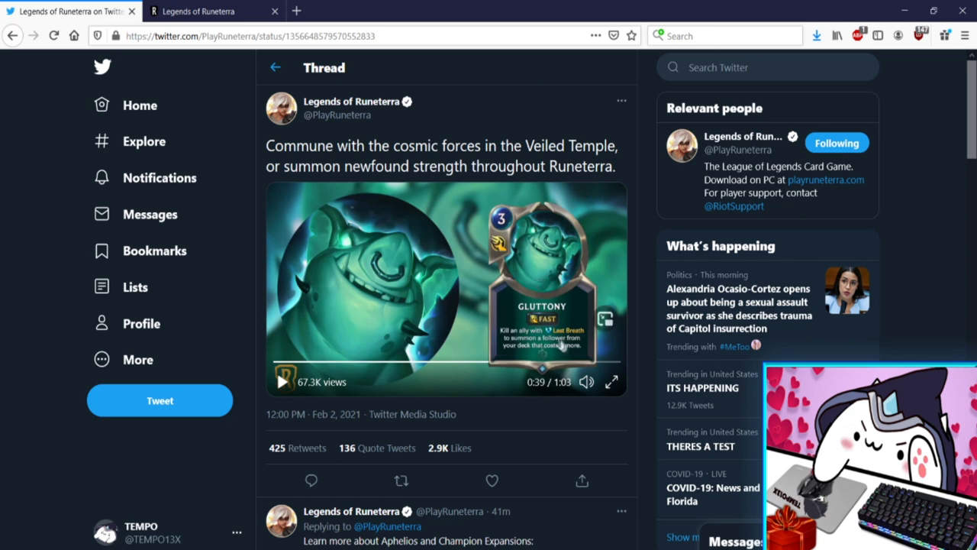
pyautogui.moveTo(567, 349)
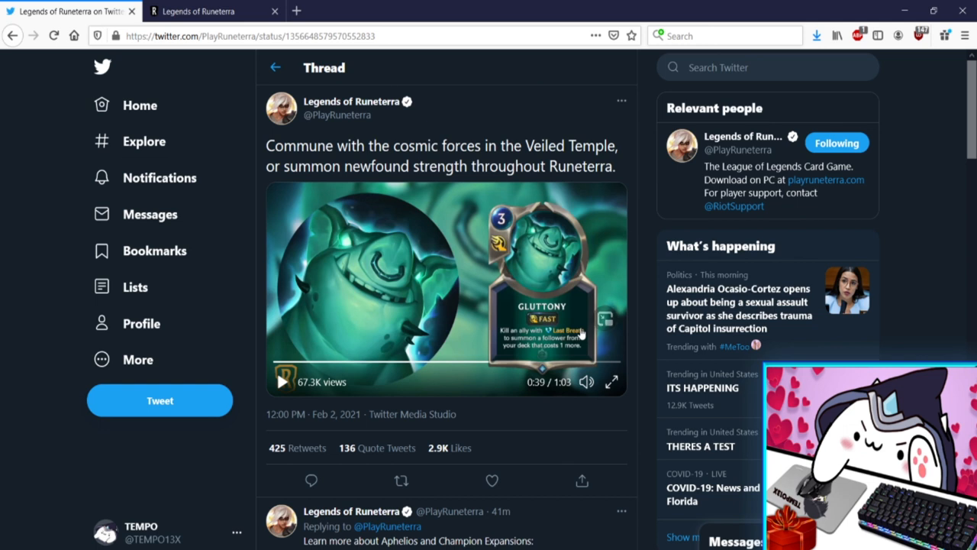
pyautogui.moveTo(568, 334)
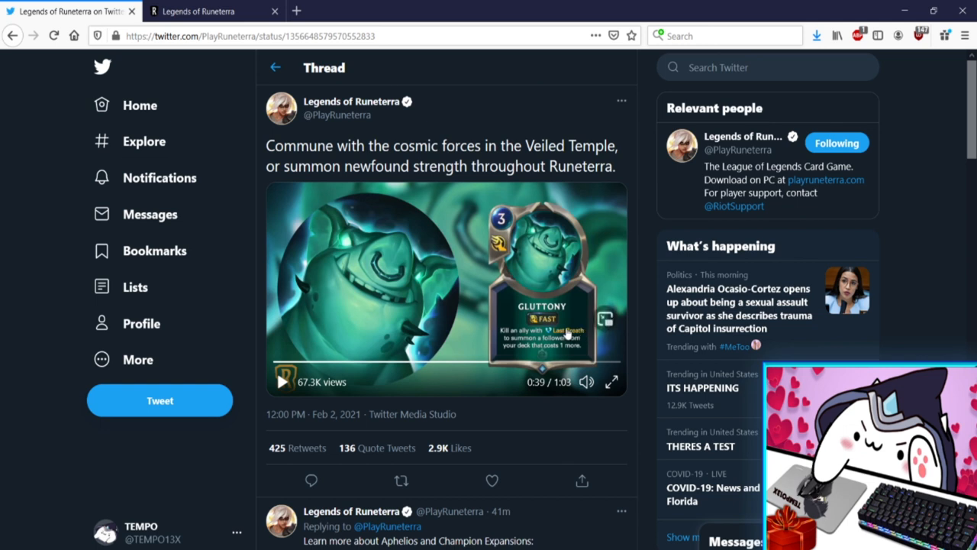
pyautogui.moveTo(554, 293)
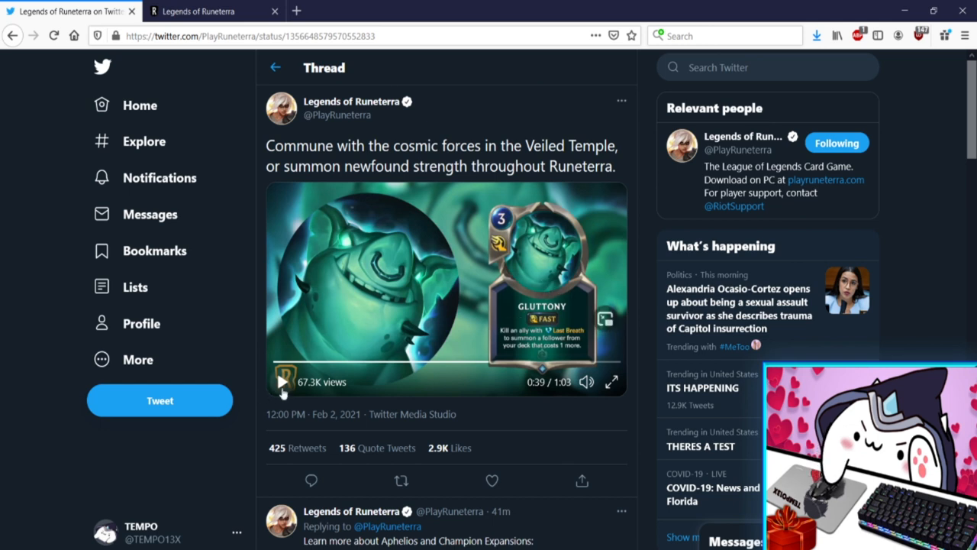
# Resume past Gluttony and pause on the Flurry of Fists card at 42 seconds
pyautogui.click(282, 381)
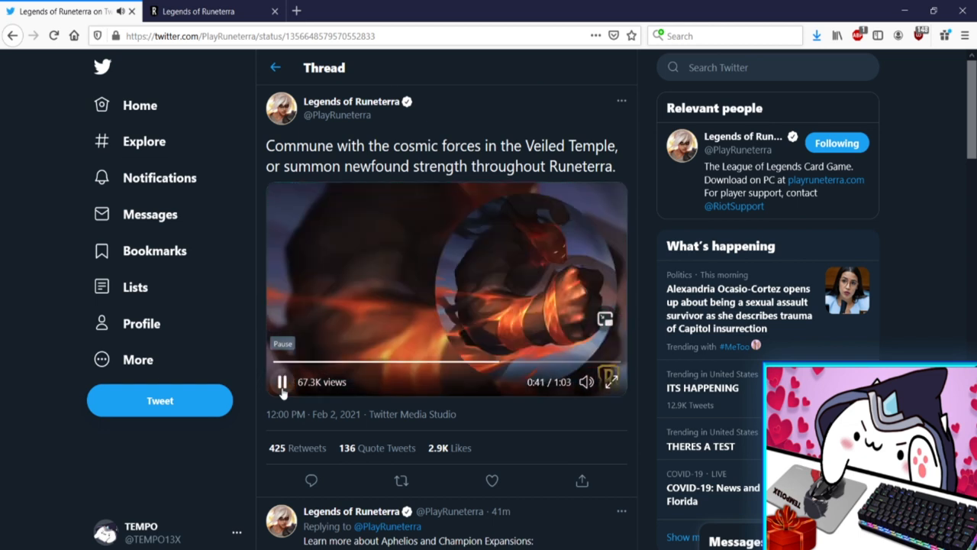
pyautogui.click(282, 382)
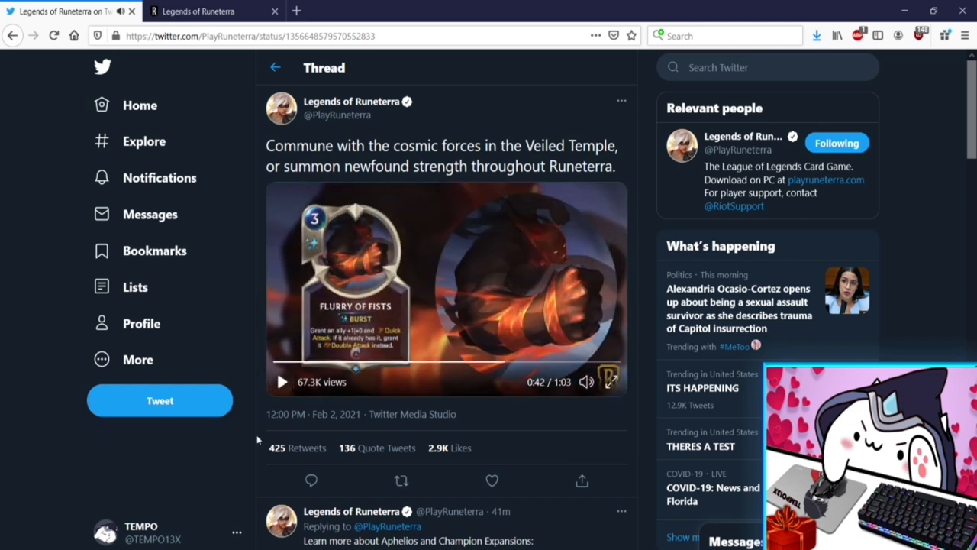
pyautogui.moveTo(320, 326)
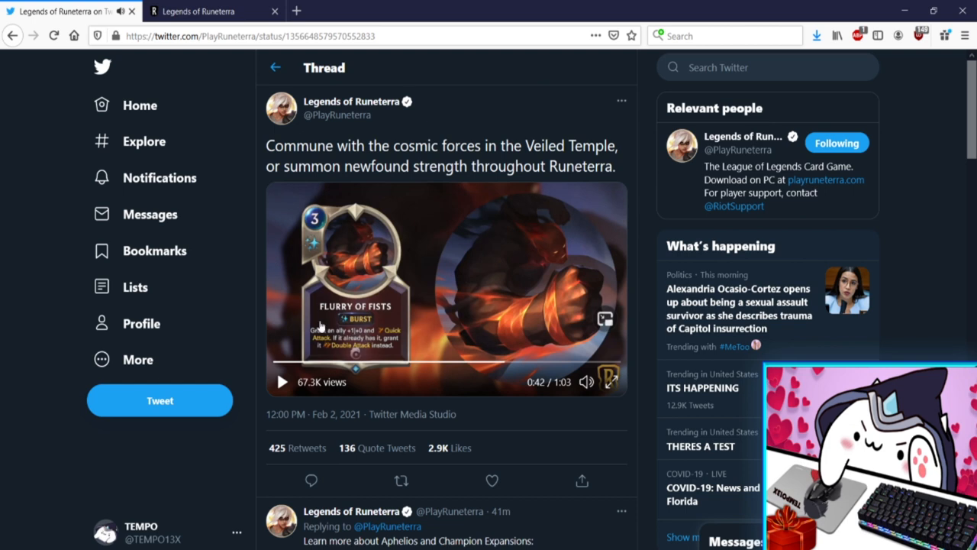
pyautogui.moveTo(315, 345)
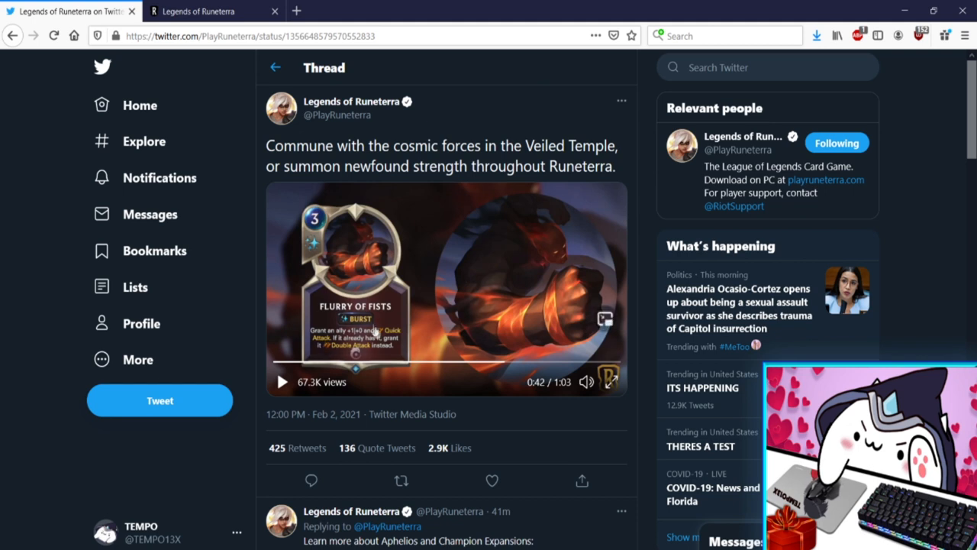
pyautogui.moveTo(333, 351)
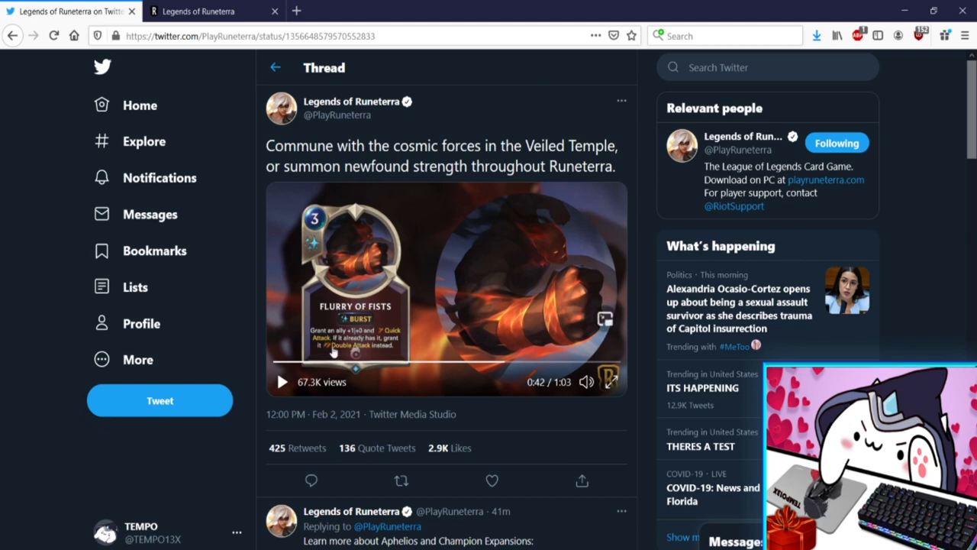
pyautogui.moveTo(366, 351)
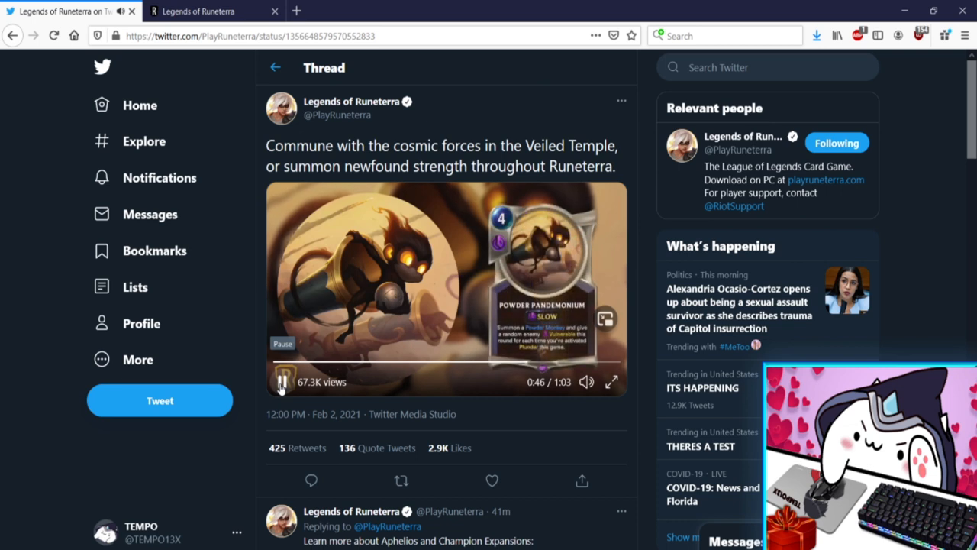
# Pause the trailer at 46 seconds on the Powder Pandemonium card
pyautogui.click(282, 381)
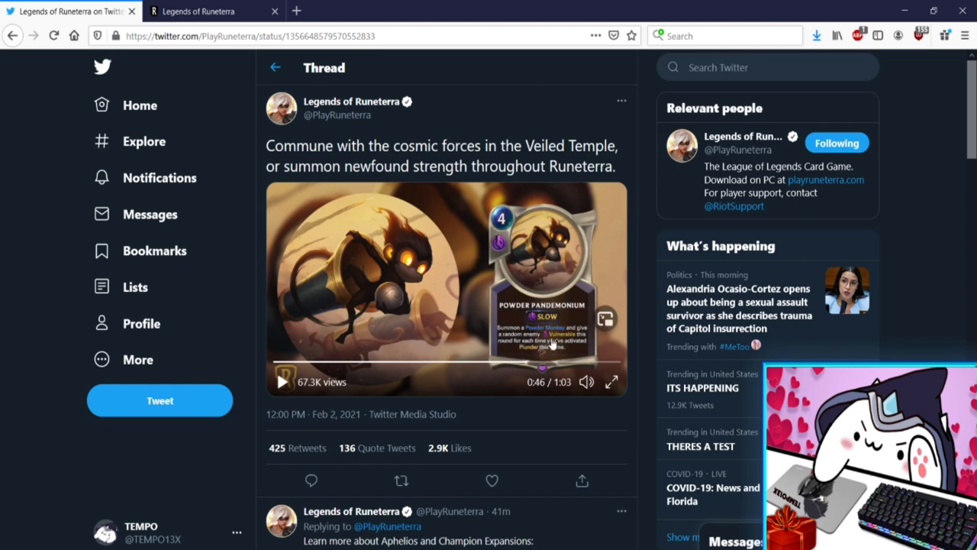
pyautogui.moveTo(546, 353)
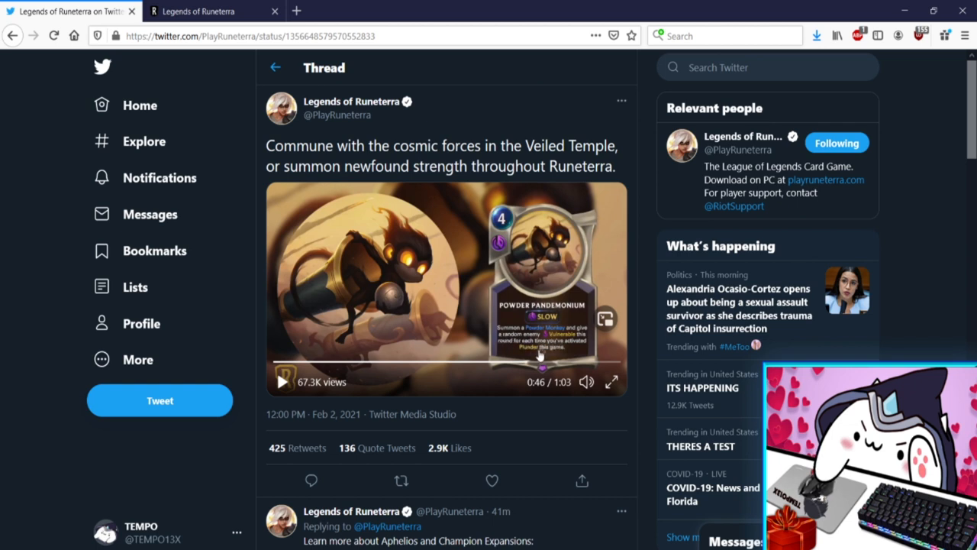
pyautogui.moveTo(472, 317)
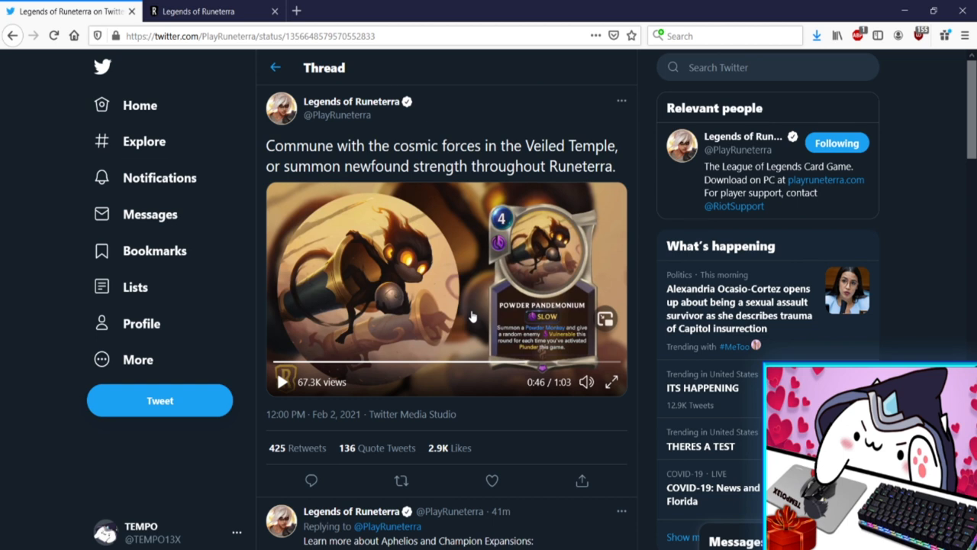
pyautogui.moveTo(525, 342)
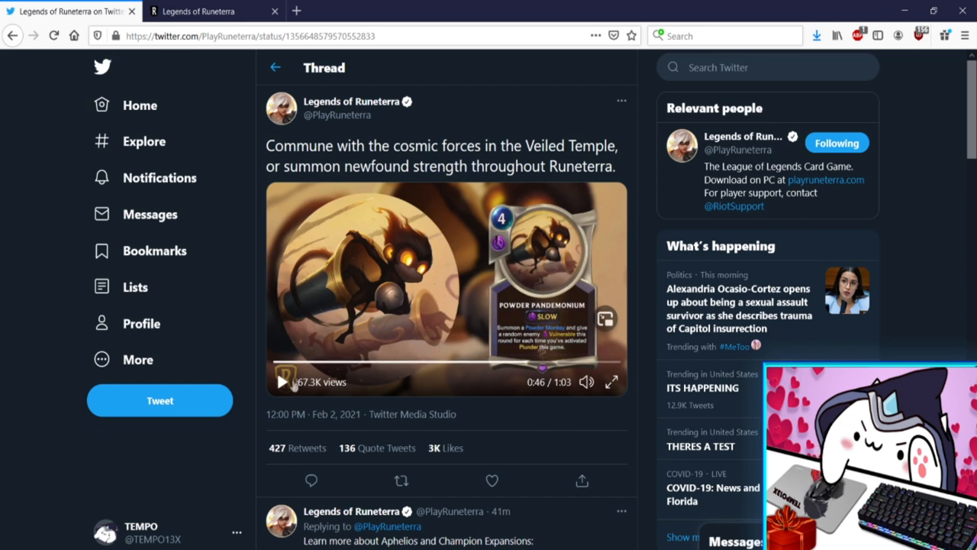
# Resume the Twitter trailer past Powder Pandemonium, then pause it on Wild Claws at 50 seconds
pyautogui.click(282, 382)
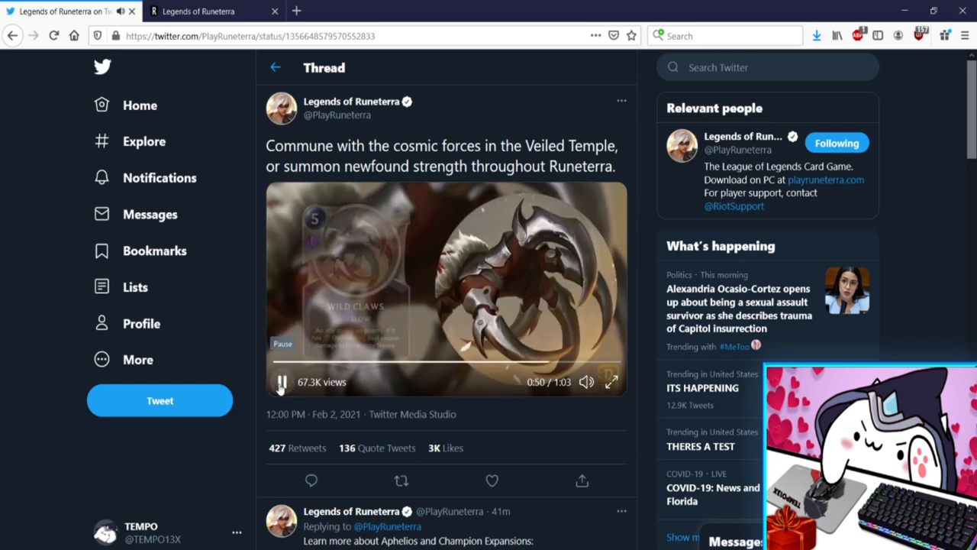
pyautogui.click(281, 382)
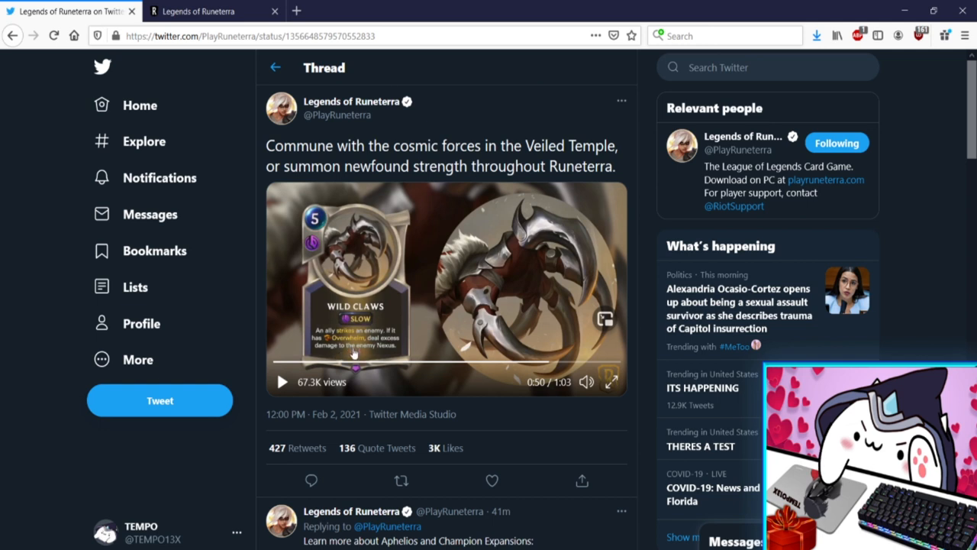
pyautogui.moveTo(494, 218)
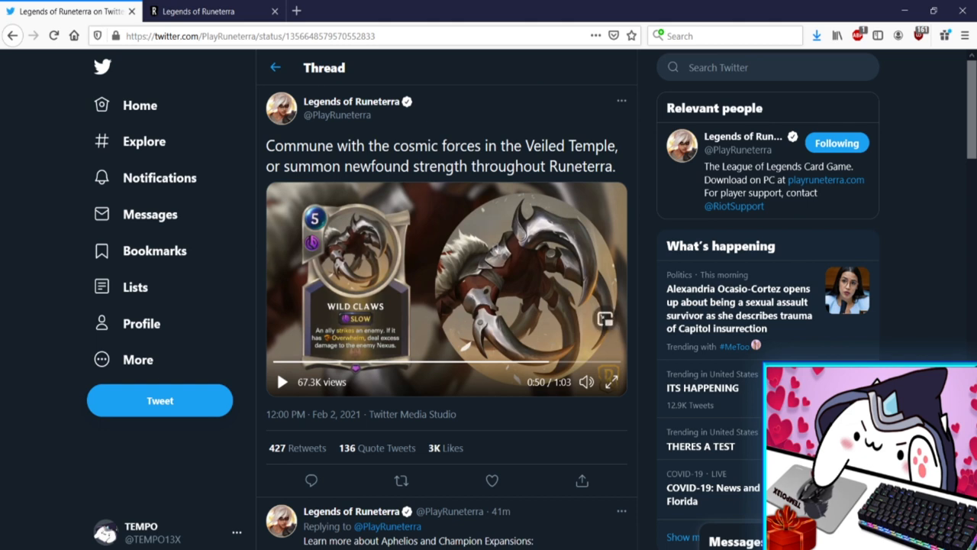
# Play the trailer, hold on Molten Breath at 54 seconds, then resume playback
pyautogui.click(280, 382)
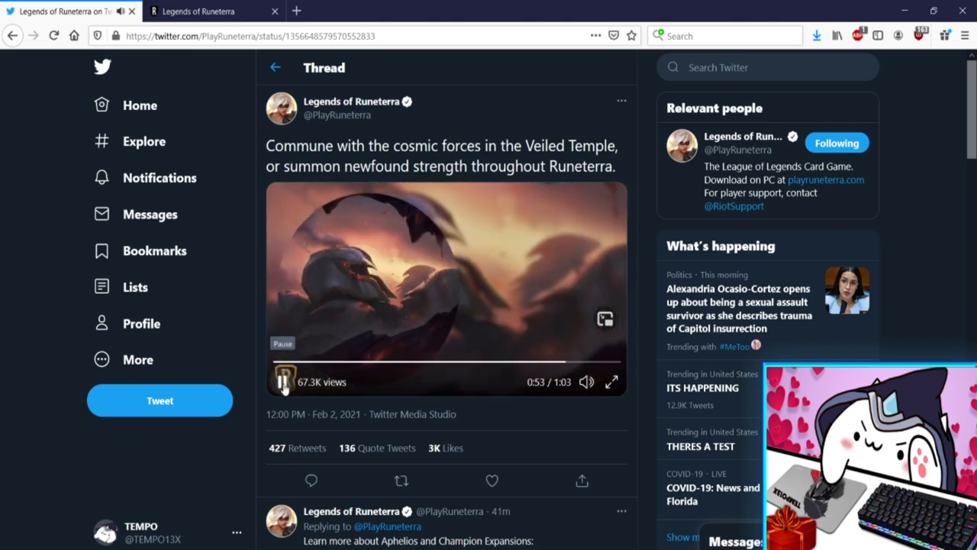
pyautogui.click(284, 381)
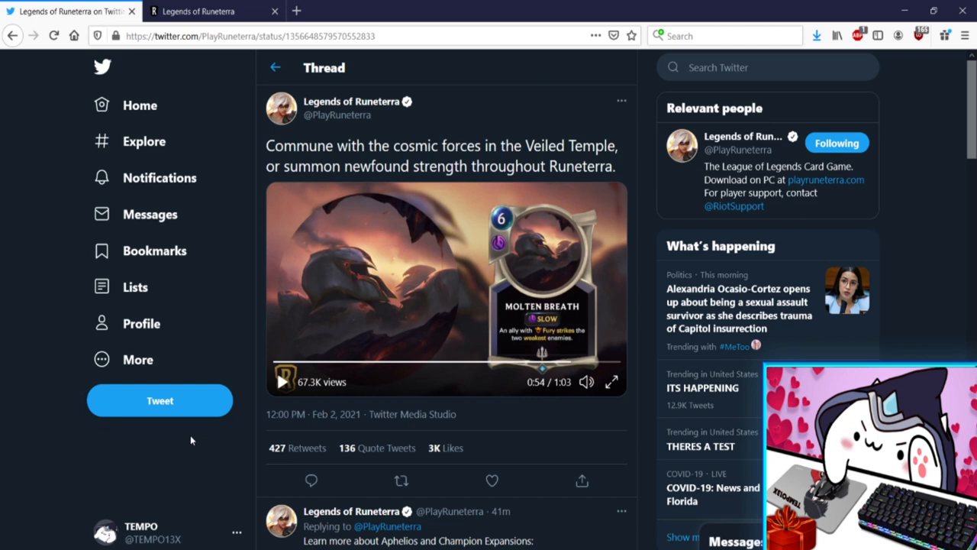
pyautogui.moveTo(184, 429)
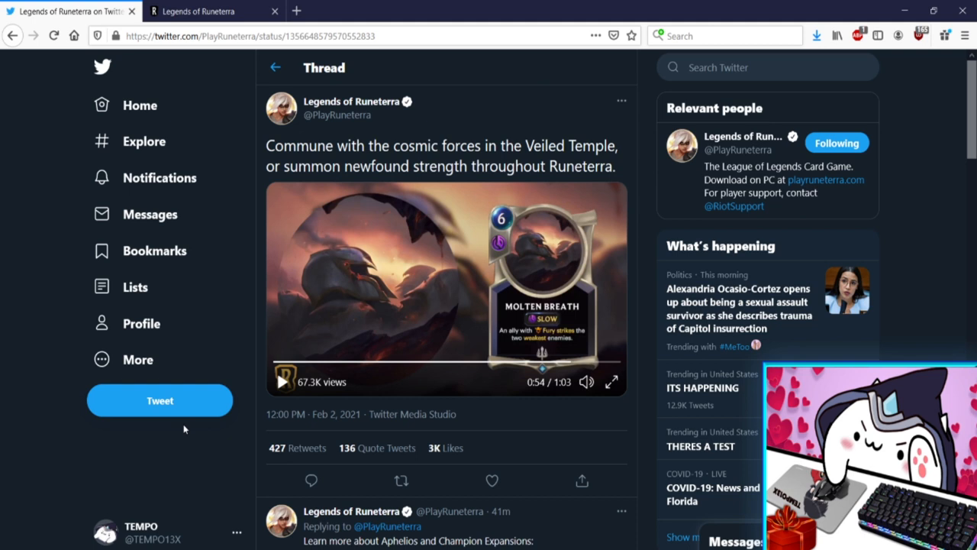
pyautogui.moveTo(641, 222)
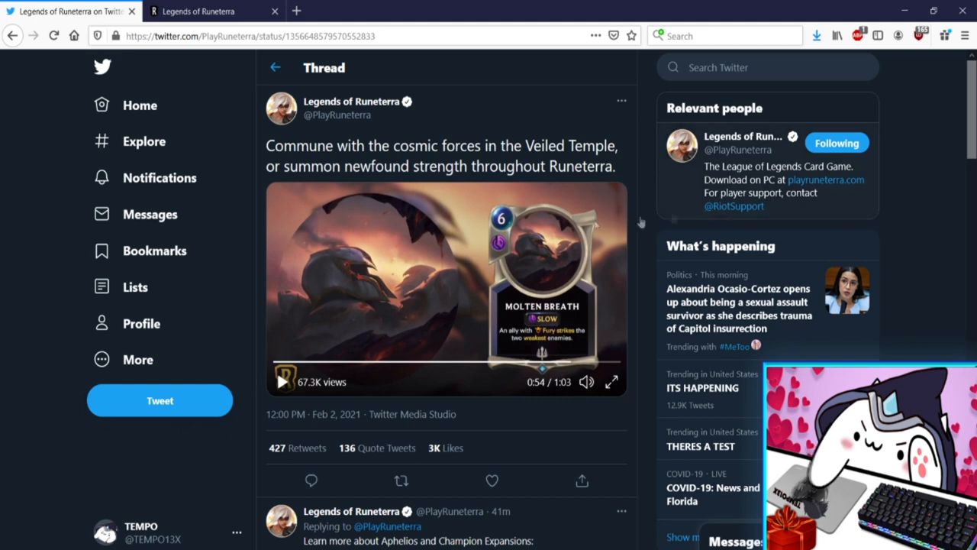
pyautogui.moveTo(443, 353)
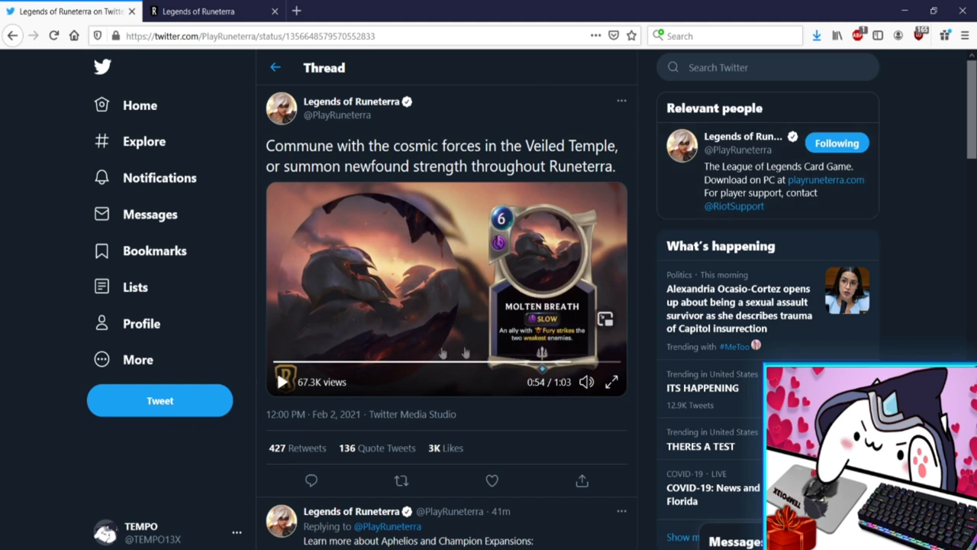
pyautogui.moveTo(531, 351)
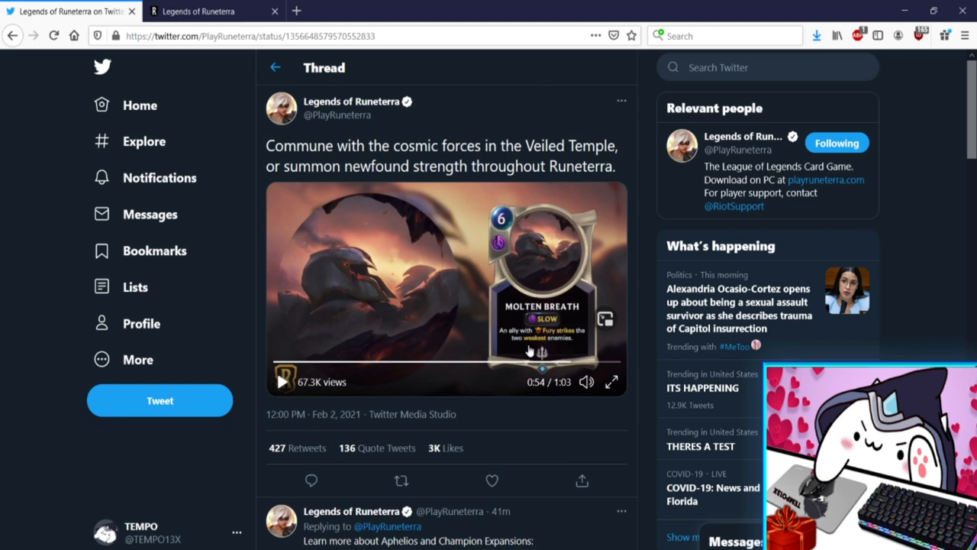
pyautogui.click(282, 382)
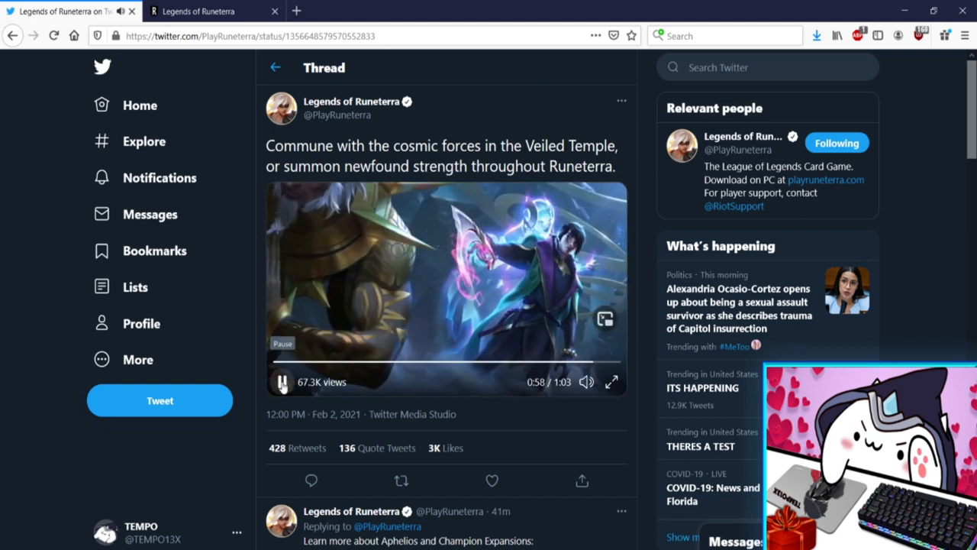
# Briefly pause, then play the trailer to 1:03 until Watch again appears
pyautogui.click(282, 382)
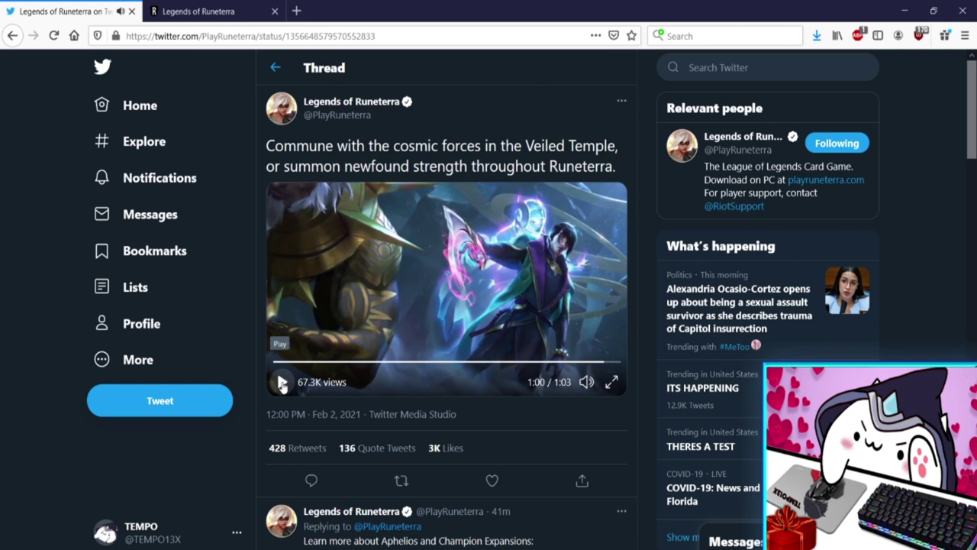
pyautogui.click(282, 382)
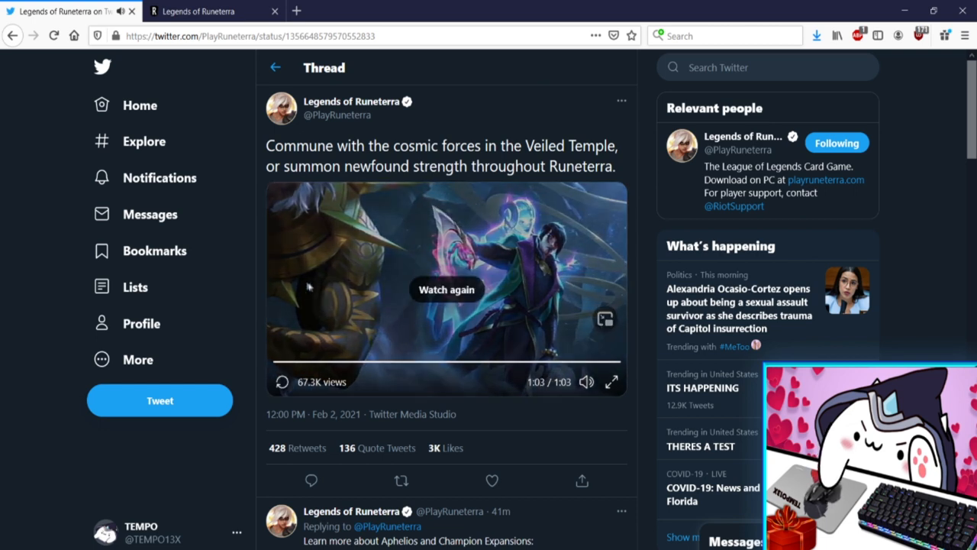
pyautogui.moveTo(298, 271)
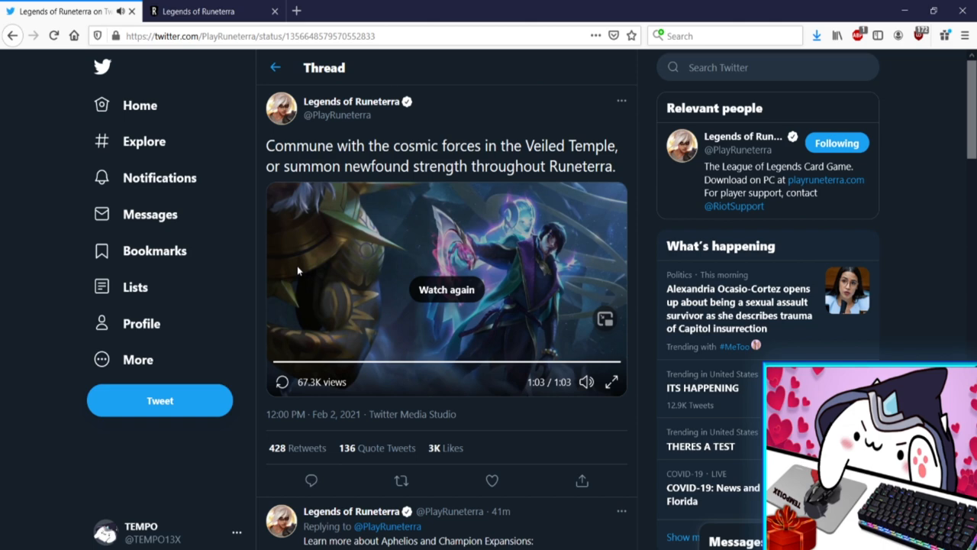
pyautogui.moveTo(282, 316)
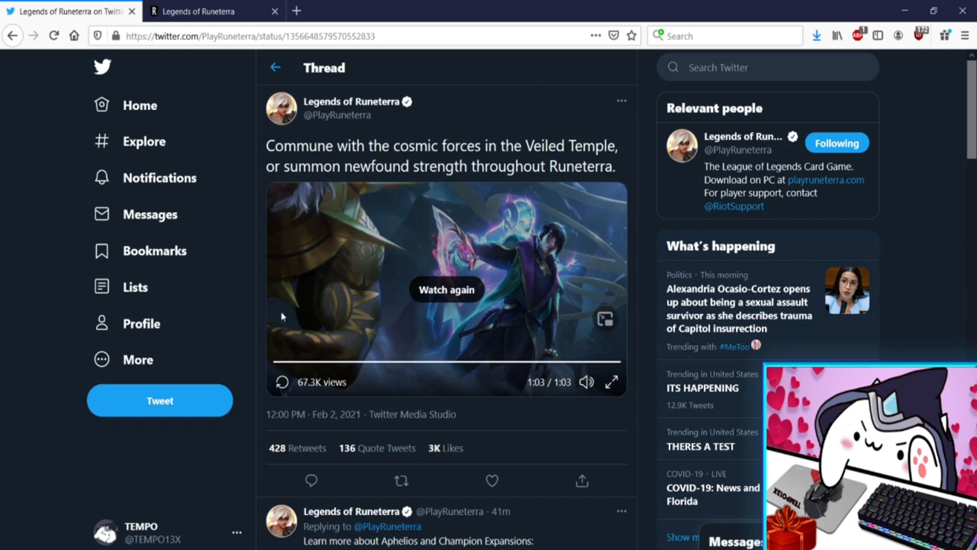
# Switch to the Patch 2.1.0 notes tab and read the Aphelios Champion Expansion introduction
pyautogui.click(202, 11)
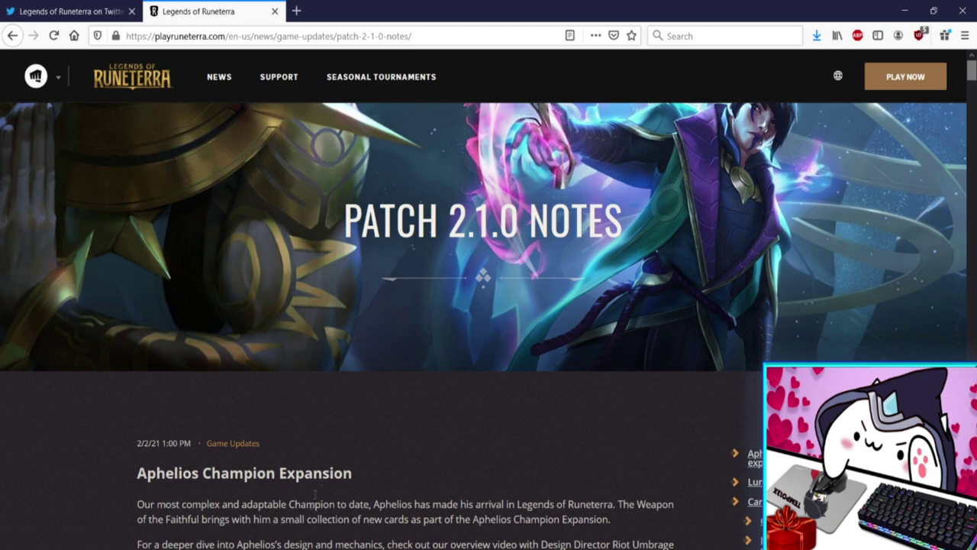
pyautogui.scroll(-3)
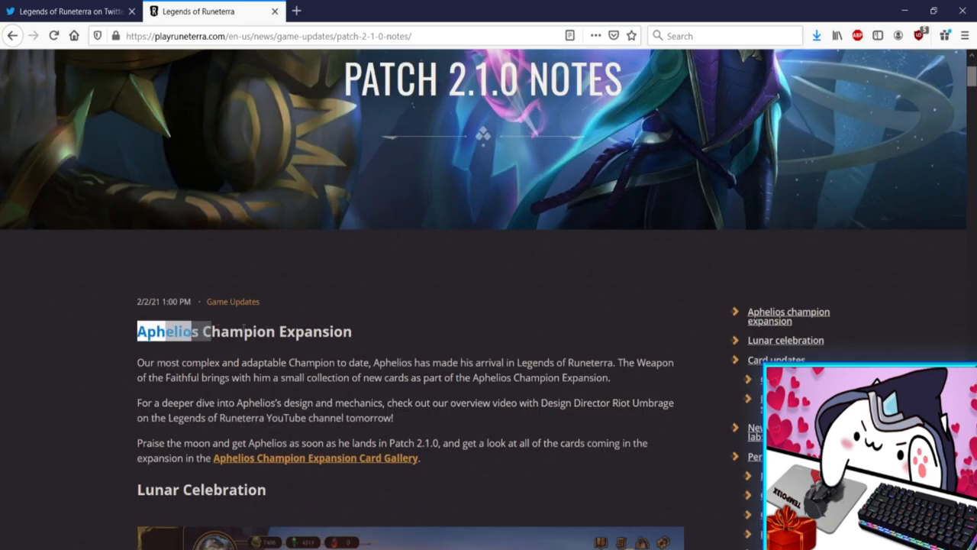
pyautogui.scroll(3)
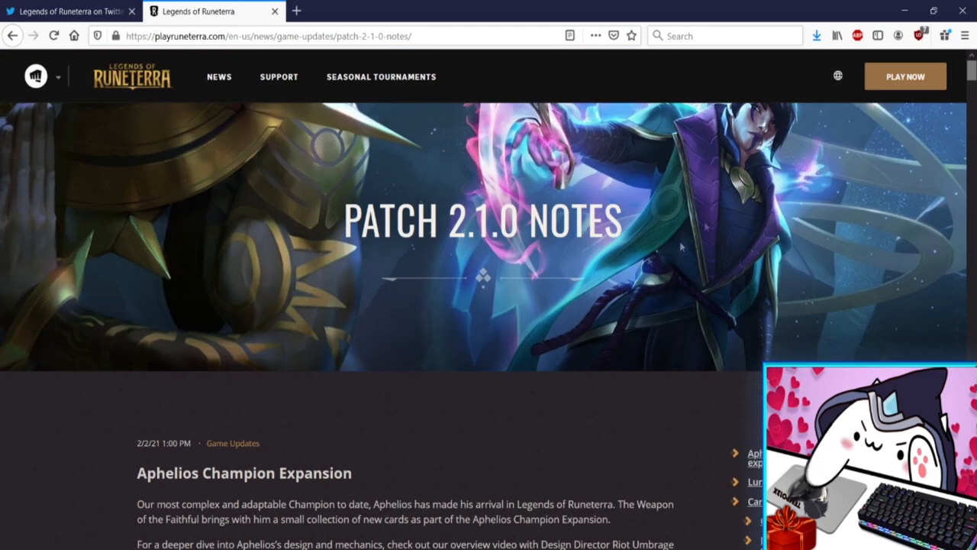
pyautogui.scroll(-3)
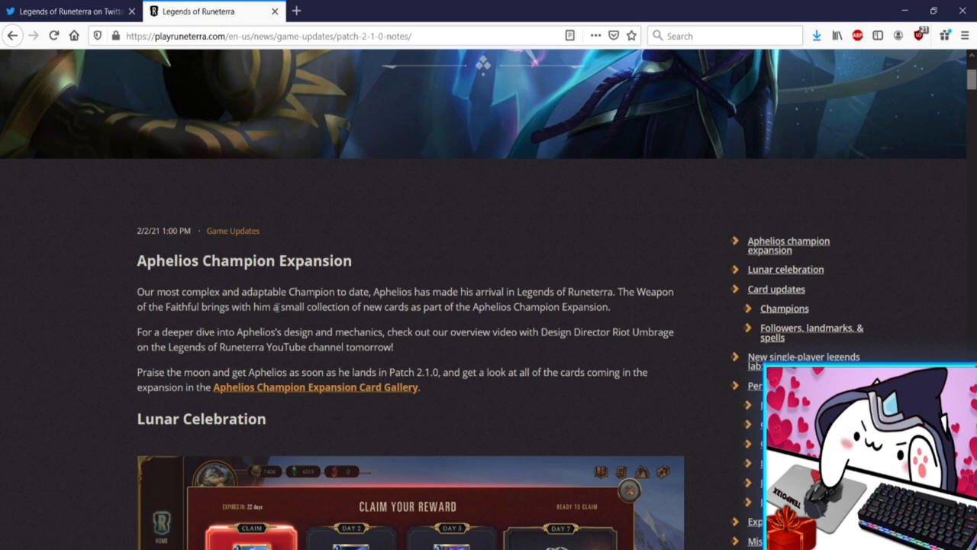
pyautogui.moveTo(381, 304)
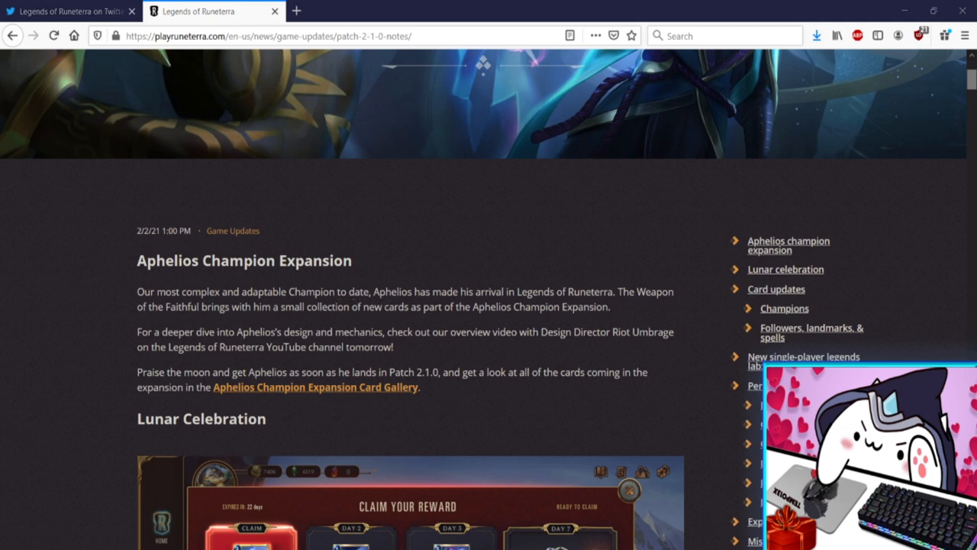
pyautogui.moveTo(198, 331)
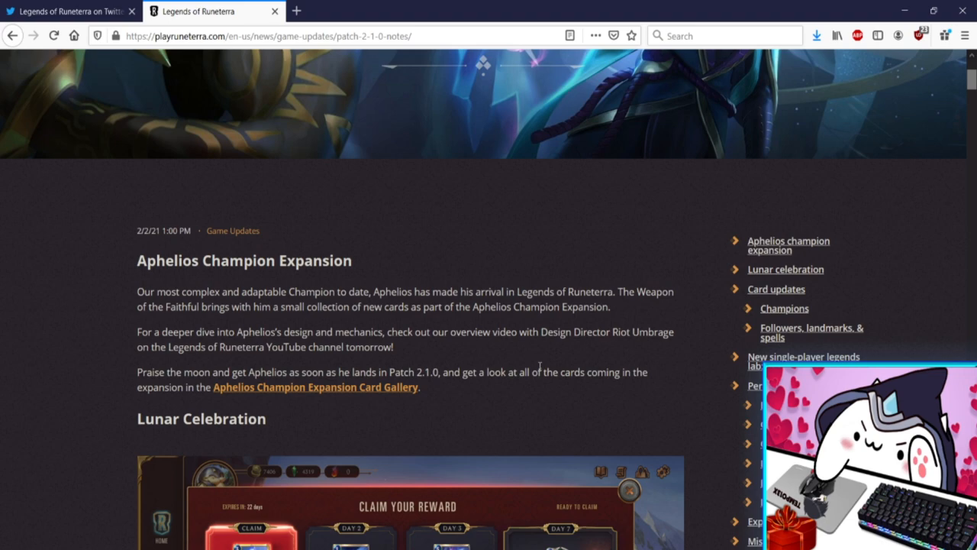
pyautogui.scroll(-3)
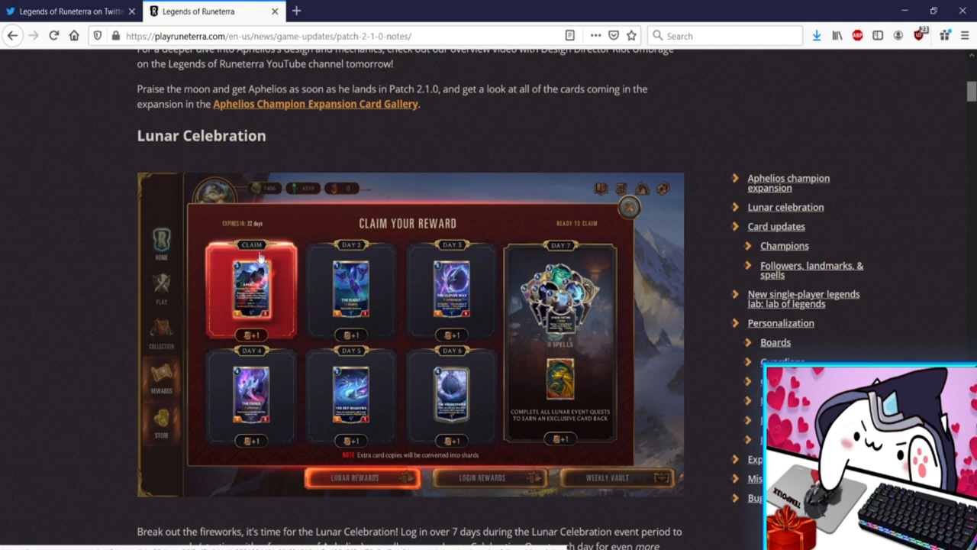
# Scroll through the Lunar Celebration section's daily reward screen and seven-day rewards description
pyautogui.scroll(3)
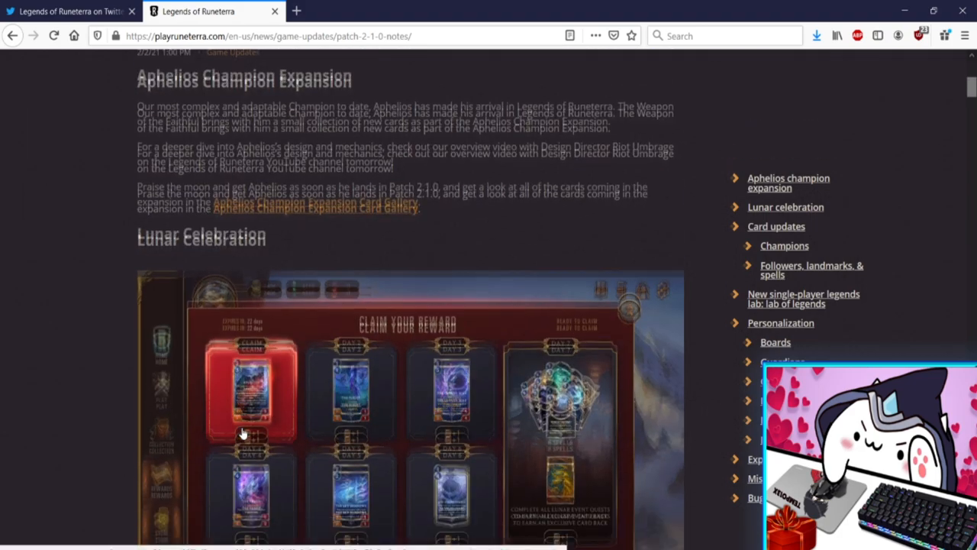
pyautogui.scroll(-3)
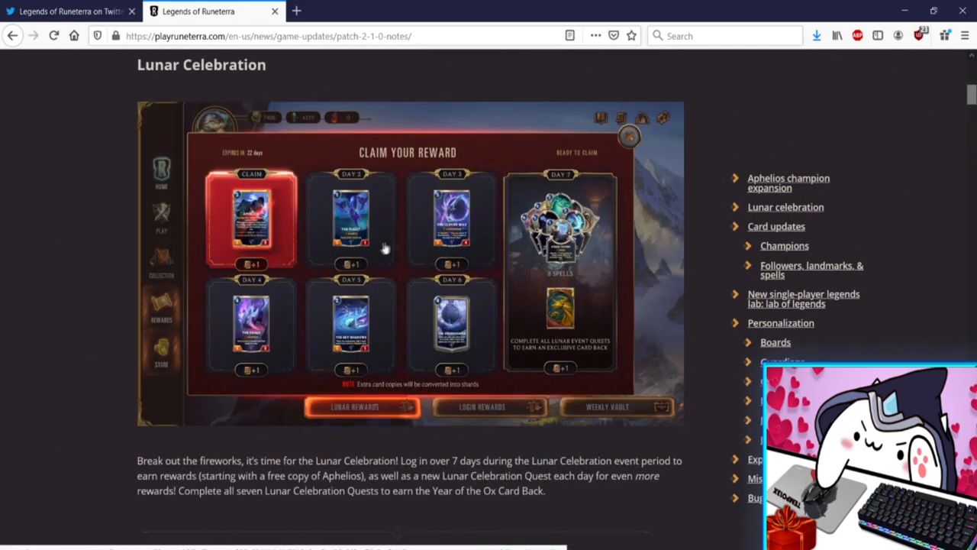
pyautogui.scroll(-3)
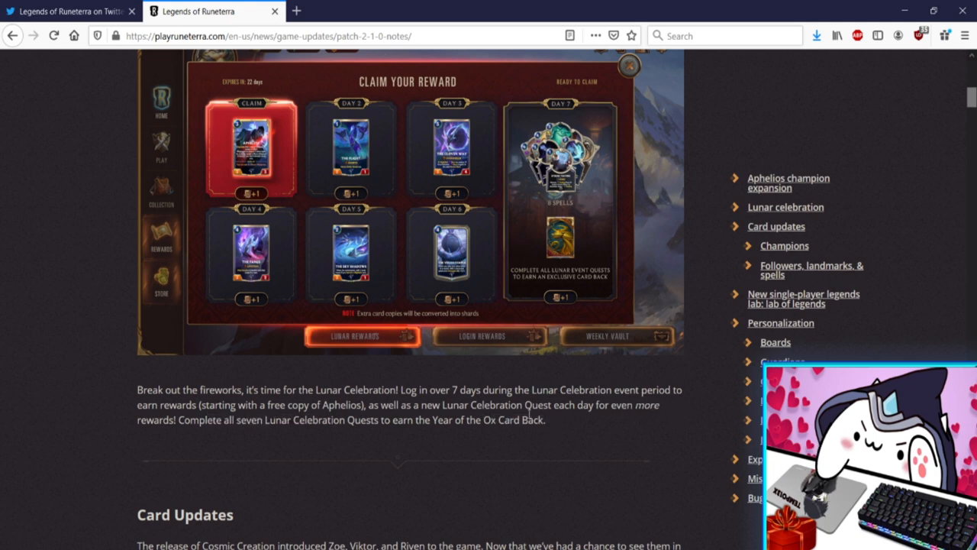
pyautogui.scroll(3)
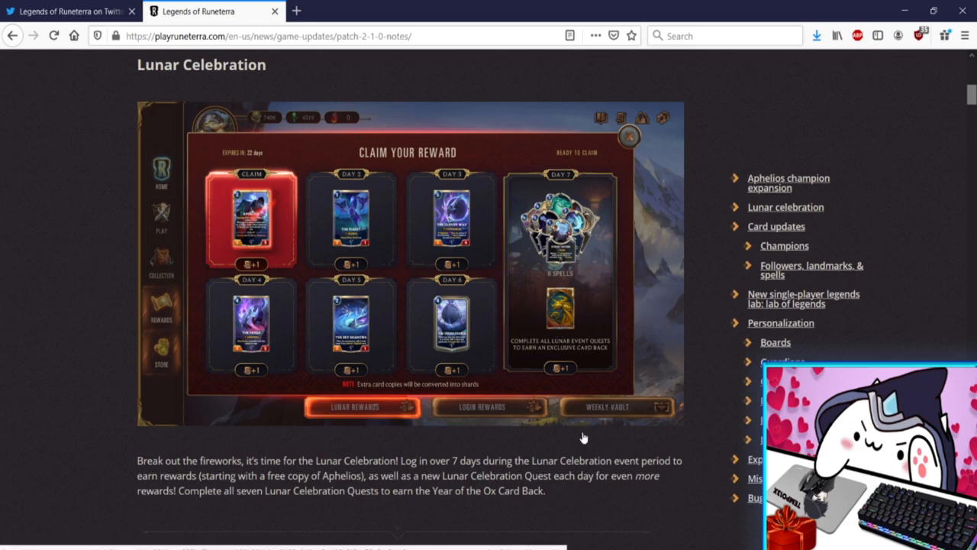
pyautogui.scroll(-3)
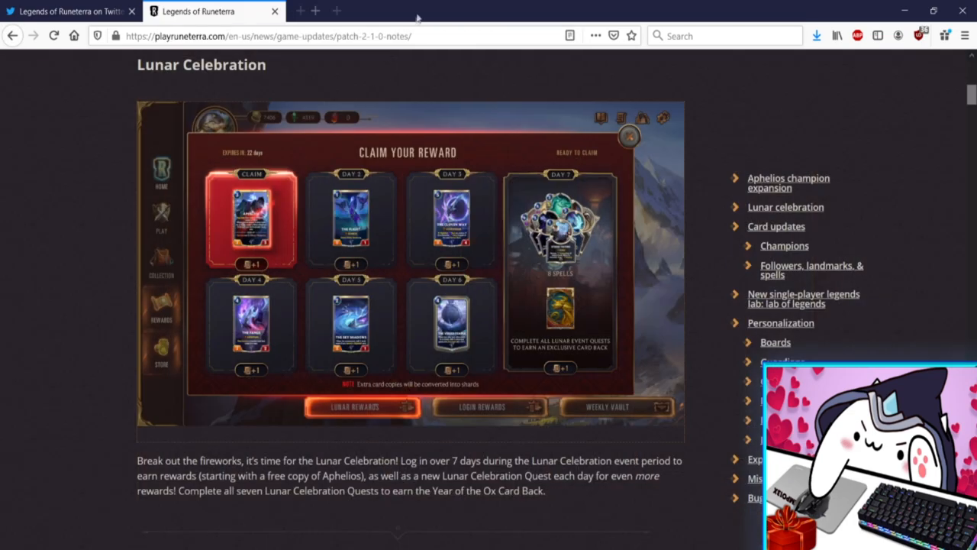
# Scroll down to the Card Updates introduction about Champion balance changes
pyautogui.scroll(-3)
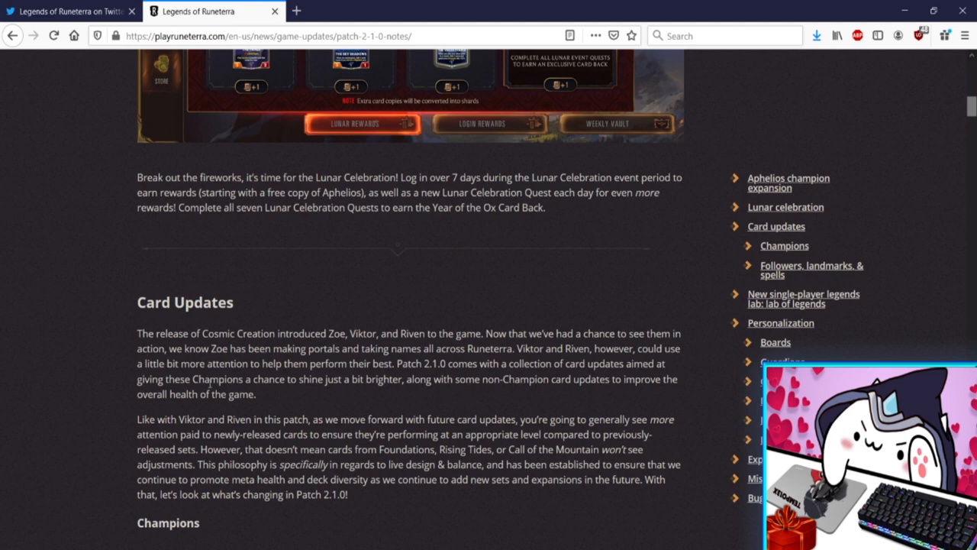
pyautogui.moveTo(527, 391)
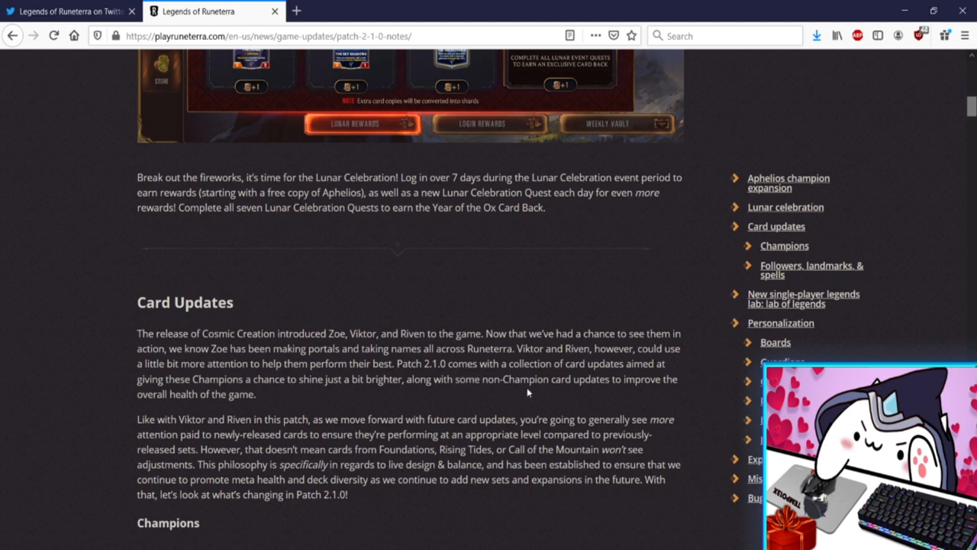
pyautogui.moveTo(470, 395)
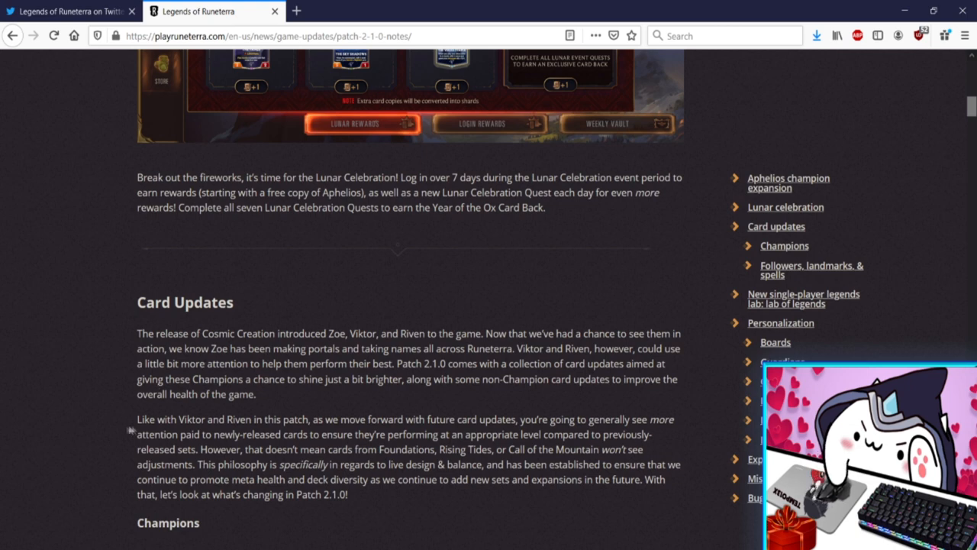
pyautogui.moveTo(384, 419)
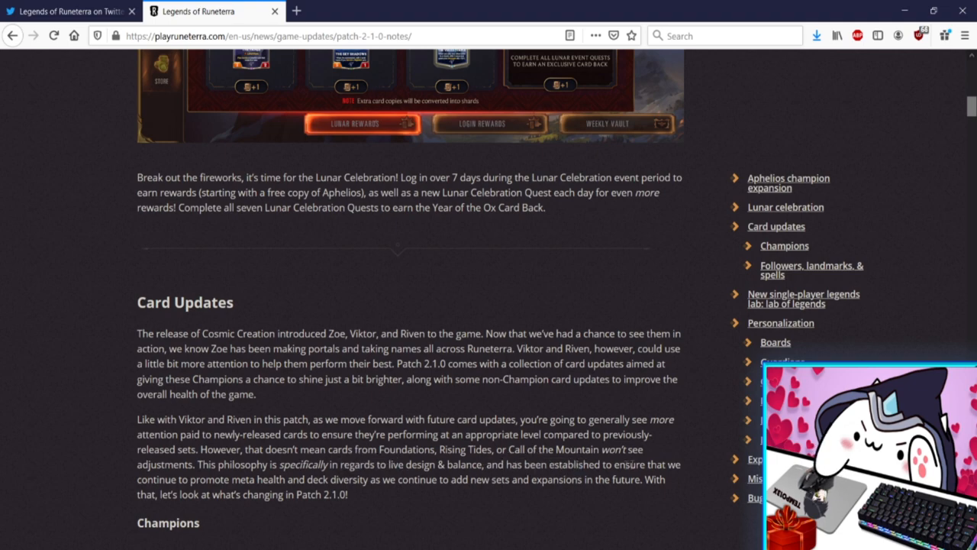
# Scroll to the Champions list showing Miss Fortune (Level 2) losing Overwhelm
pyautogui.scroll(-3)
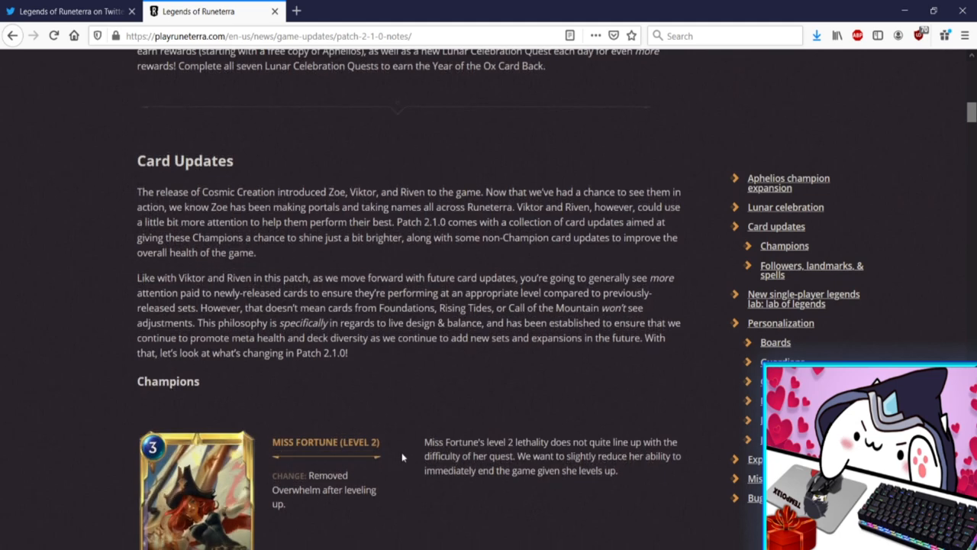
pyautogui.scroll(-3)
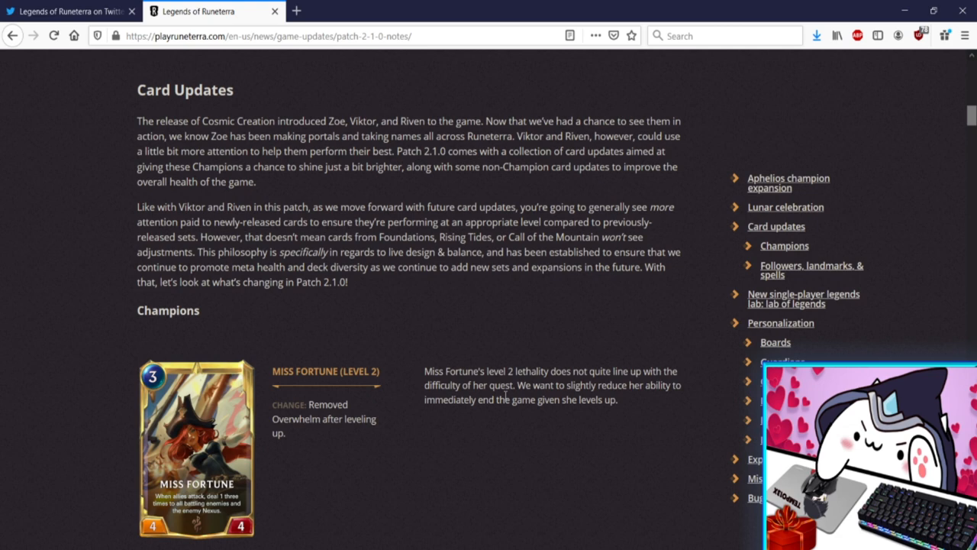
pyautogui.moveTo(313, 435)
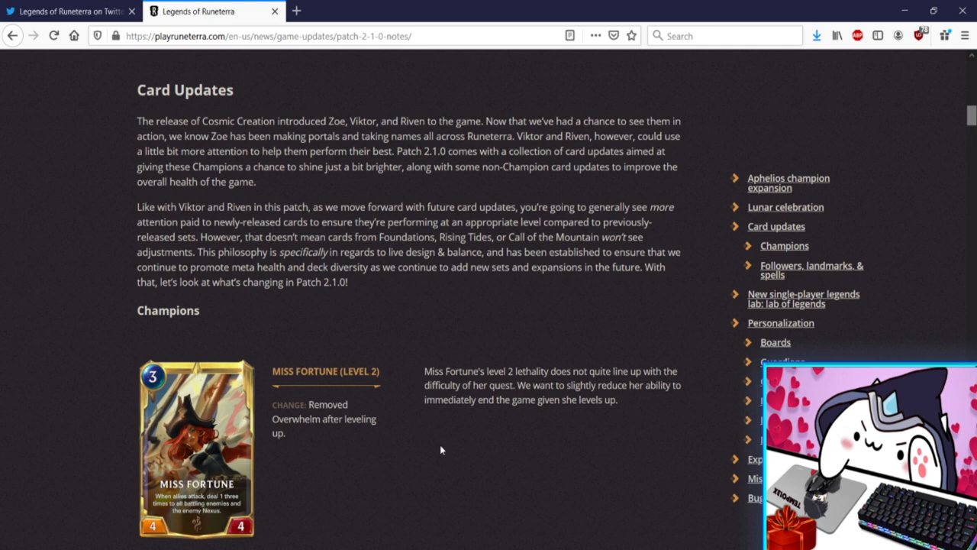
pyautogui.moveTo(465, 447)
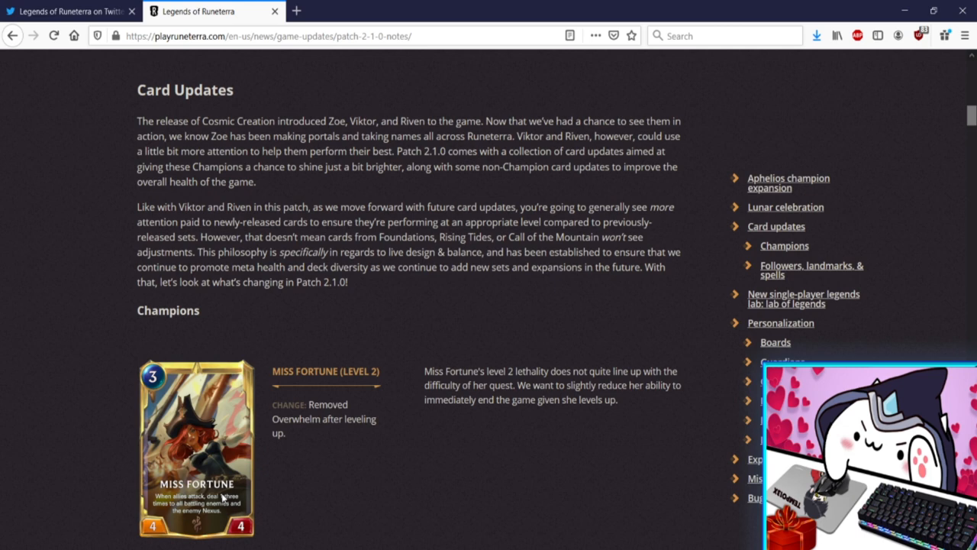
pyautogui.moveTo(250, 481)
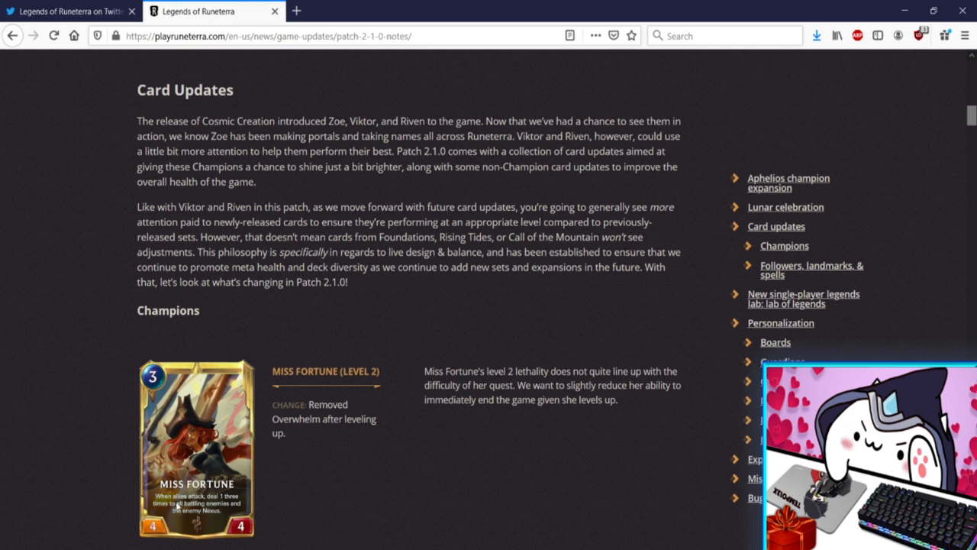
pyautogui.moveTo(112, 475)
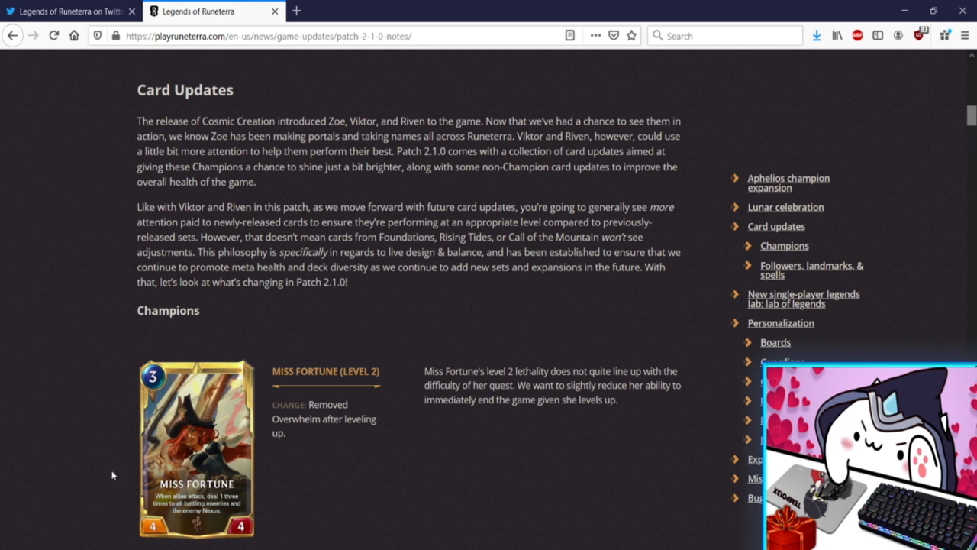
# Scroll to Viktor's Level 1 and Level 2 changes, including the 7+ created cards requirement
pyautogui.scroll(-3)
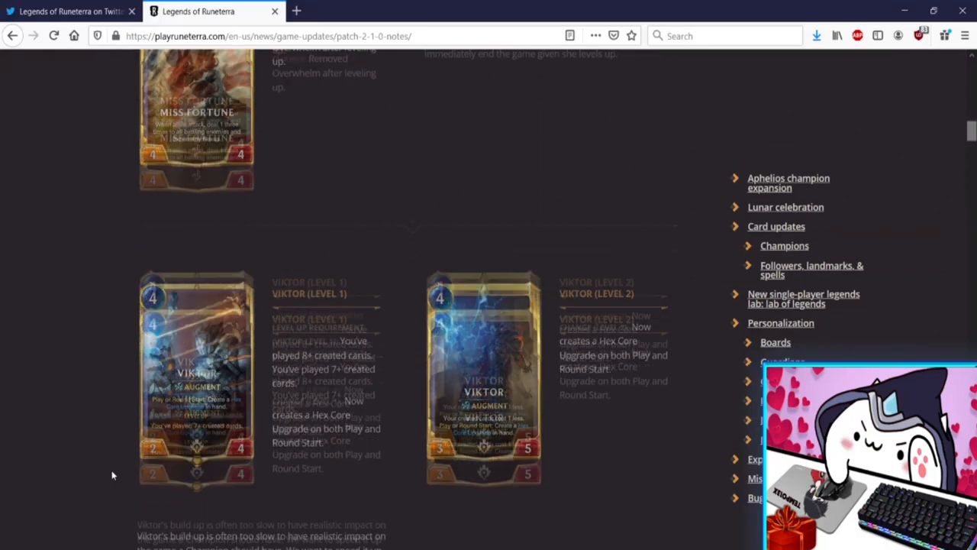
pyautogui.scroll(-3)
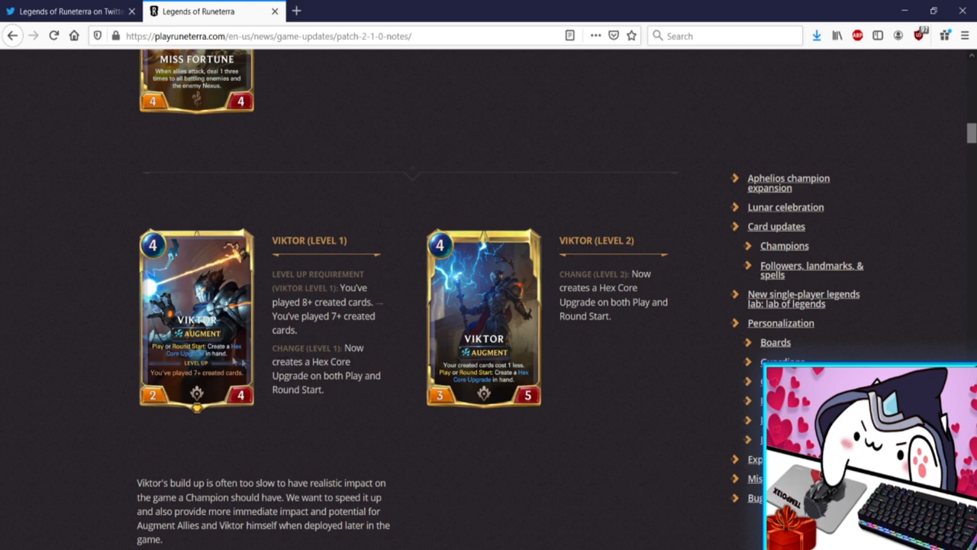
pyautogui.moveTo(183, 344)
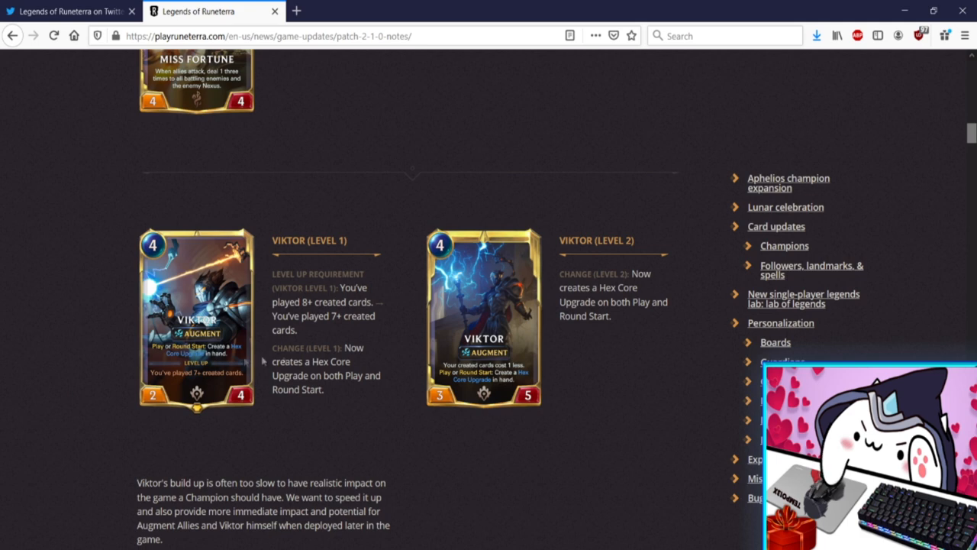
pyautogui.moveTo(235, 354)
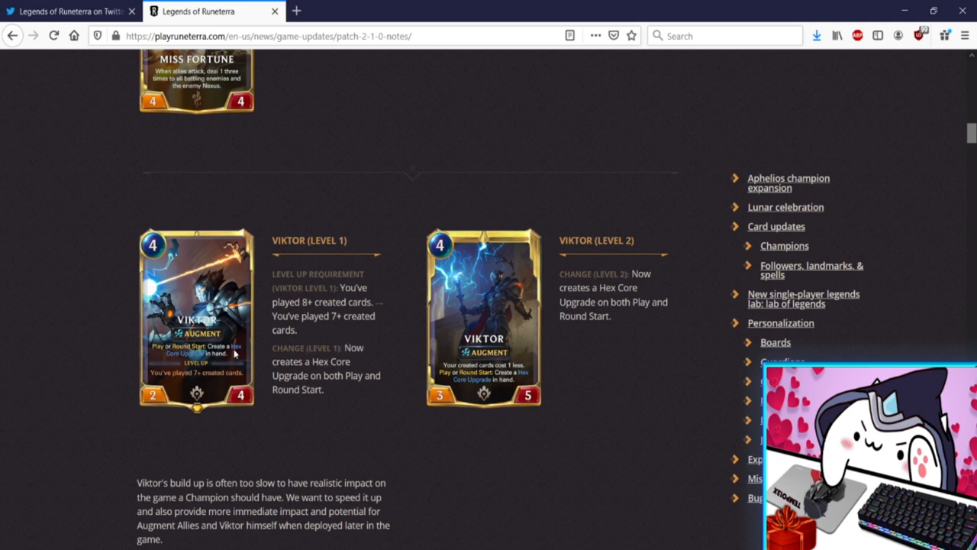
pyautogui.moveTo(241, 352)
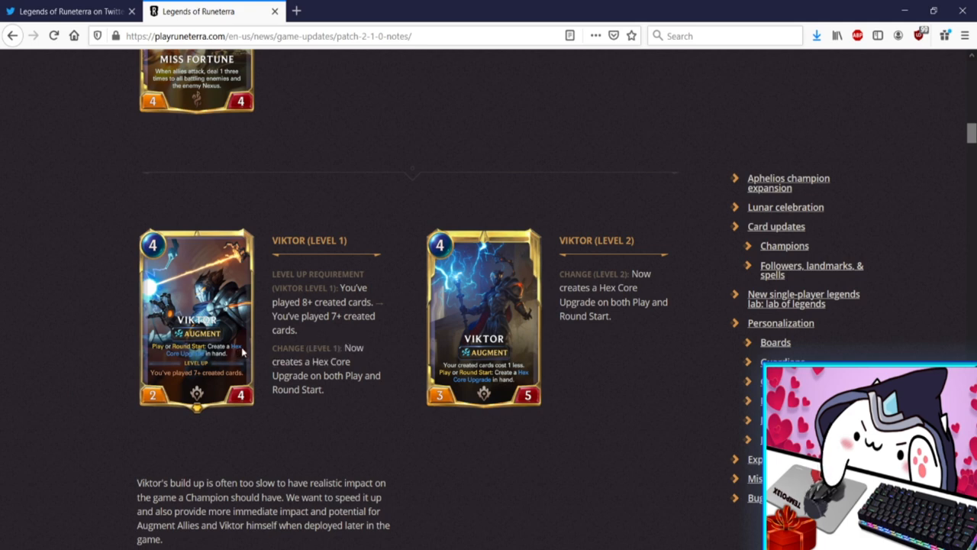
pyautogui.moveTo(384, 381)
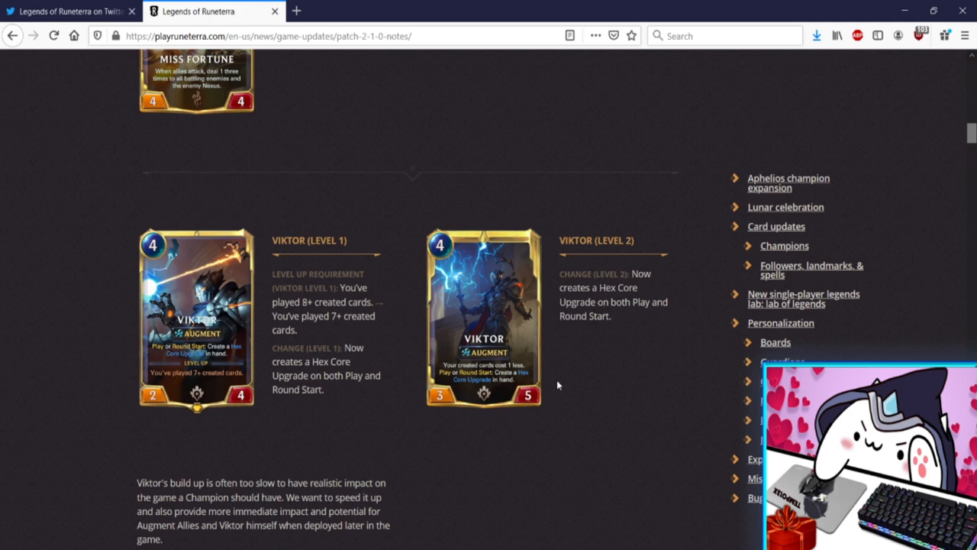
pyautogui.moveTo(182, 468)
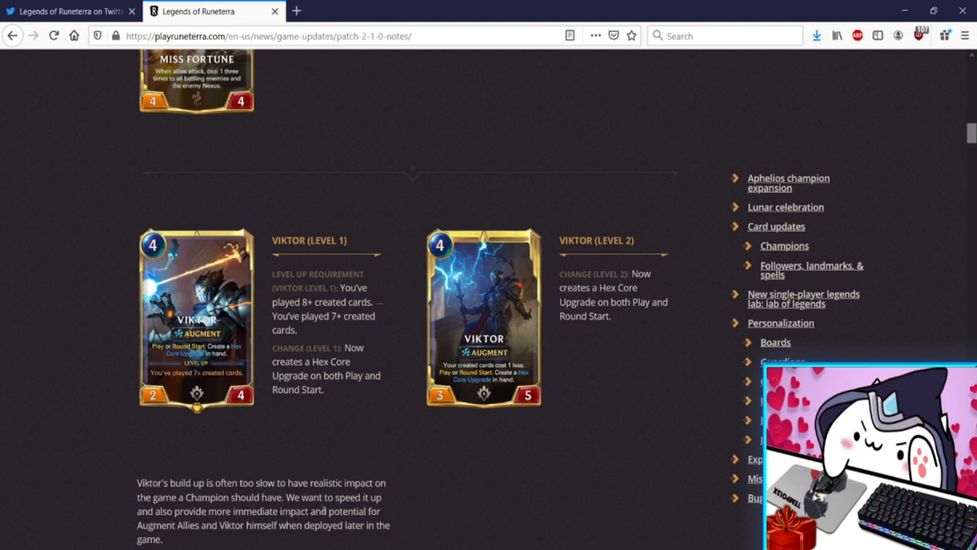
# Scroll to The Grand Plaza's health buff removal and War Chefs' new 2|2 stats
pyautogui.scroll(-3)
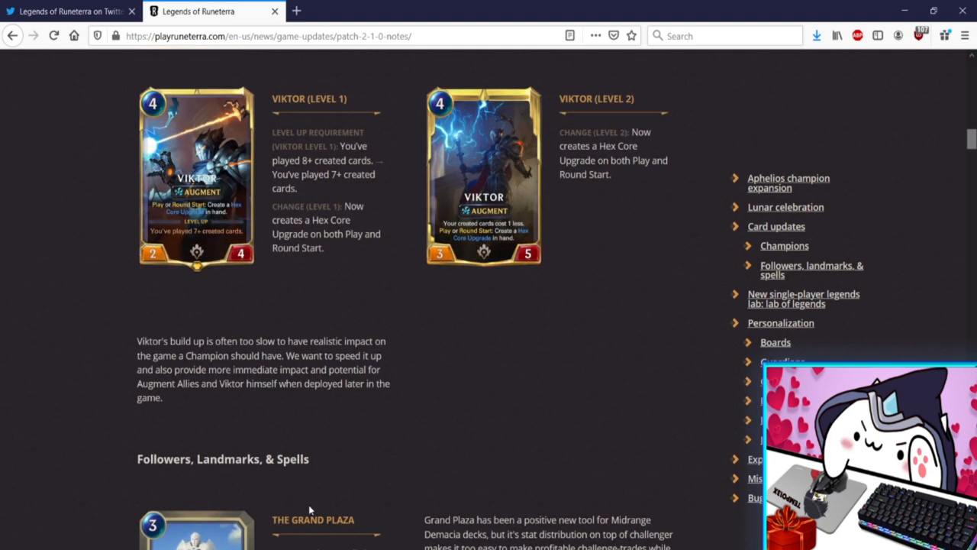
pyautogui.scroll(-3)
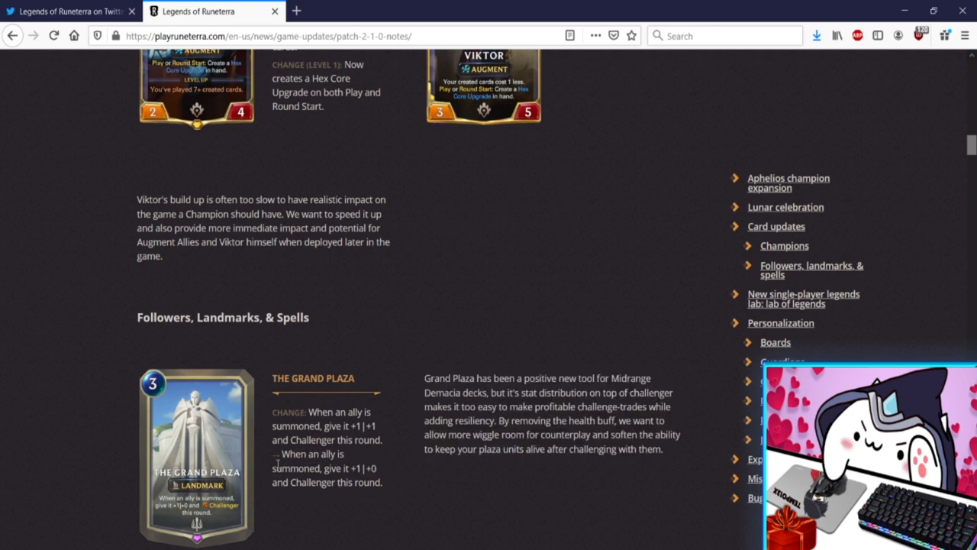
pyautogui.moveTo(384, 370)
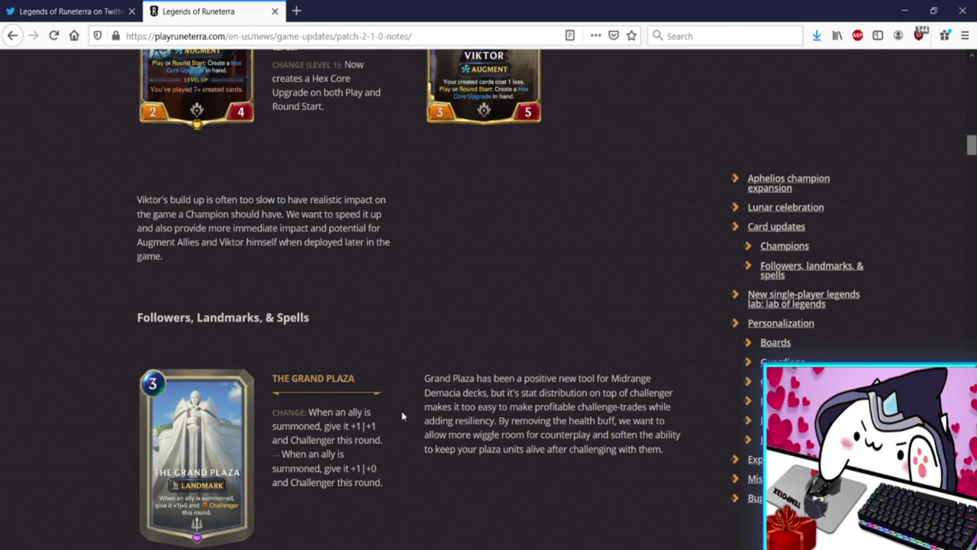
pyautogui.scroll(-3)
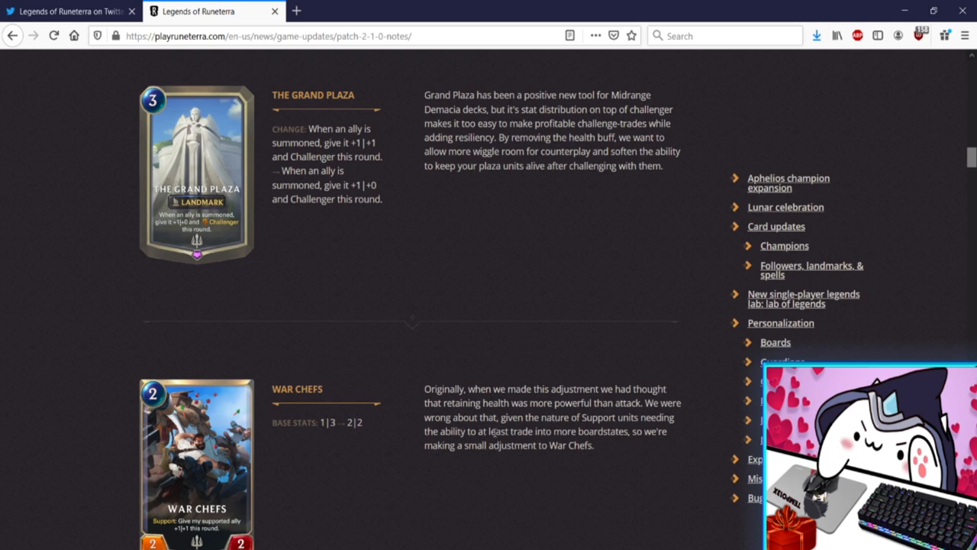
pyautogui.scroll(-3)
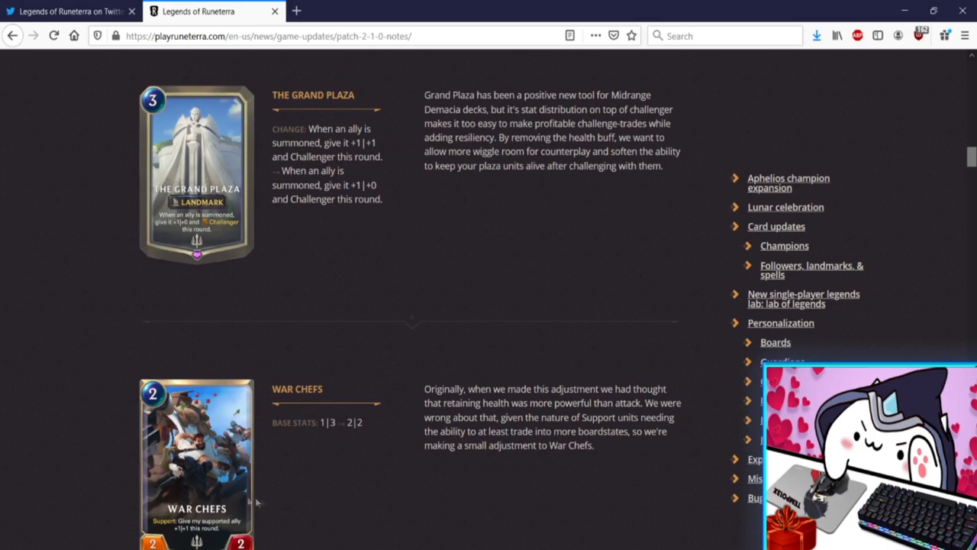
# Read on to Homecoming's cost cut to 4 and Greenglade Elder's 3|1 stats
pyautogui.scroll(-3)
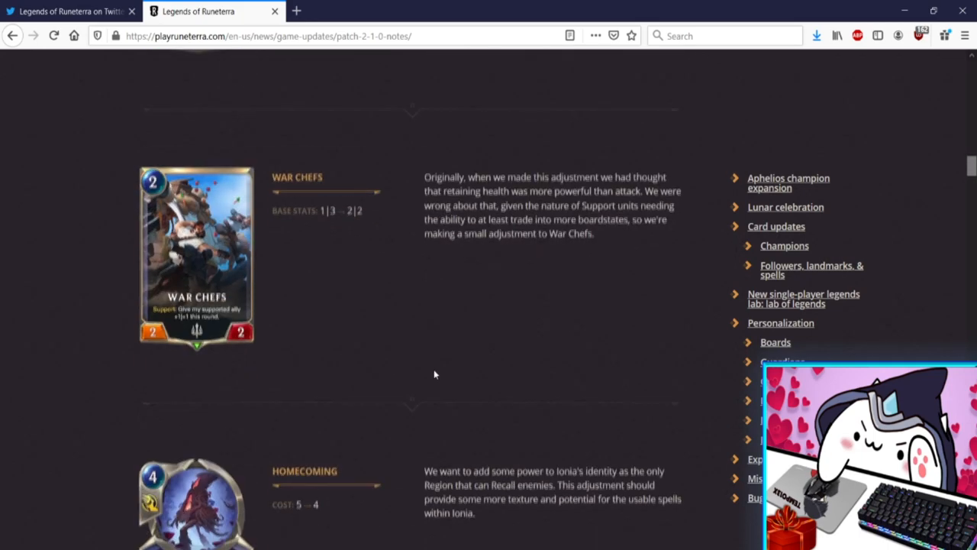
pyautogui.scroll(-3)
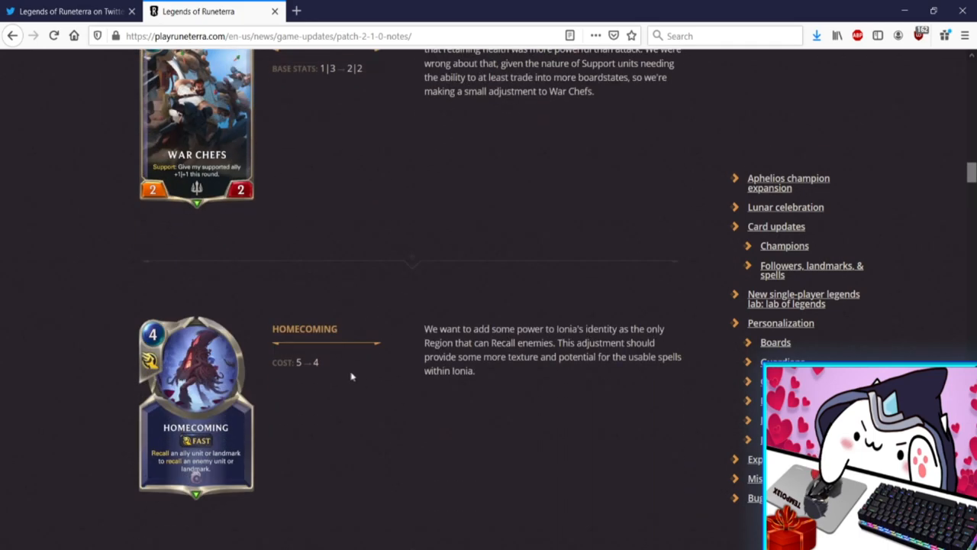
pyautogui.moveTo(374, 349)
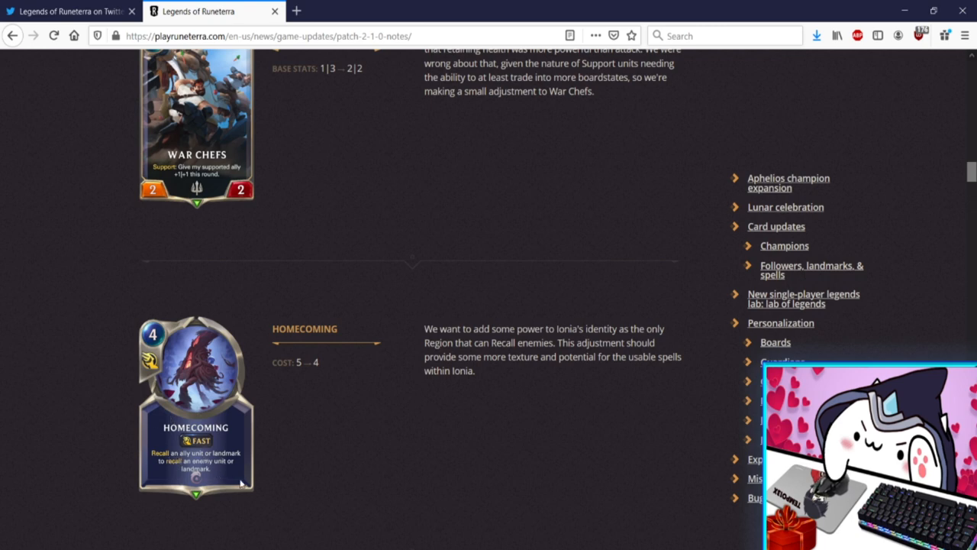
pyautogui.scroll(-3)
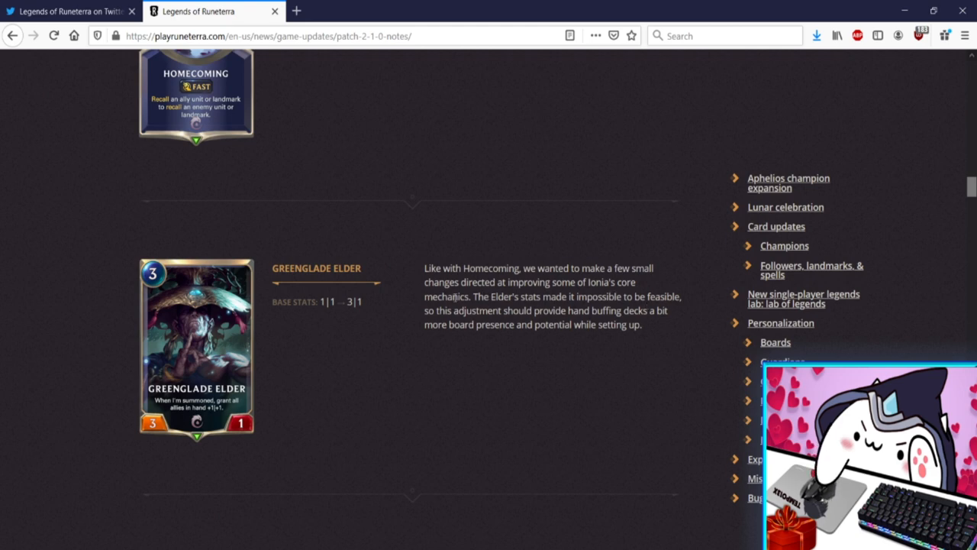
pyautogui.scroll(3)
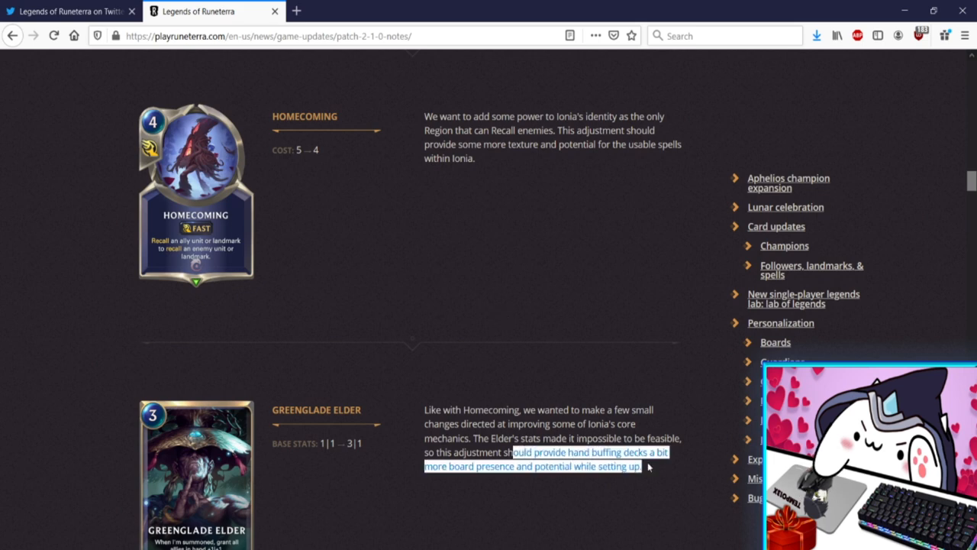
pyautogui.scroll(-3)
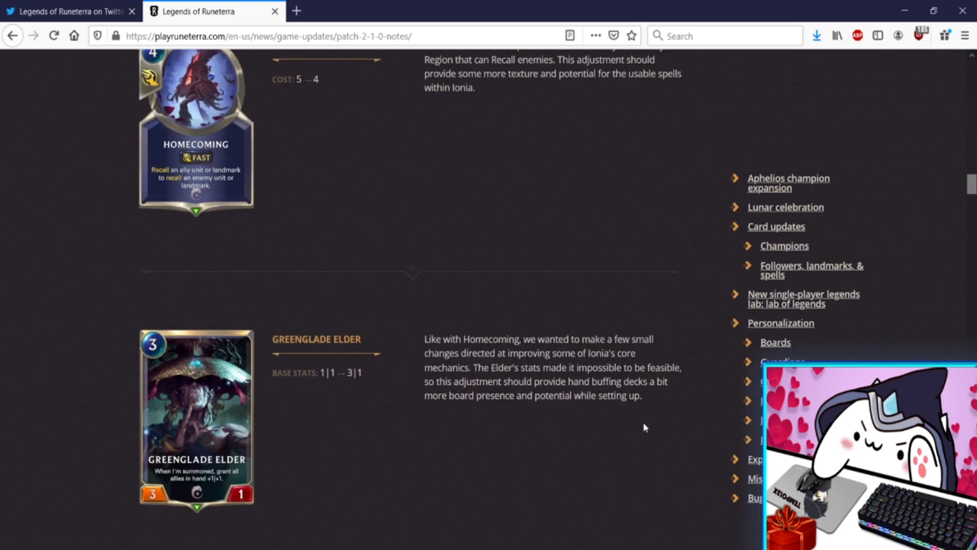
pyautogui.moveTo(648, 426)
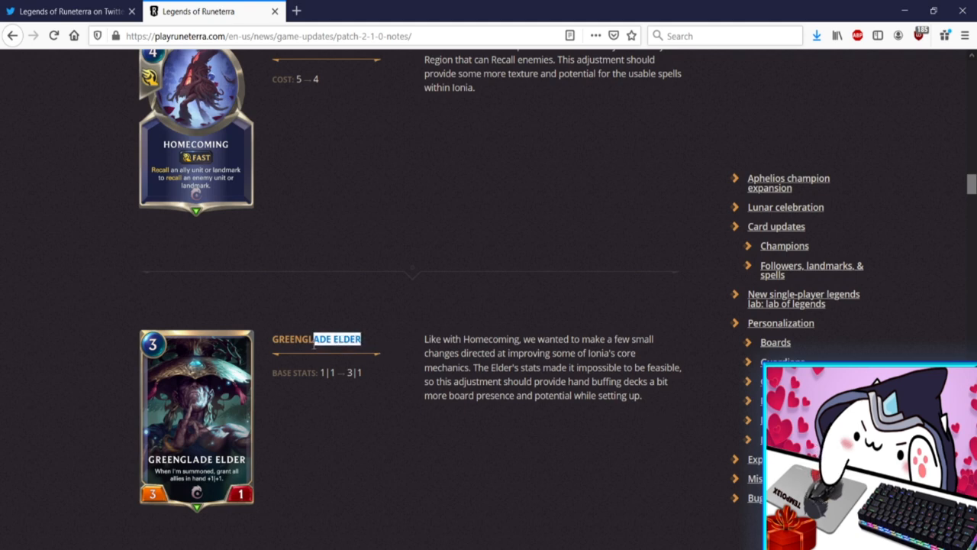
pyautogui.scroll(3)
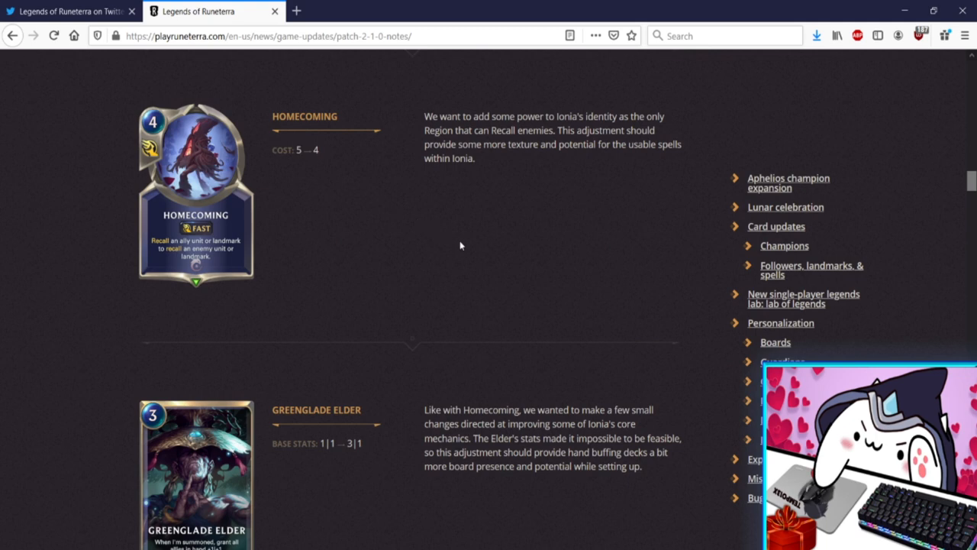
pyautogui.scroll(-3)
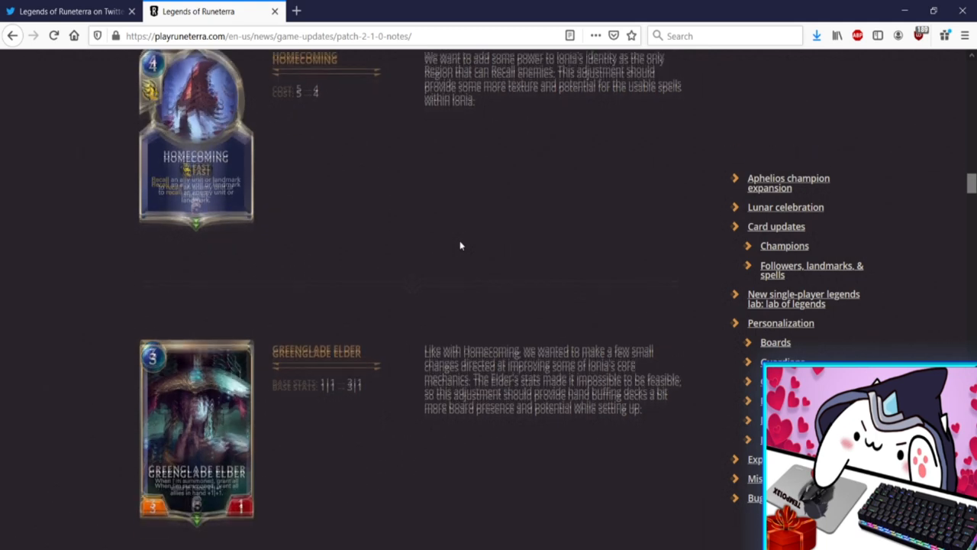
# Scroll past Captain Farron's change from 3 Decimates to 2, toward Blade of the Exile
pyautogui.scroll(-3)
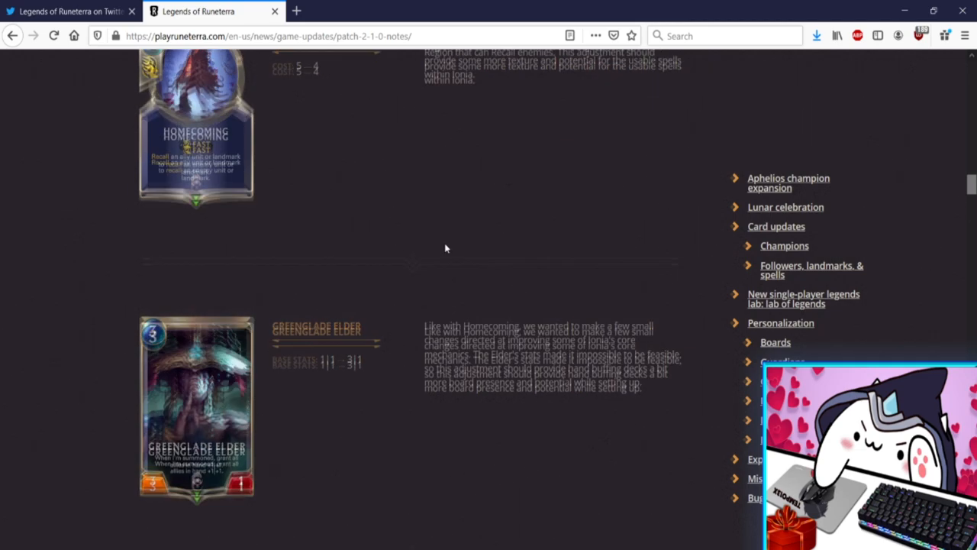
pyautogui.scroll(-3)
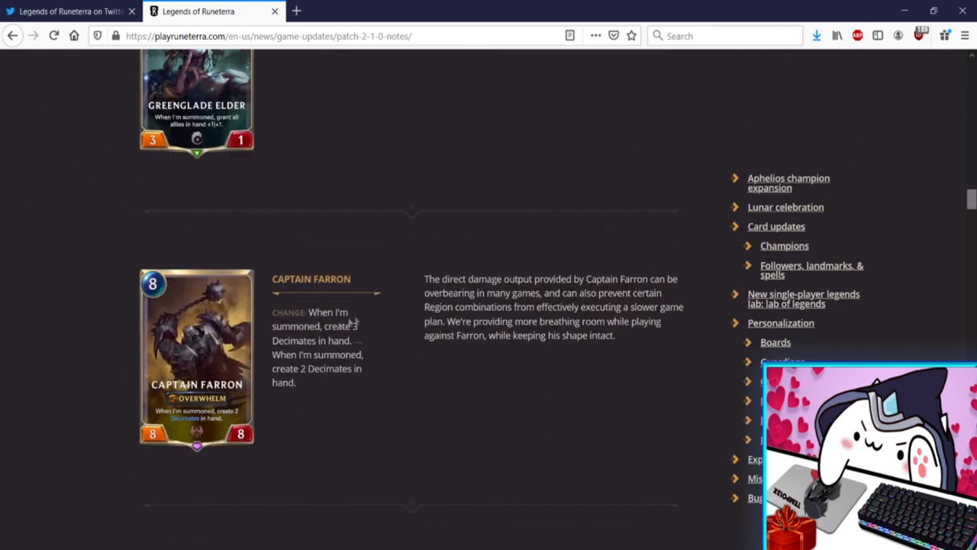
pyautogui.doubleClick(330, 368)
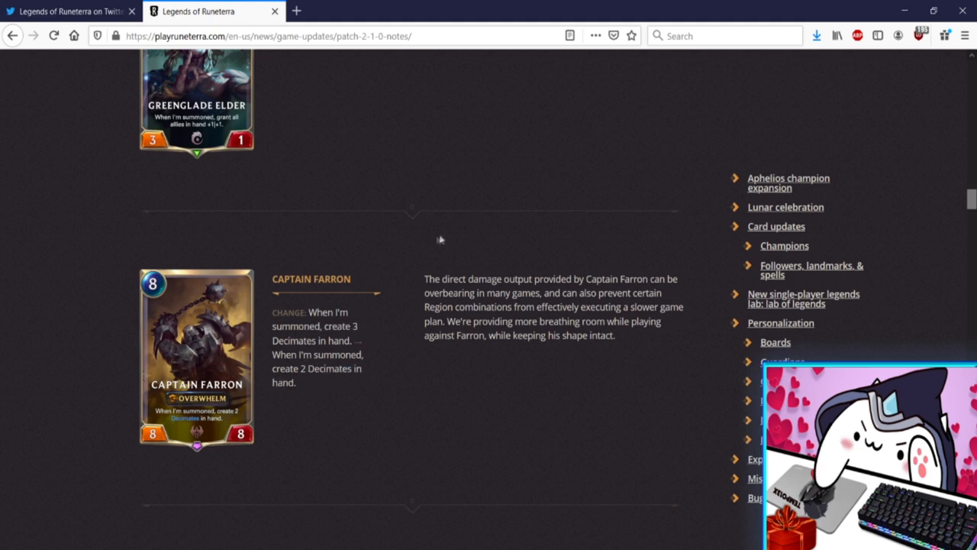
pyautogui.moveTo(436, 276)
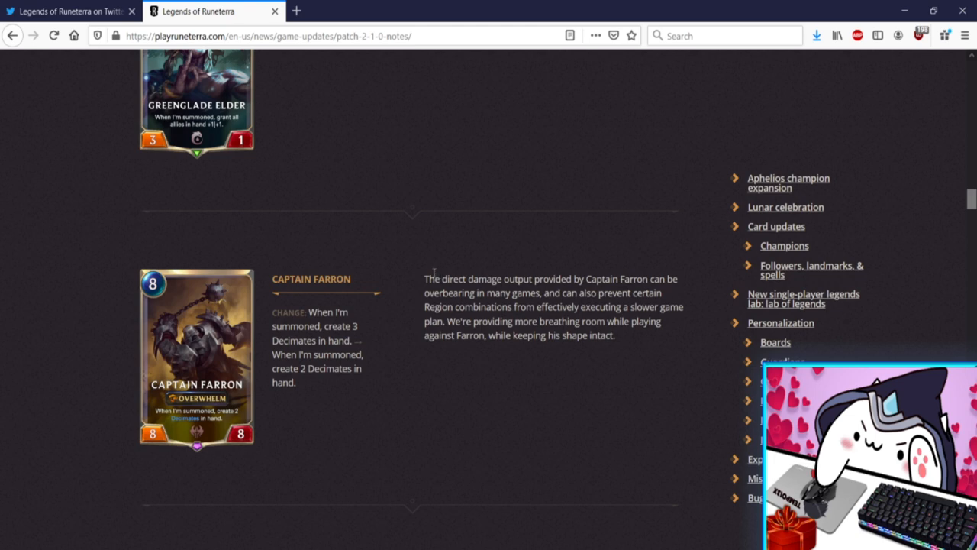
pyautogui.moveTo(334, 338)
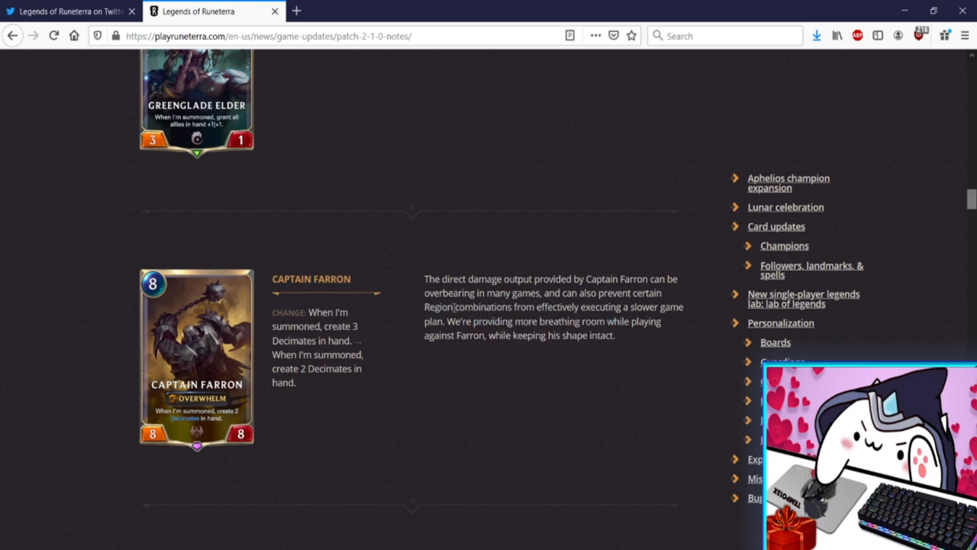
pyautogui.scroll(-3)
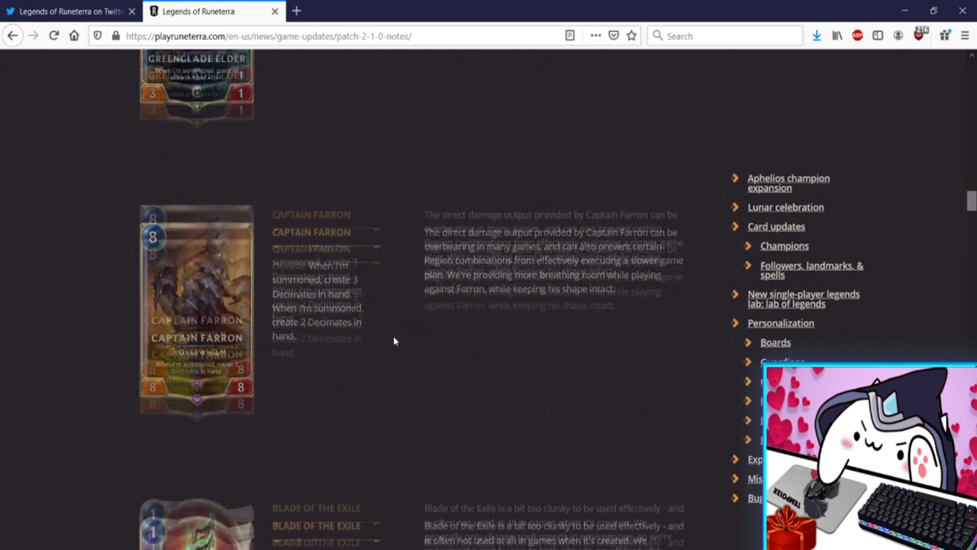
pyautogui.scroll(-3)
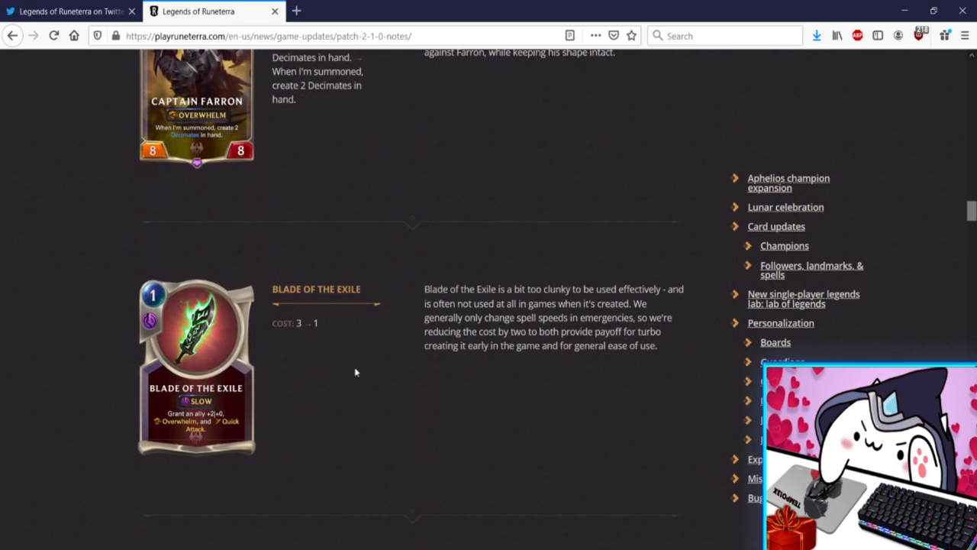
pyautogui.moveTo(362, 365)
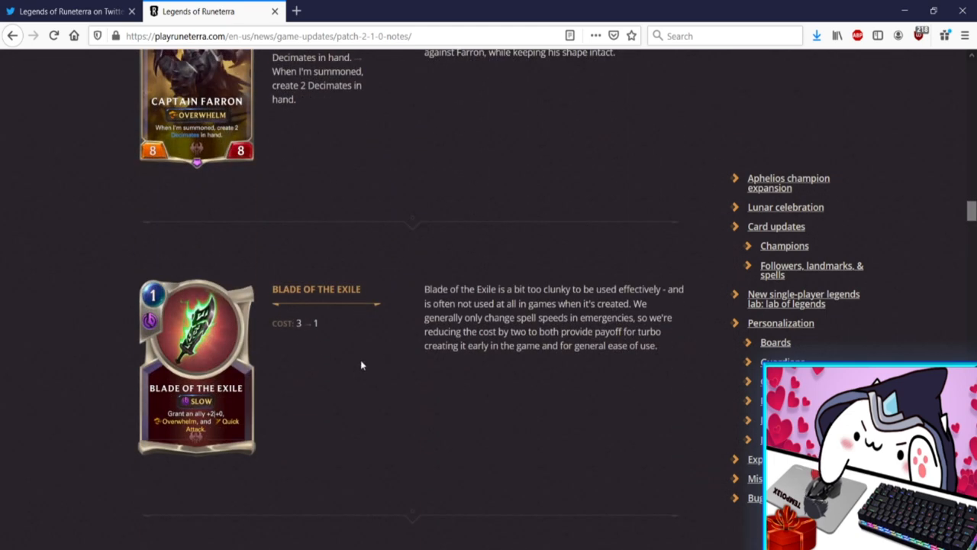
pyautogui.moveTo(366, 338)
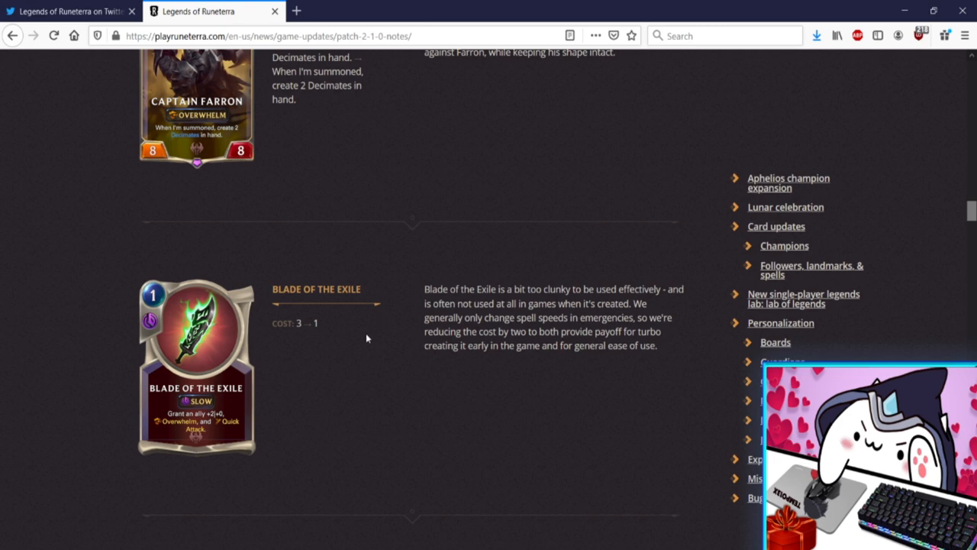
pyautogui.moveTo(188, 415)
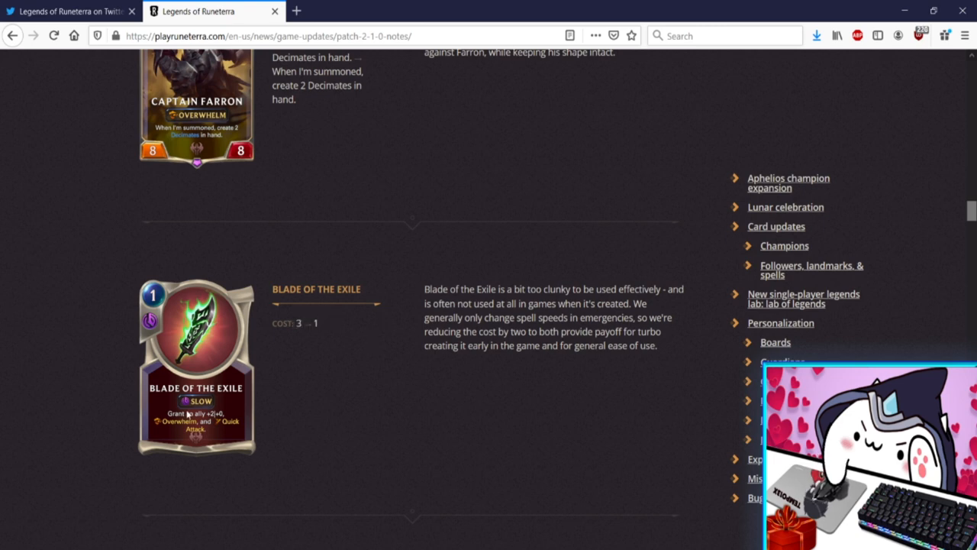
pyautogui.moveTo(306, 334)
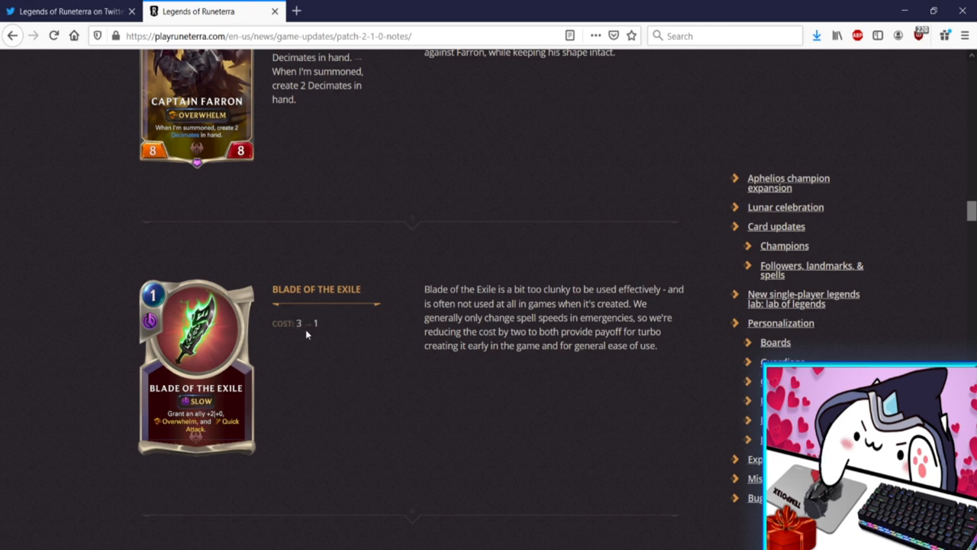
pyautogui.moveTo(308, 347)
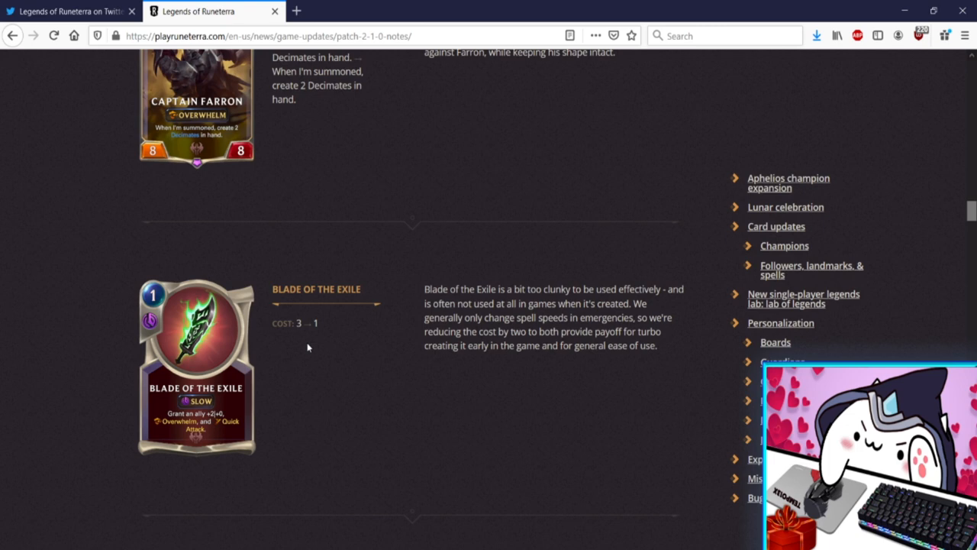
pyautogui.moveTo(313, 346)
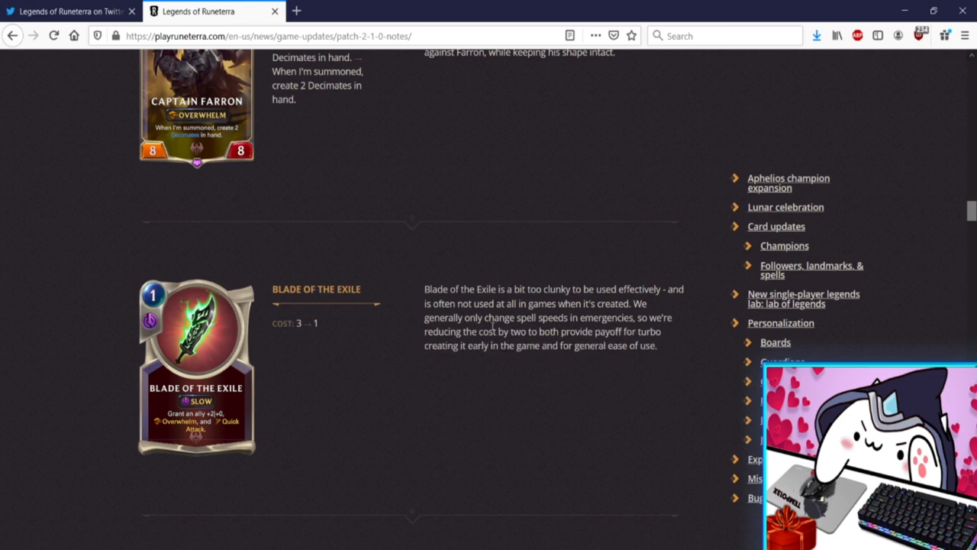
pyautogui.moveTo(352, 342)
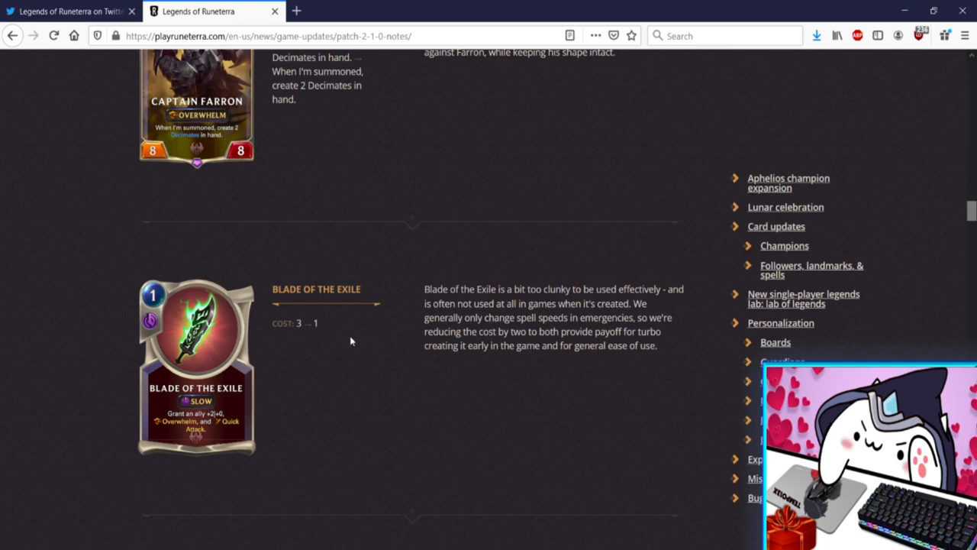
pyautogui.moveTo(355, 339)
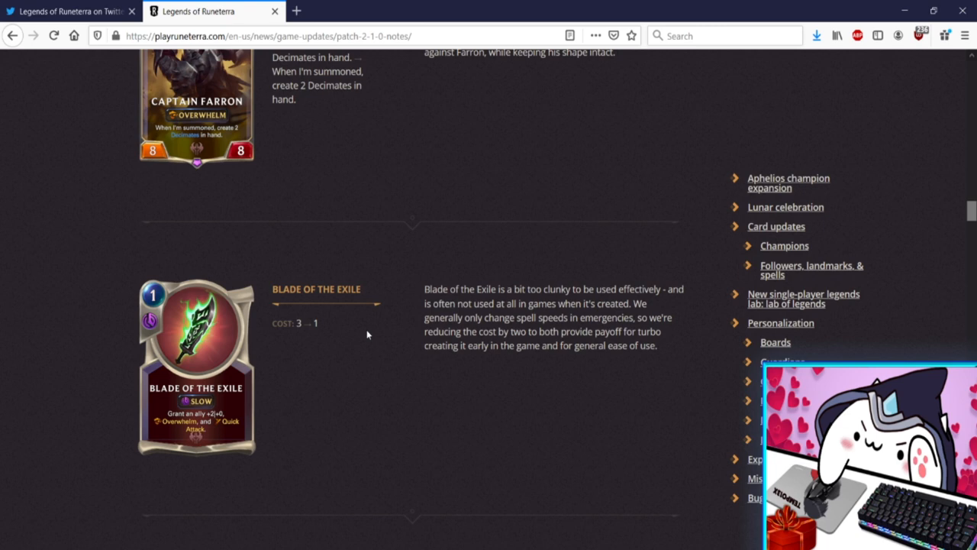
pyautogui.moveTo(365, 321)
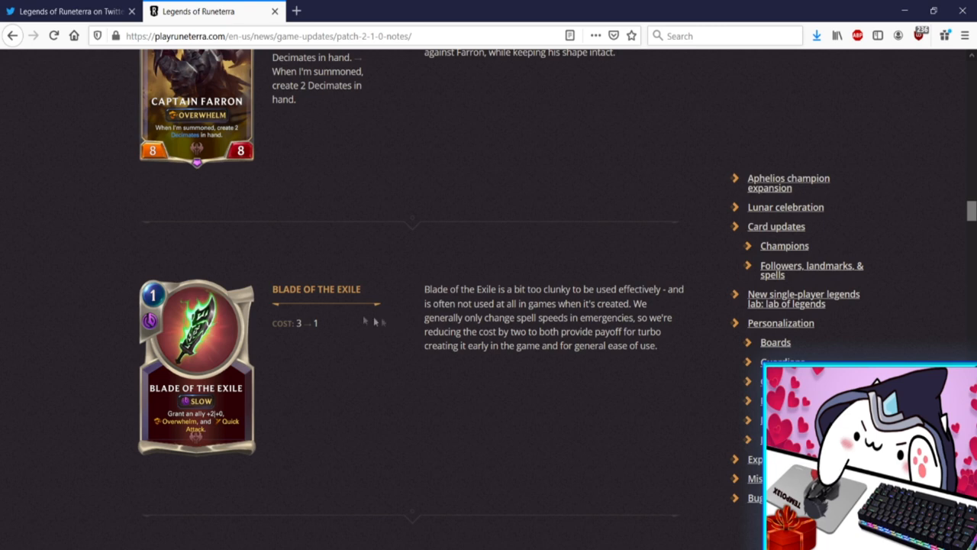
pyautogui.moveTo(353, 320)
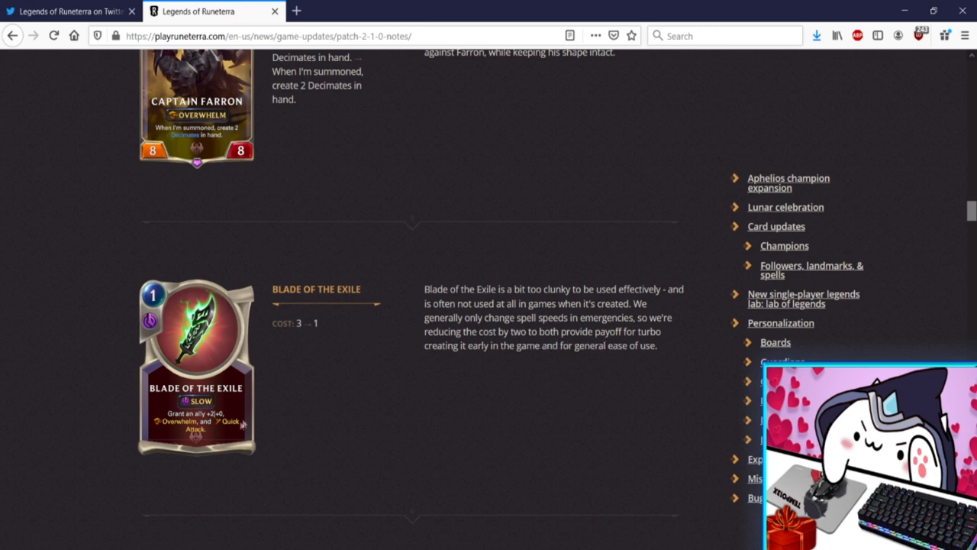
pyautogui.doubleClick(300, 322)
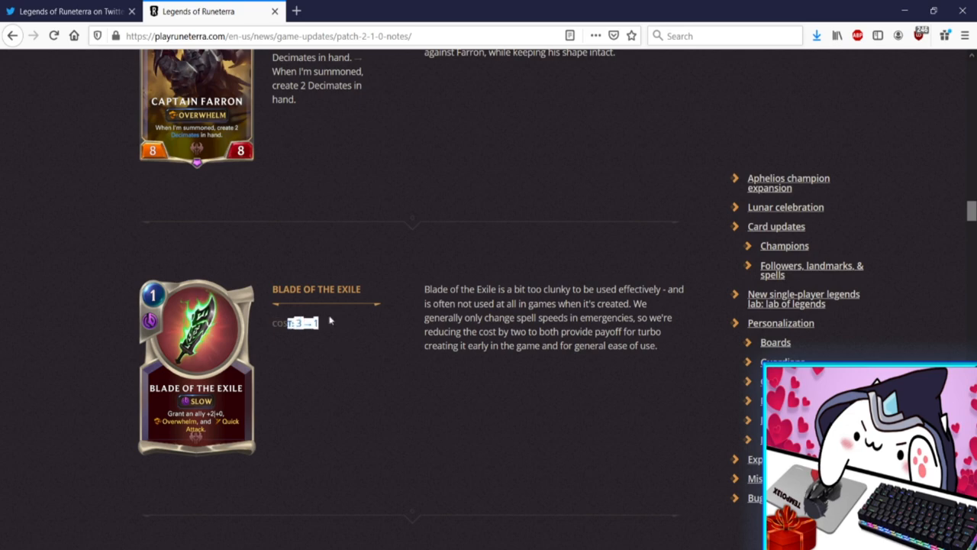
# Scroll to Blade Squire's 1|2 to 2|1 stat change, clearing highlights in its explanation
pyautogui.scroll(-3)
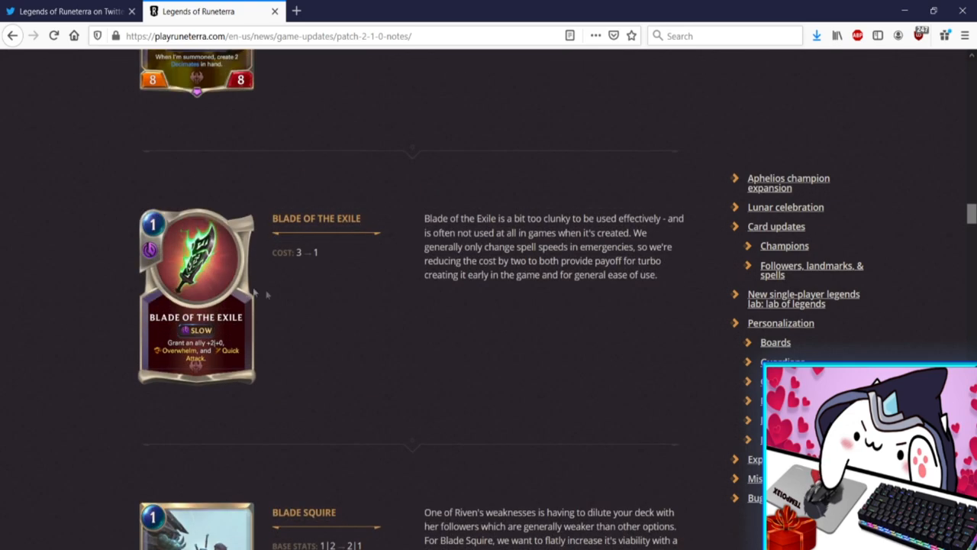
pyautogui.scroll(-3)
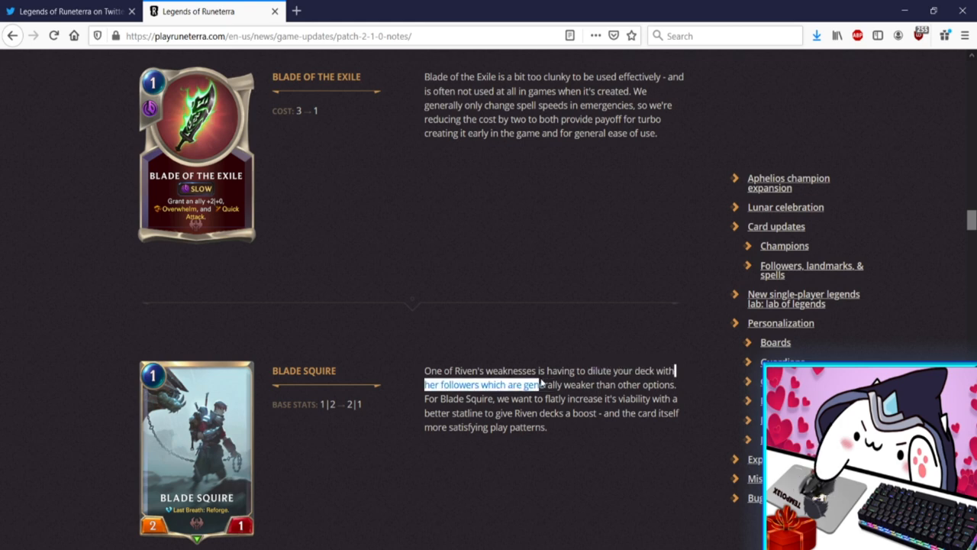
pyautogui.click(680, 384)
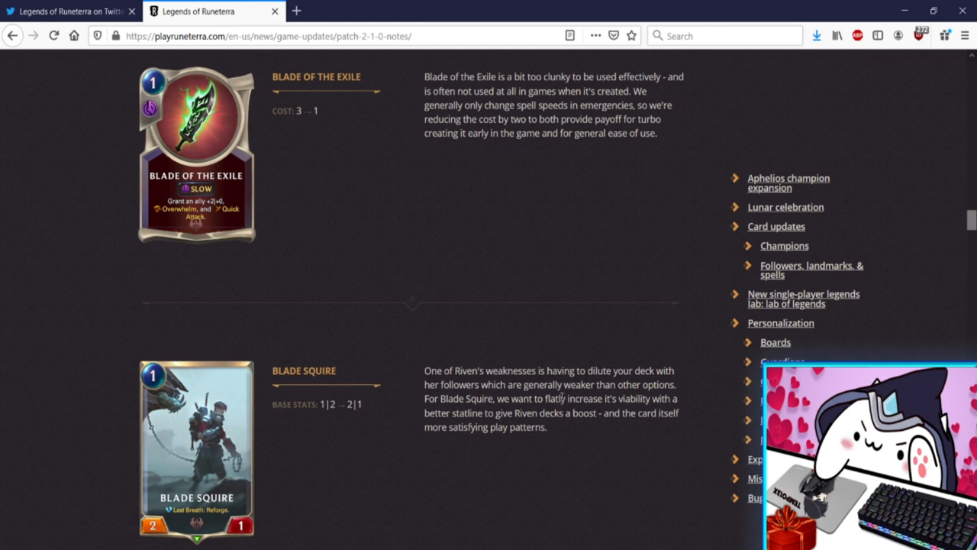
pyautogui.moveTo(320, 387)
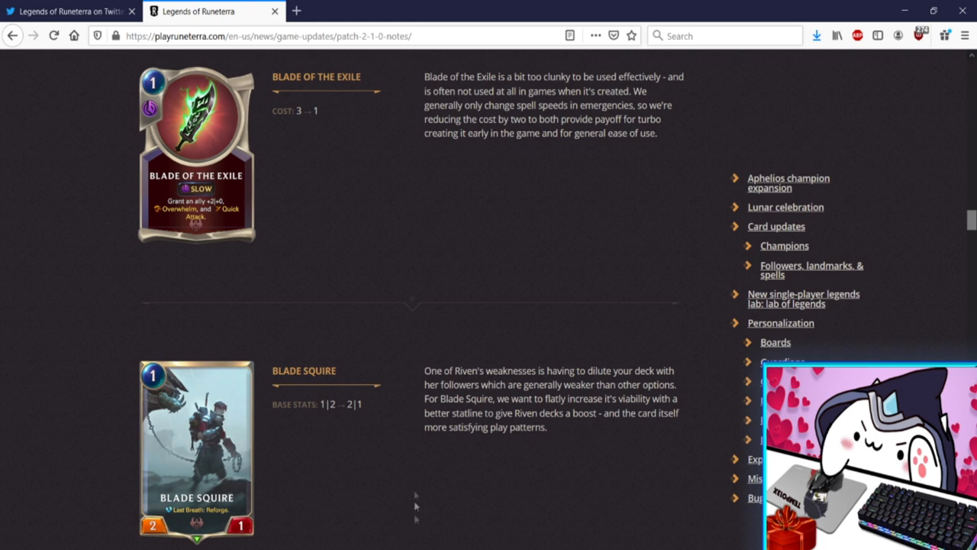
pyautogui.moveTo(415, 476)
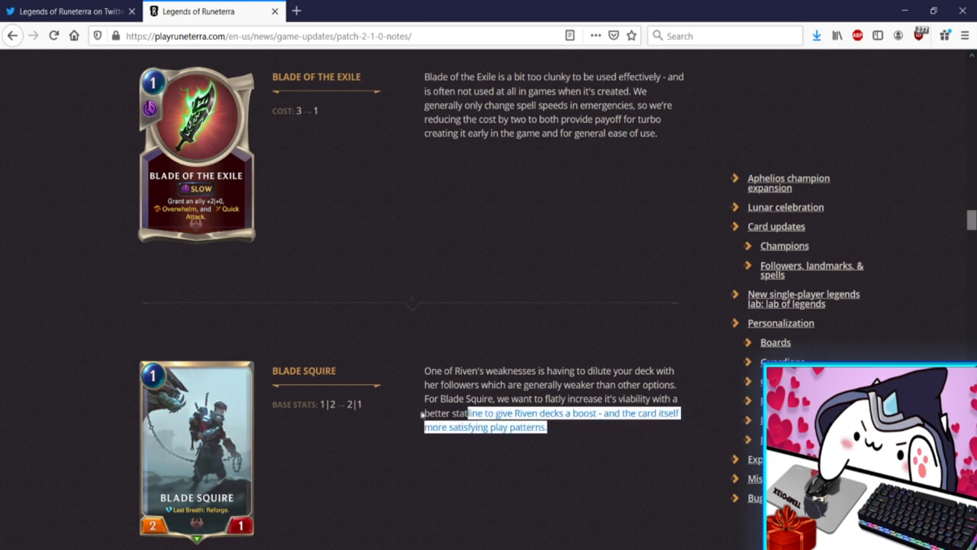
pyautogui.click(389, 395)
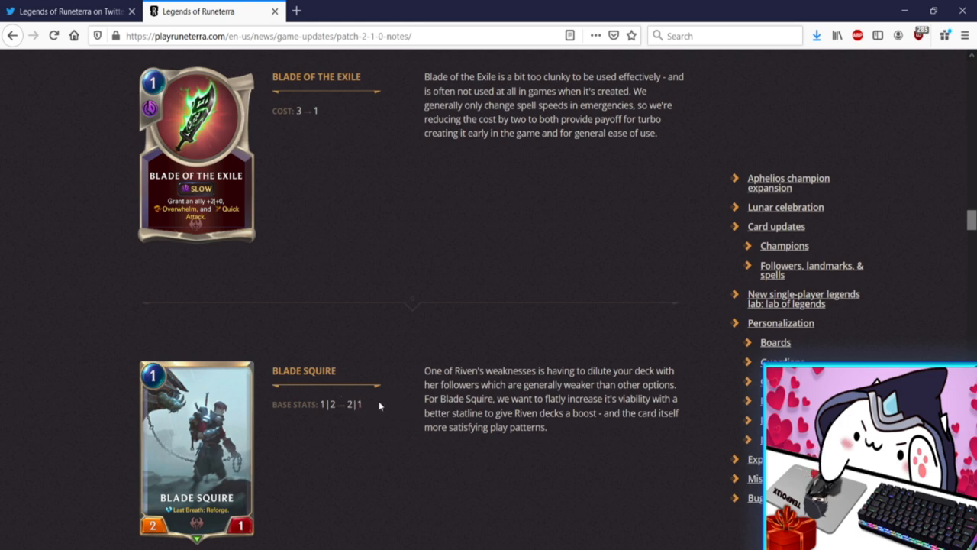
pyautogui.moveTo(384, 420)
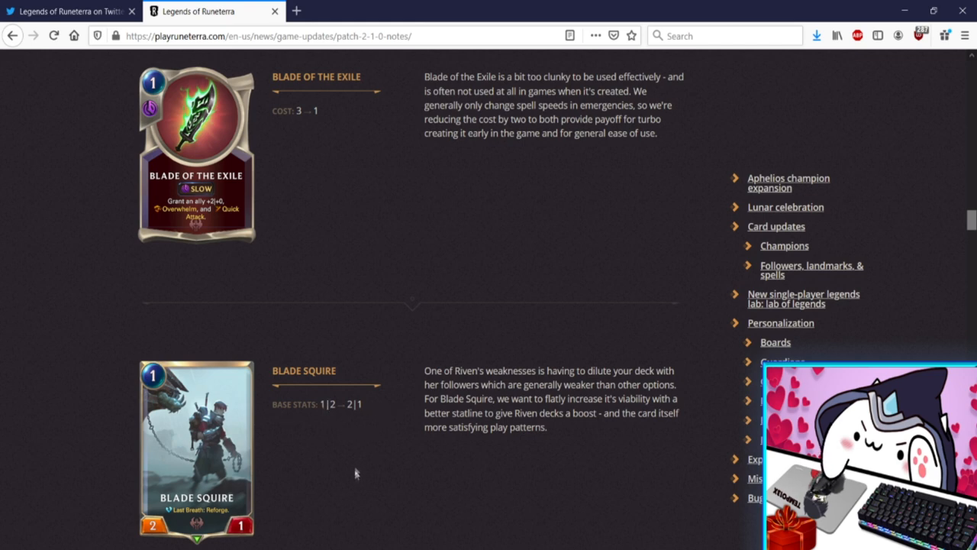
pyautogui.moveTo(360, 451)
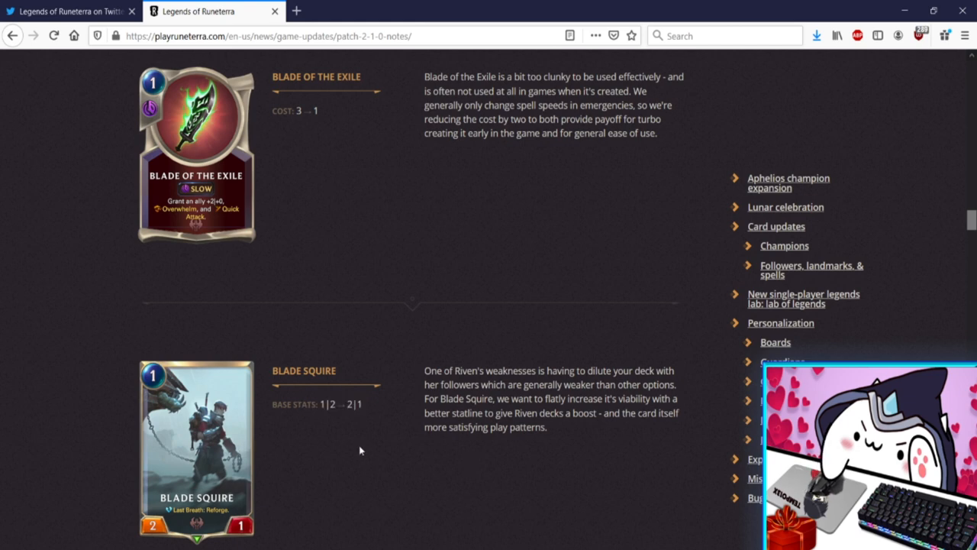
pyautogui.moveTo(389, 450)
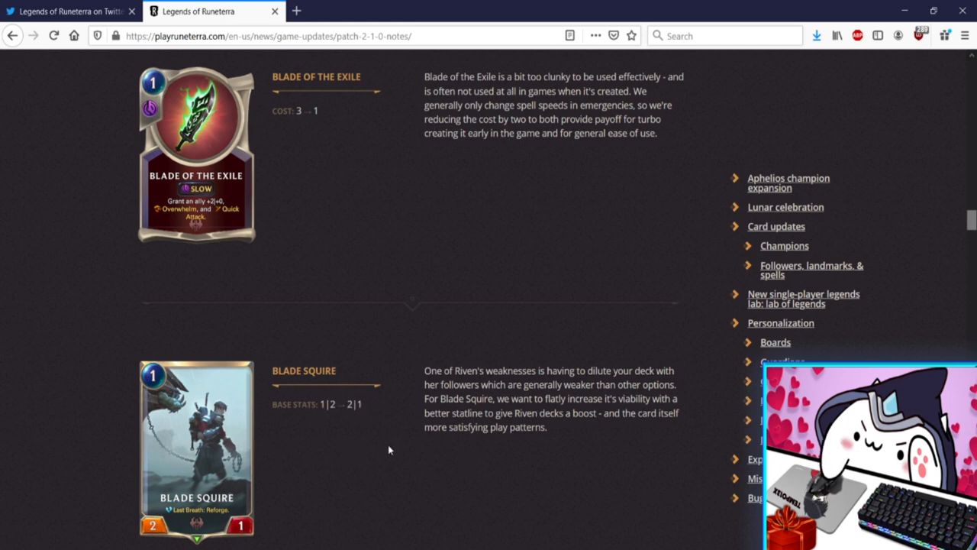
pyautogui.moveTo(367, 439)
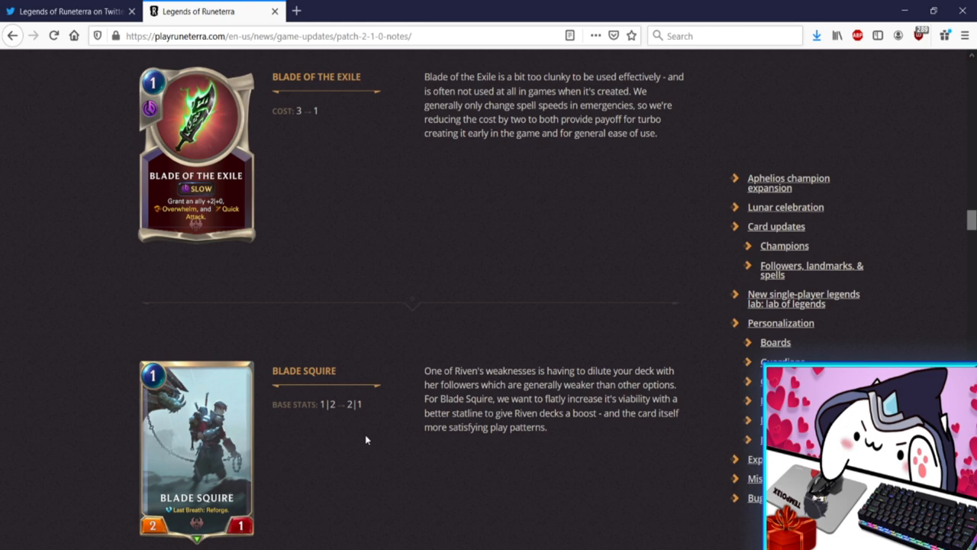
# Scroll down to Hush's cost increase from 2 to 3, with Pale Cascade appearing next
pyautogui.scroll(-3)
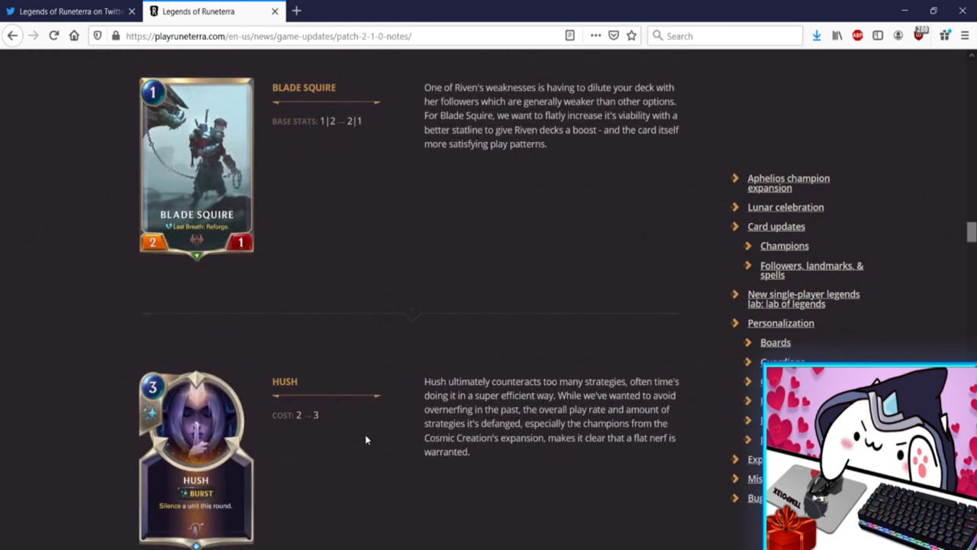
pyautogui.moveTo(394, 438)
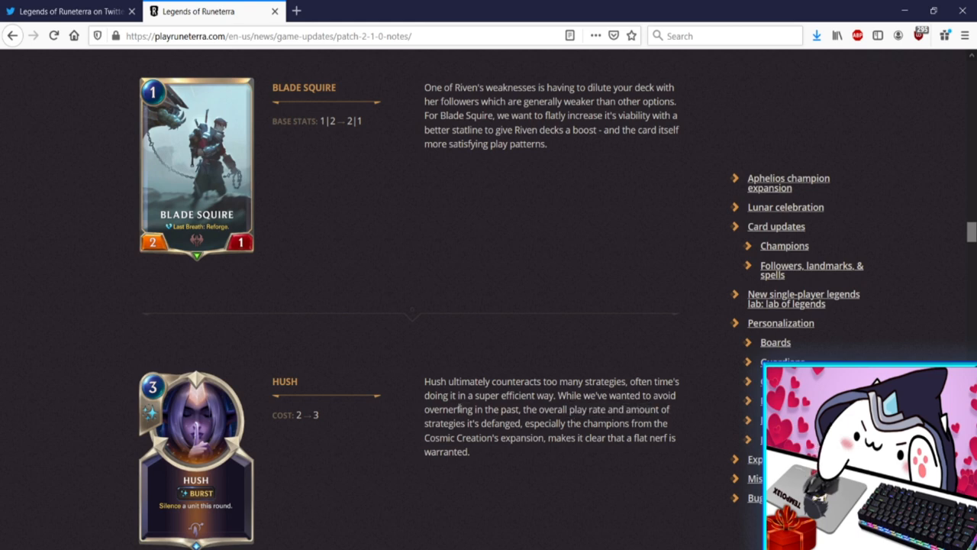
pyautogui.moveTo(334, 419)
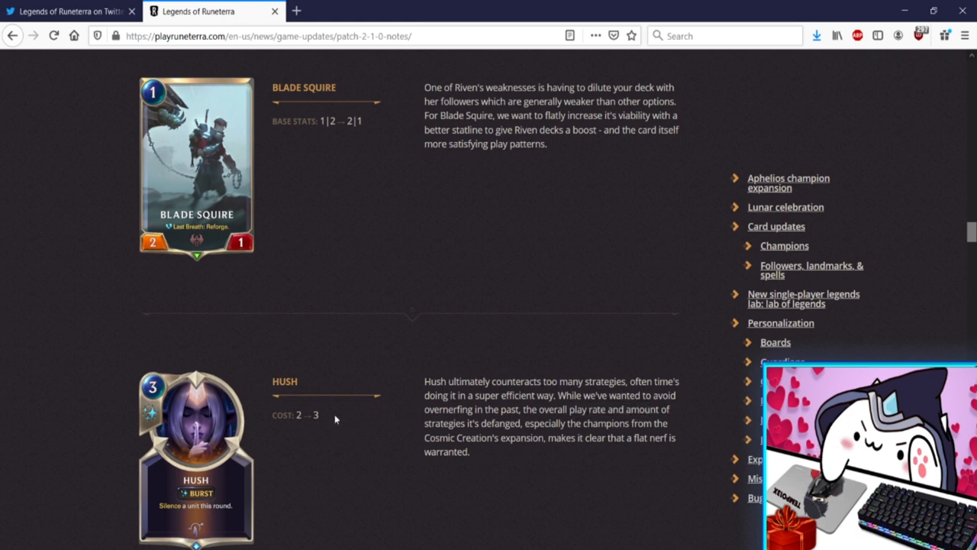
pyautogui.moveTo(558, 464)
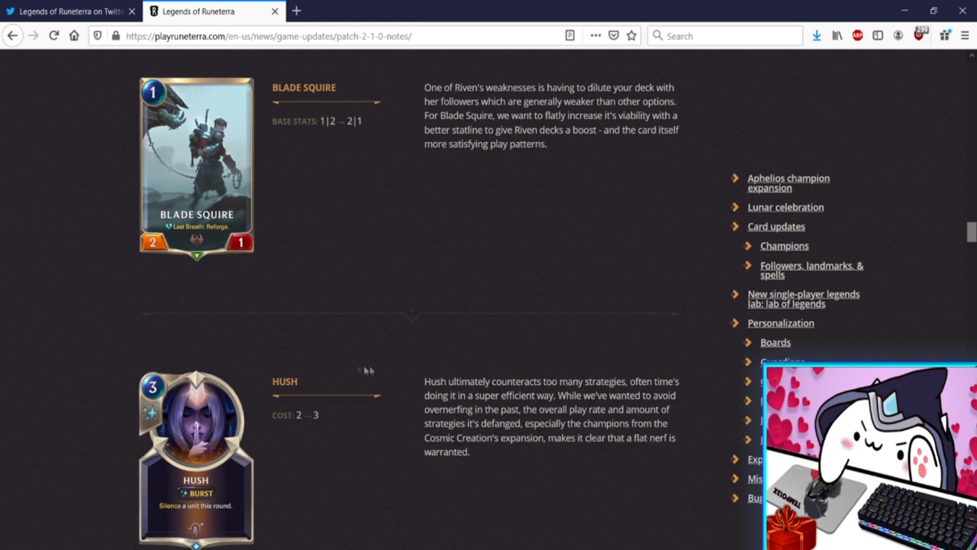
pyautogui.moveTo(394, 373)
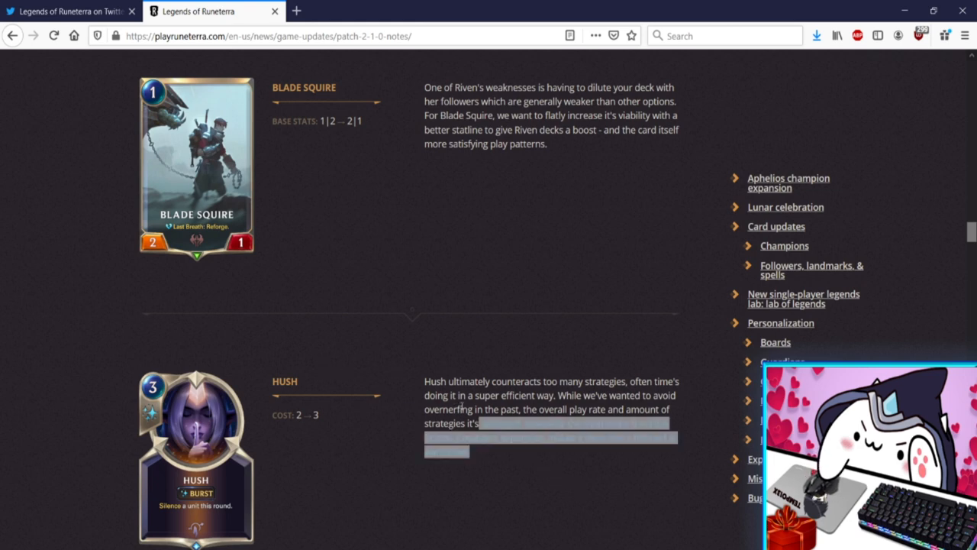
pyautogui.scroll(-3)
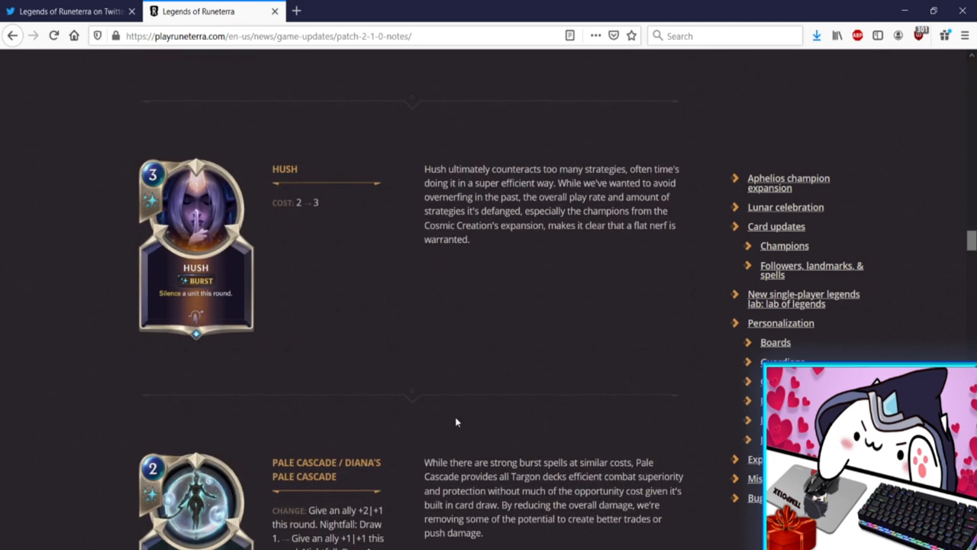
# Scroll through Pale Cascade's +1|+1 change down to the Lab of Legends heading
pyautogui.scroll(-3)
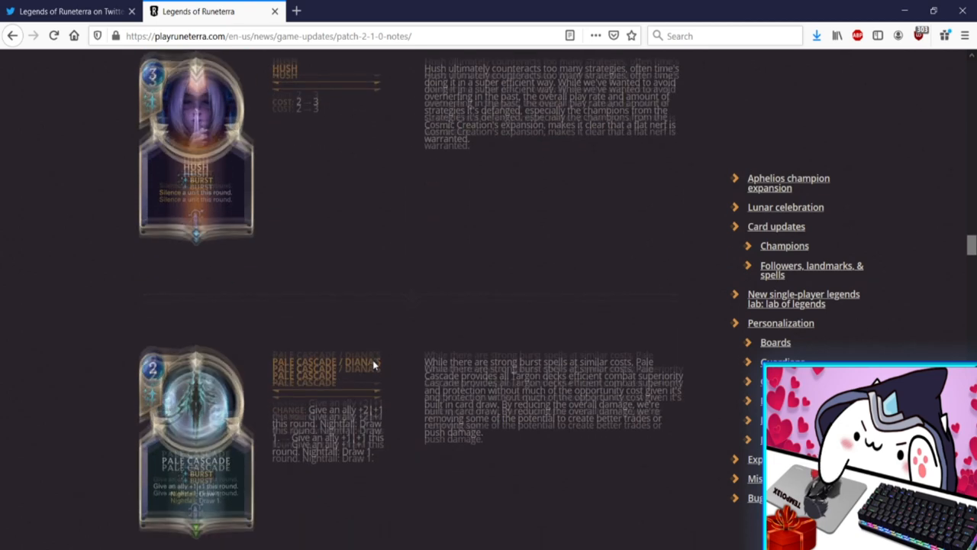
pyautogui.scroll(-3)
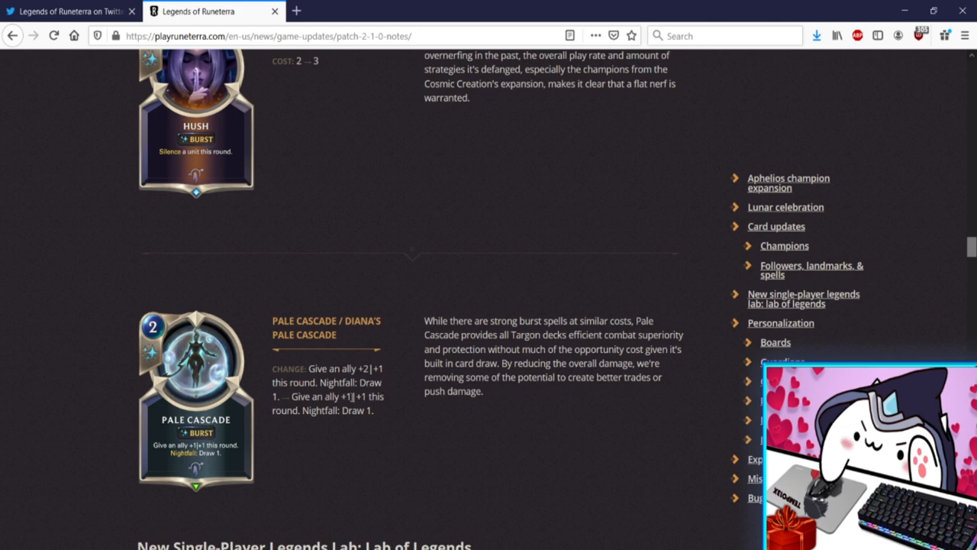
pyautogui.moveTo(353, 395)
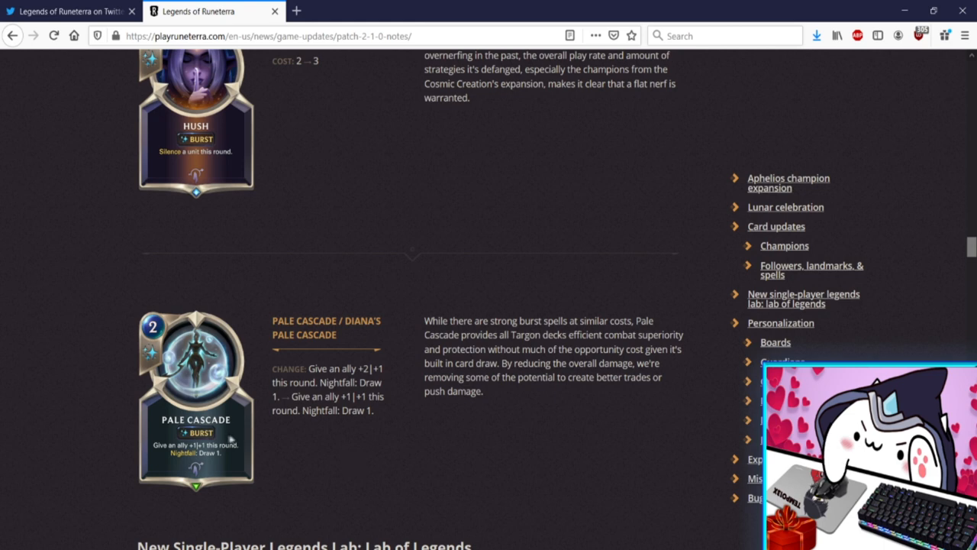
pyautogui.moveTo(375, 440)
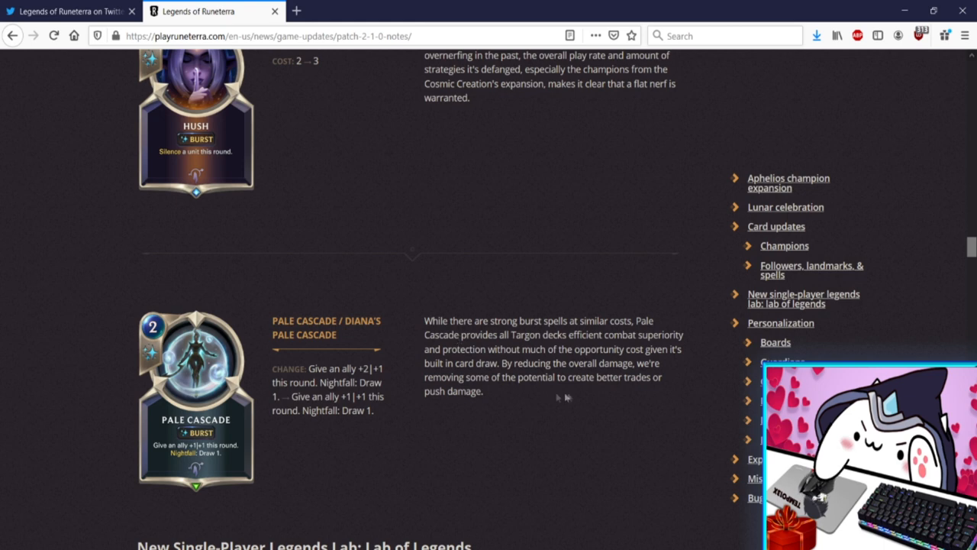
pyautogui.moveTo(385, 380)
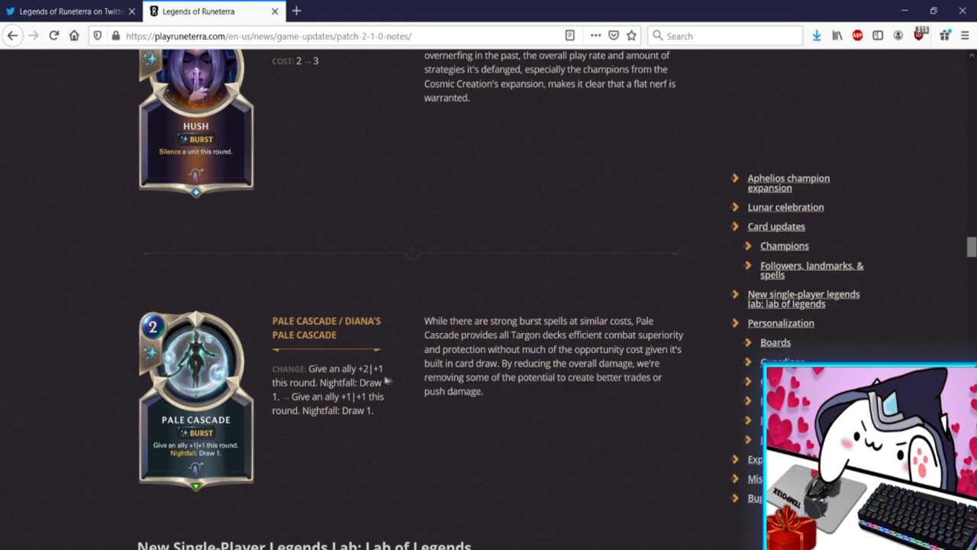
pyautogui.moveTo(387, 380)
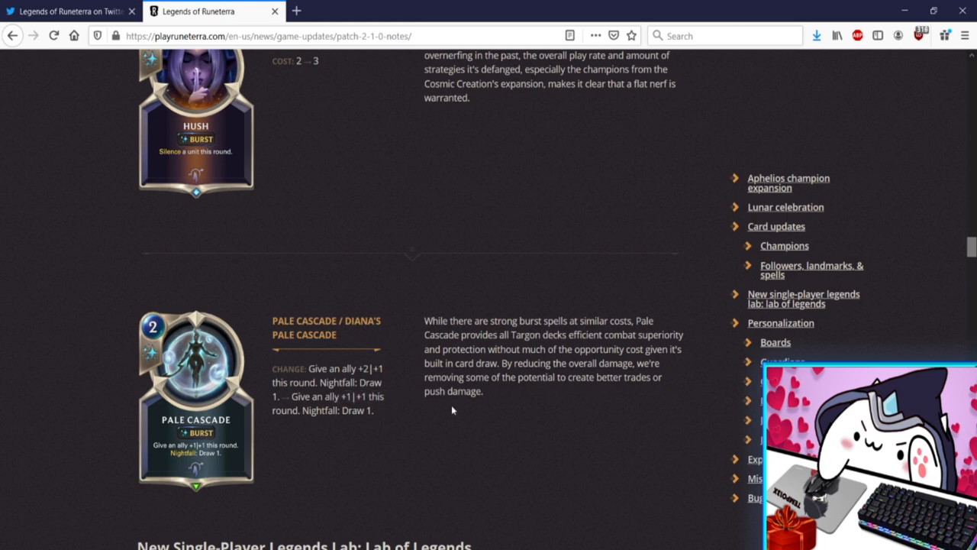
pyautogui.moveTo(384, 395)
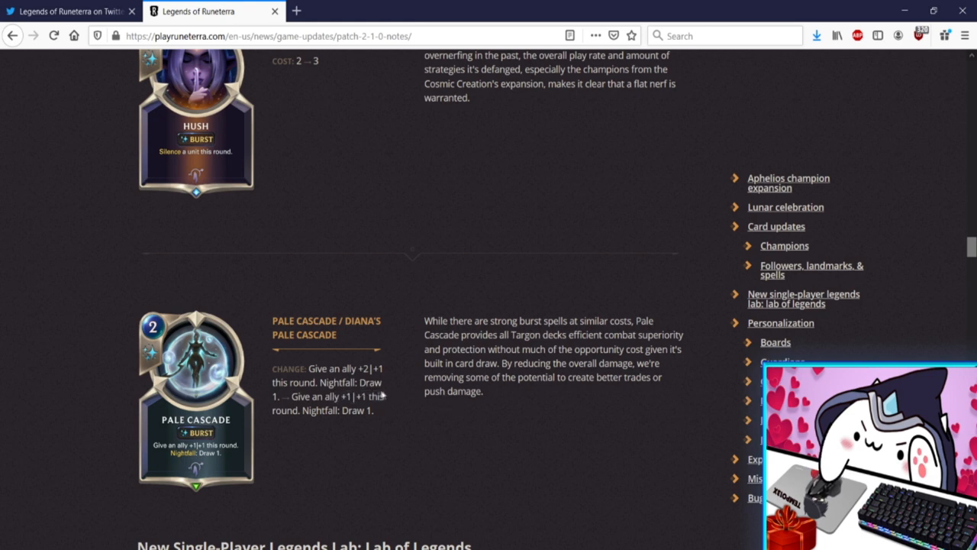
pyautogui.scroll(3)
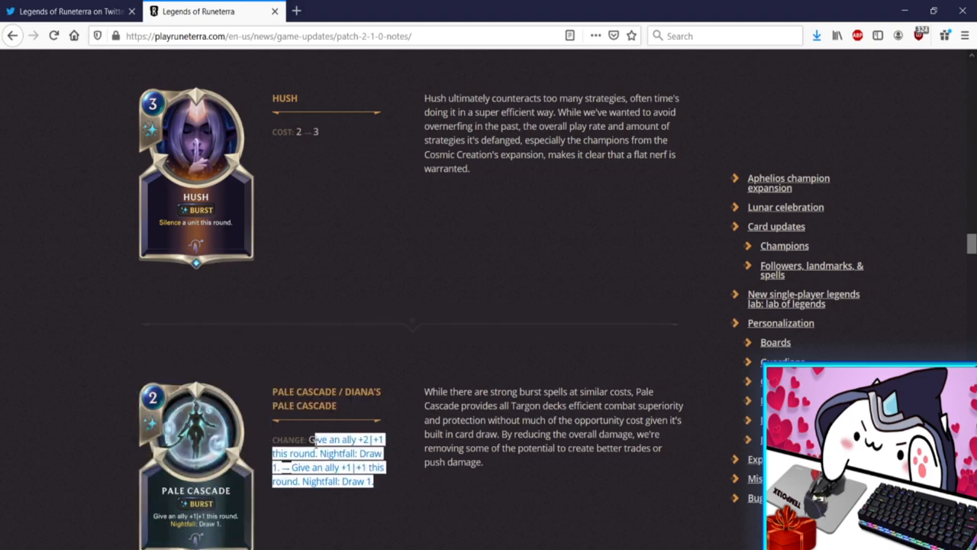
pyautogui.scroll(-3)
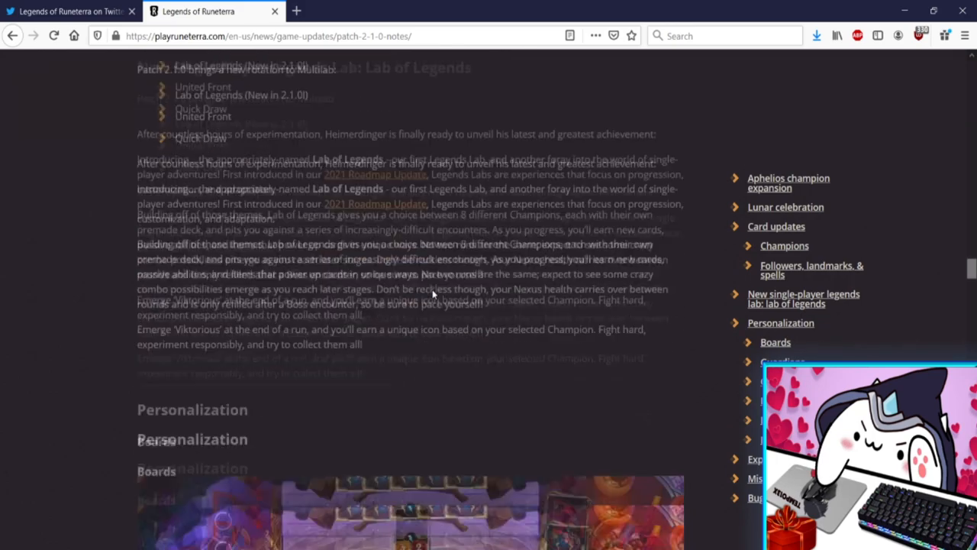
# Highlight and clear the Lab of Legends rotation entry, then scroll further down
pyautogui.scroll(3)
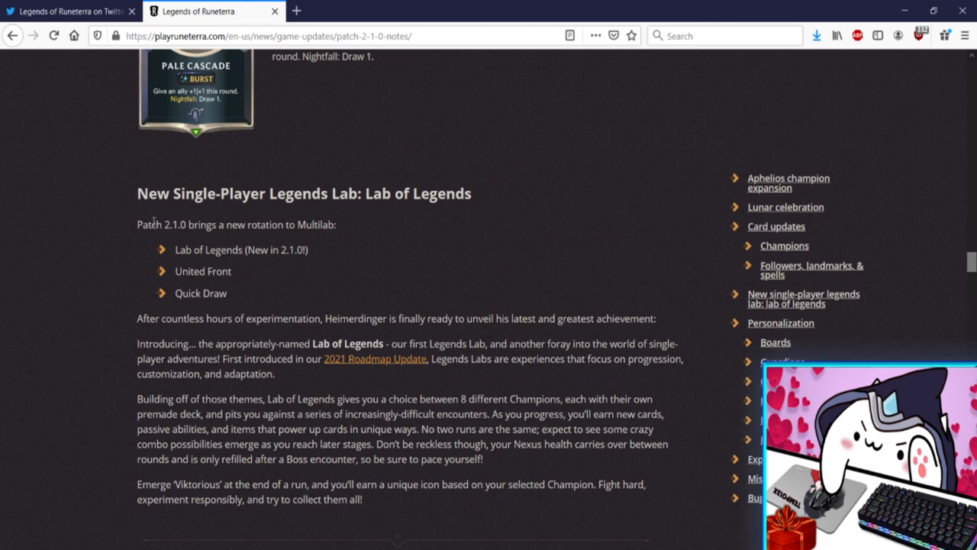
pyautogui.doubleClick(209, 249)
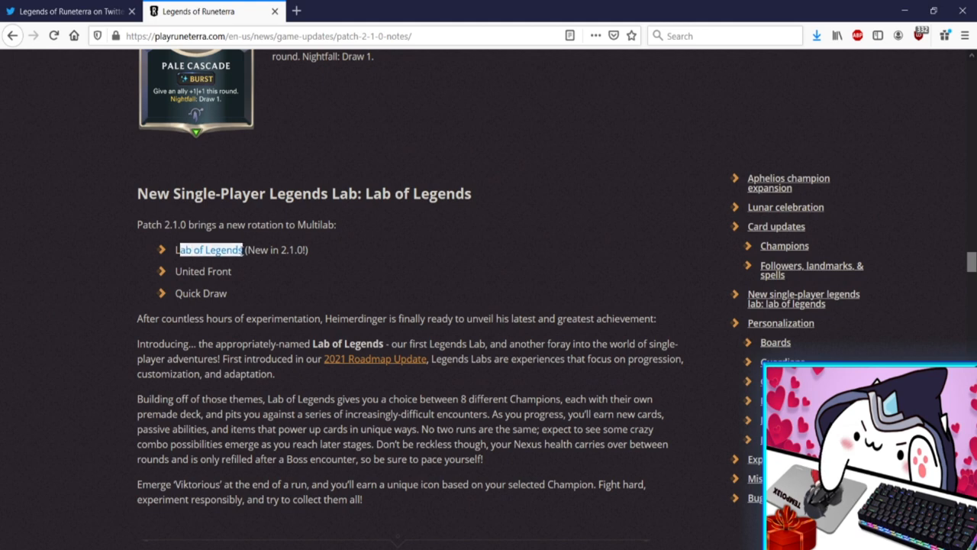
pyautogui.click(194, 293)
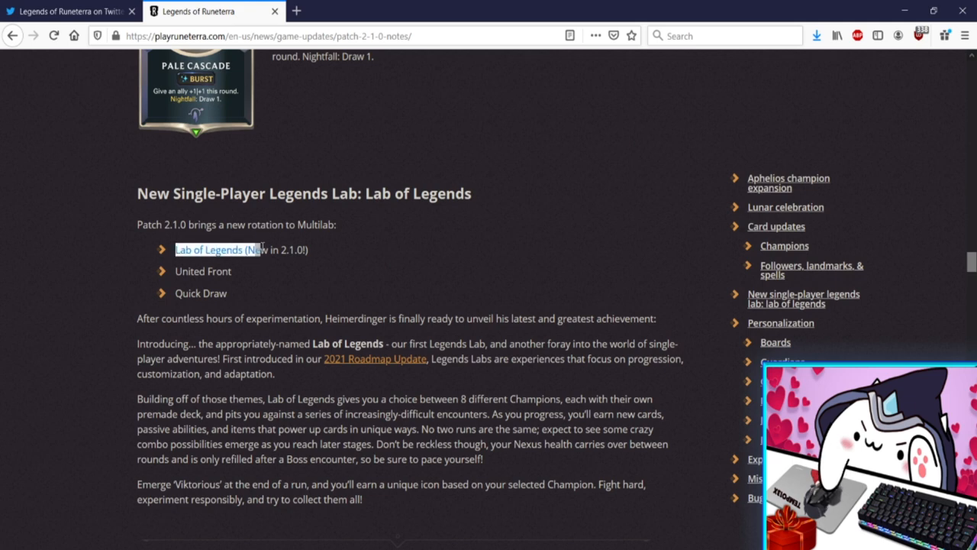
pyautogui.click(201, 296)
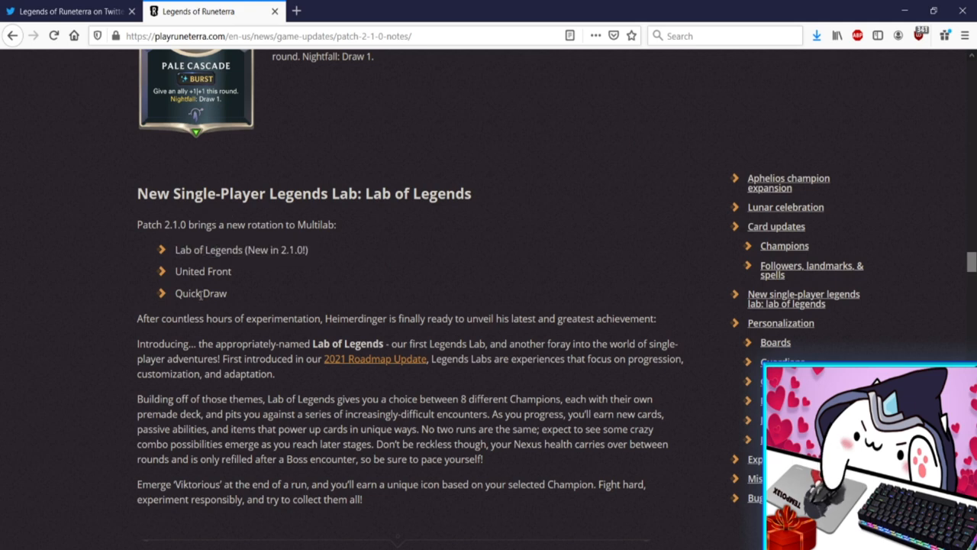
pyautogui.scroll(-3)
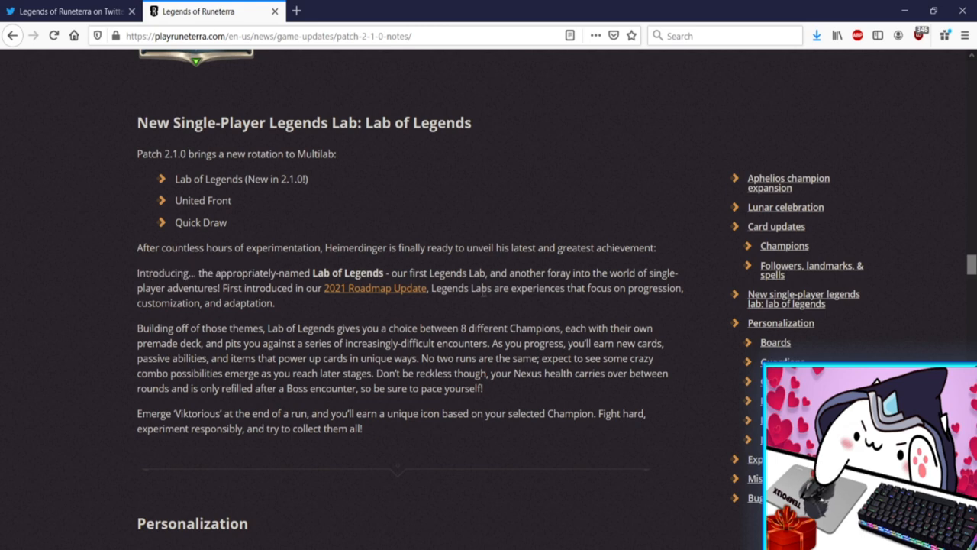
pyautogui.moveTo(403, 317)
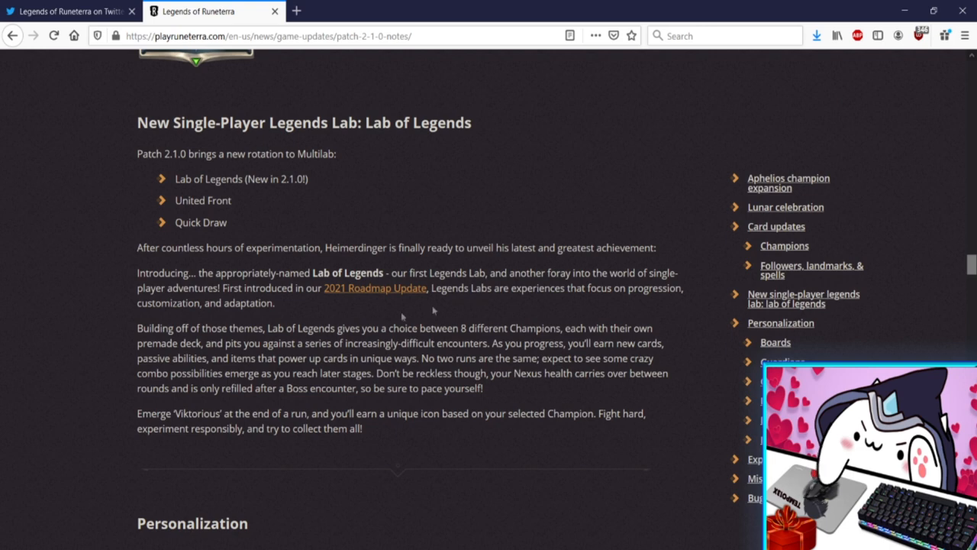
pyautogui.moveTo(266, 297)
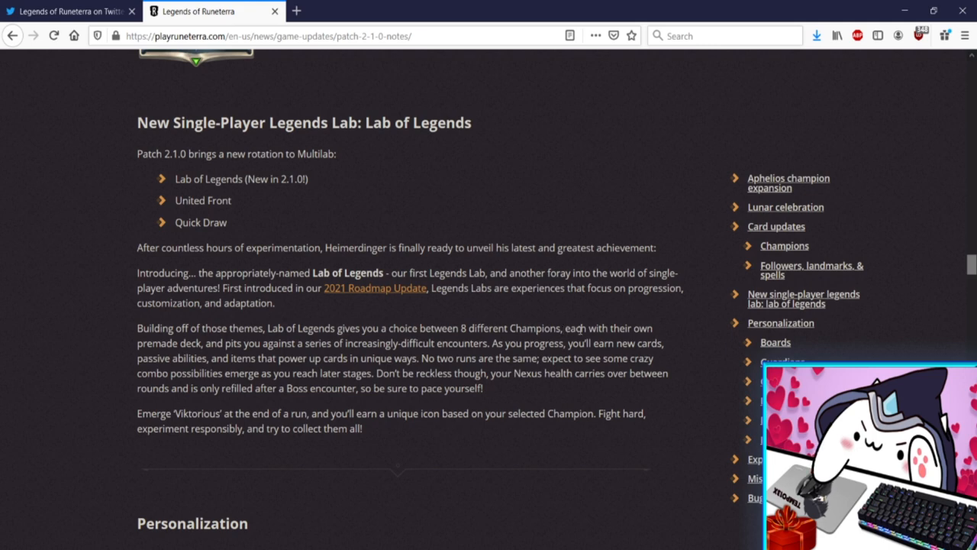
pyautogui.moveTo(199, 339)
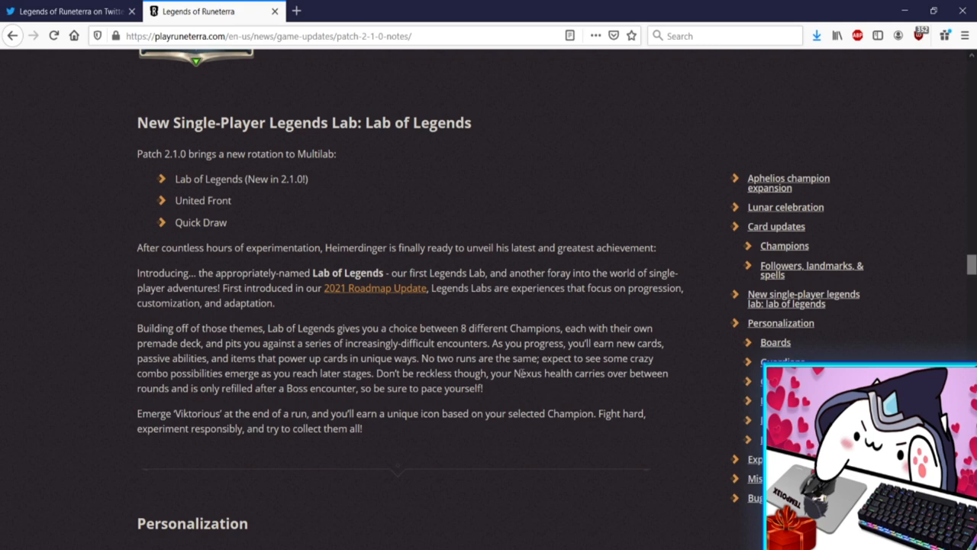
pyautogui.moveTo(240, 401)
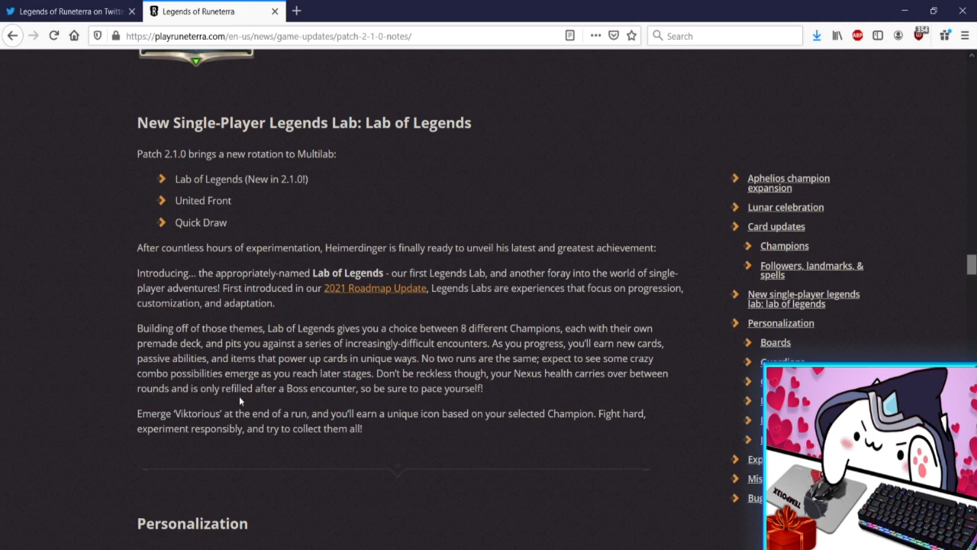
# Highlight the Nexus health carryover sentence, then scroll to Personalization and Boards
pyautogui.moveTo(447, 373); pyautogui.dragTo(482, 388)
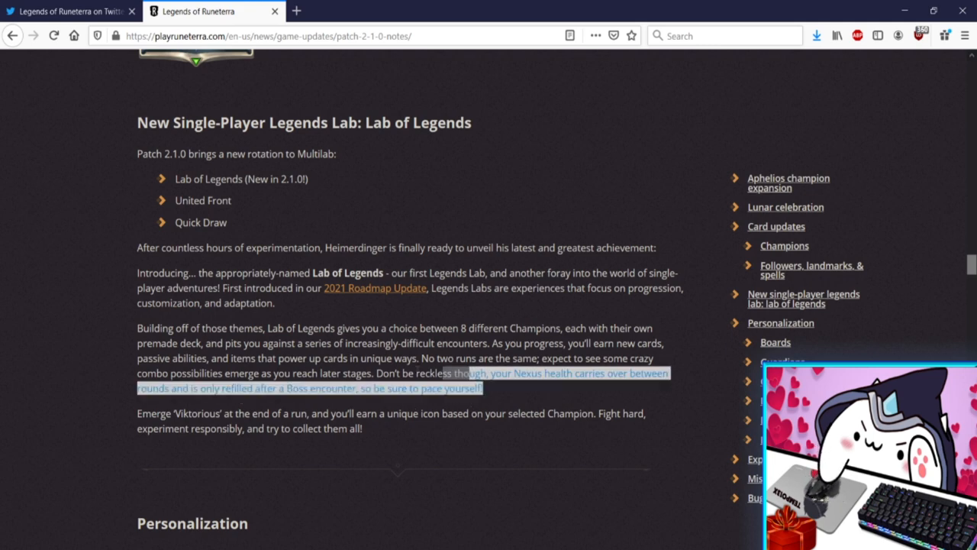
pyautogui.click(507, 336)
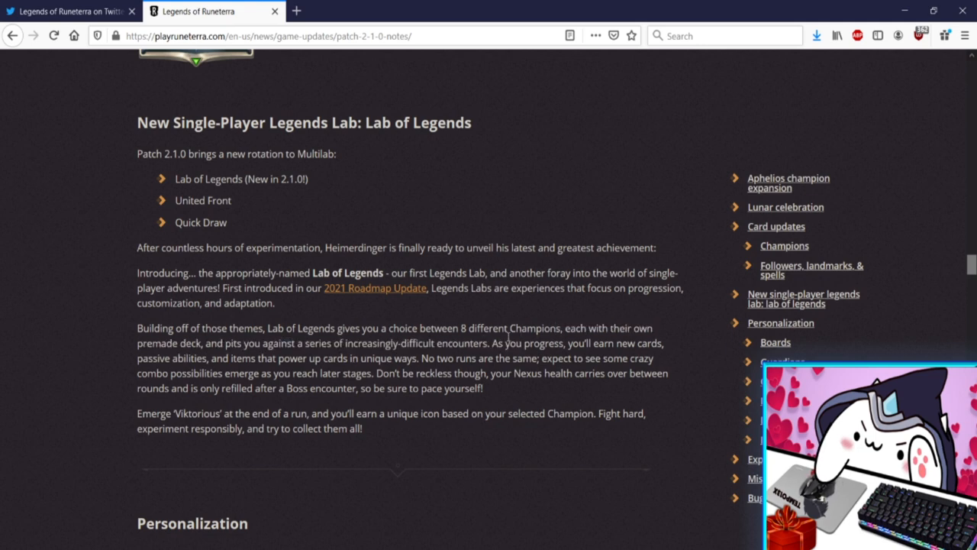
pyautogui.scroll(-3)
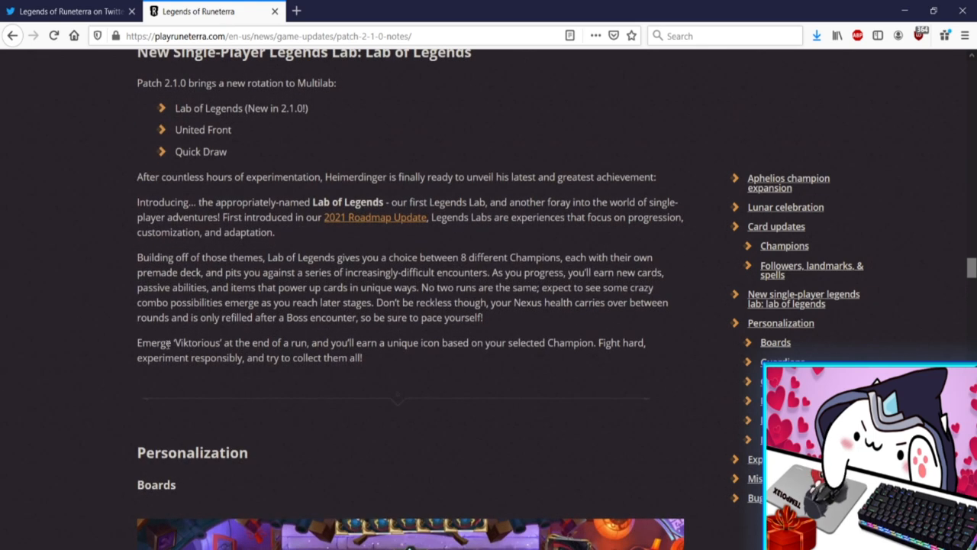
pyautogui.doubleClick(158, 342)
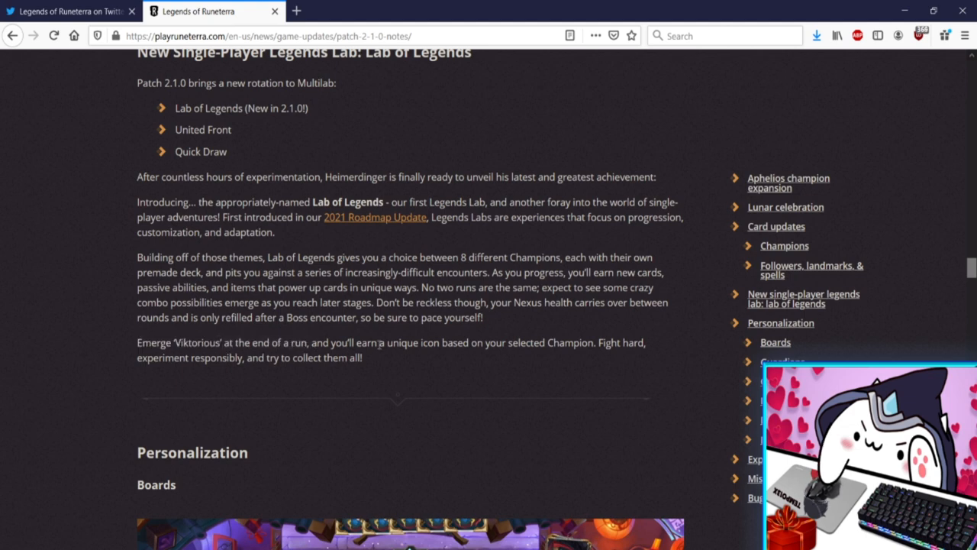
pyautogui.moveTo(527, 355)
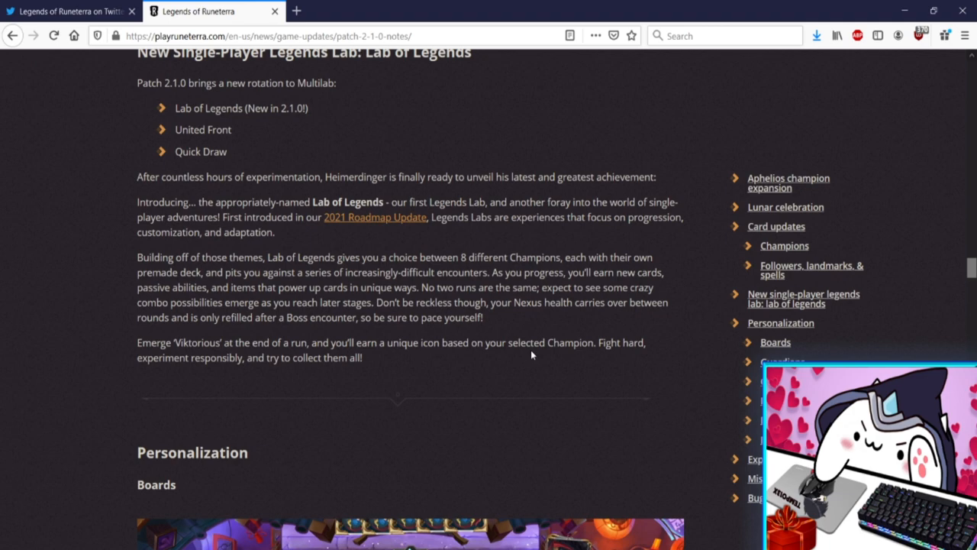
# Scroll past the Club Ox board, Lunar Beast guardian and Card Backs to Emotes
pyautogui.scroll(-3)
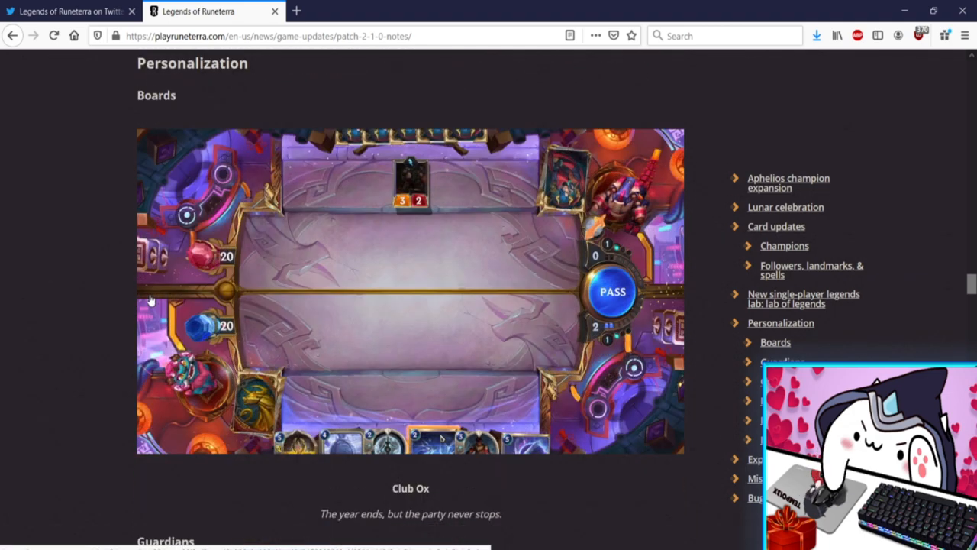
pyautogui.moveTo(414, 258)
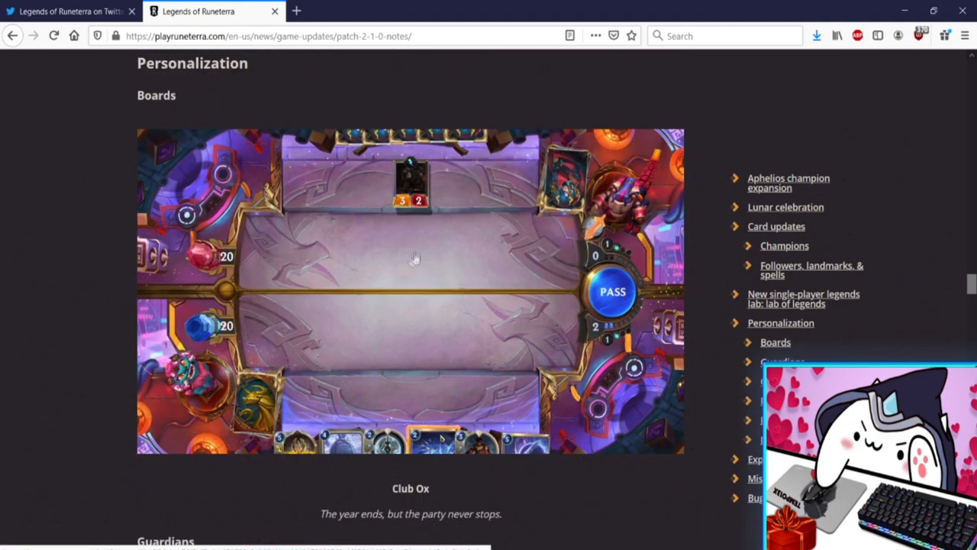
pyautogui.moveTo(351, 274)
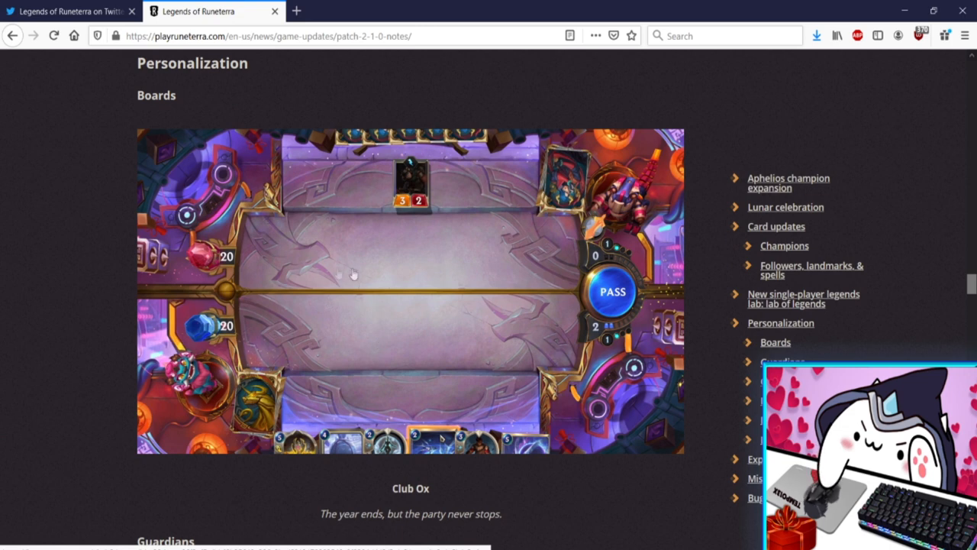
pyautogui.moveTo(451, 323)
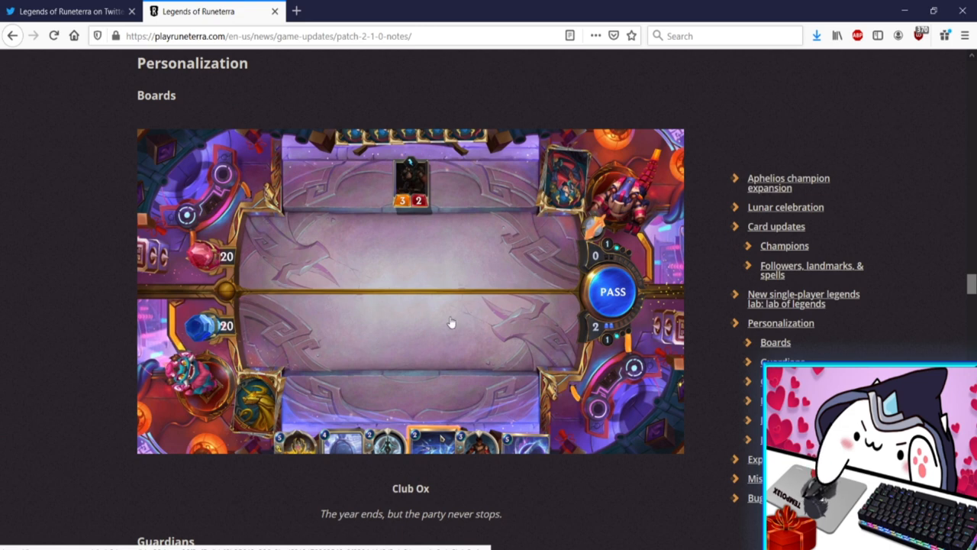
pyautogui.moveTo(372, 297)
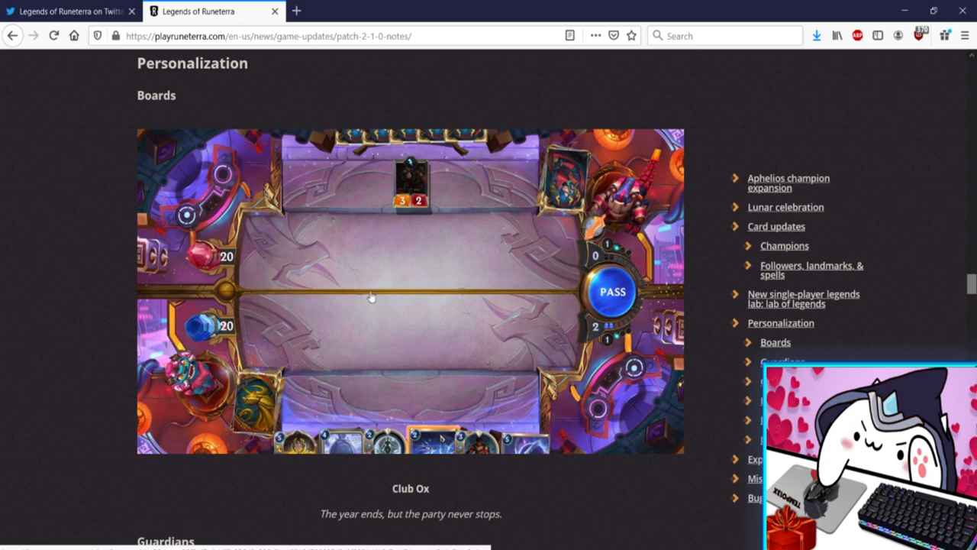
pyautogui.moveTo(343, 295)
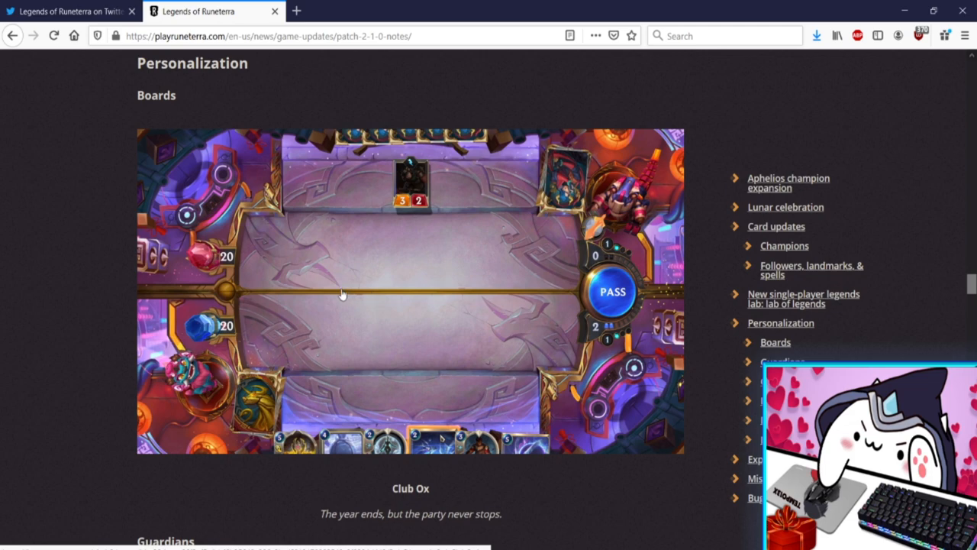
pyautogui.scroll(-3)
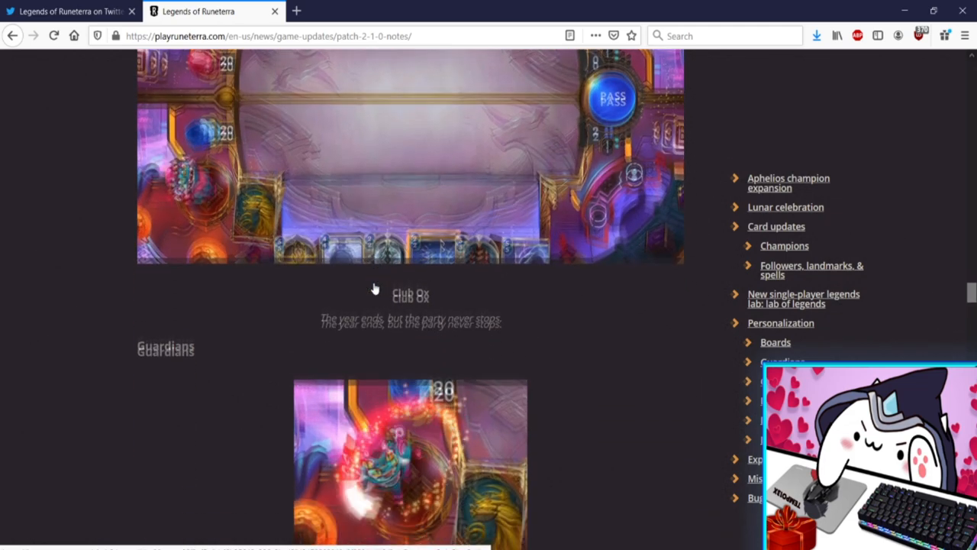
pyautogui.scroll(-3)
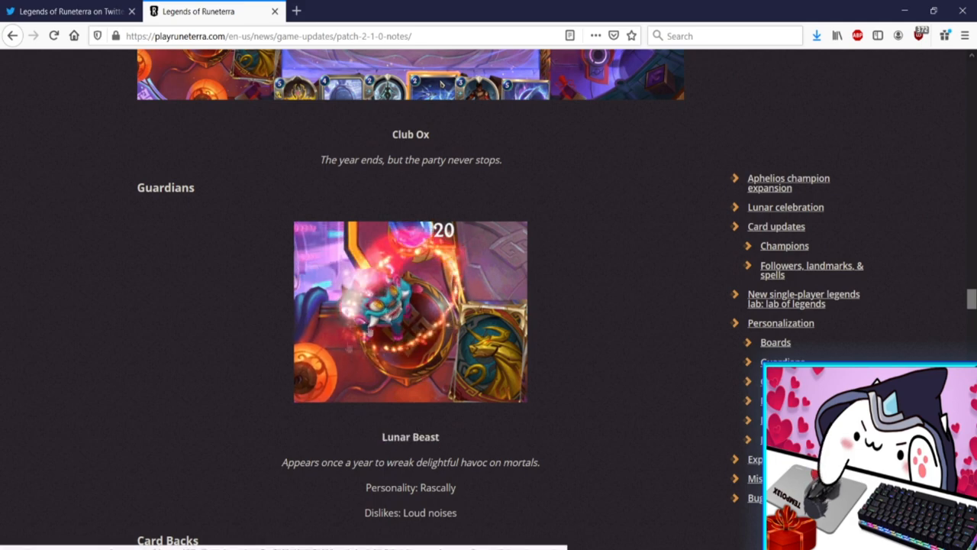
pyautogui.scroll(-3)
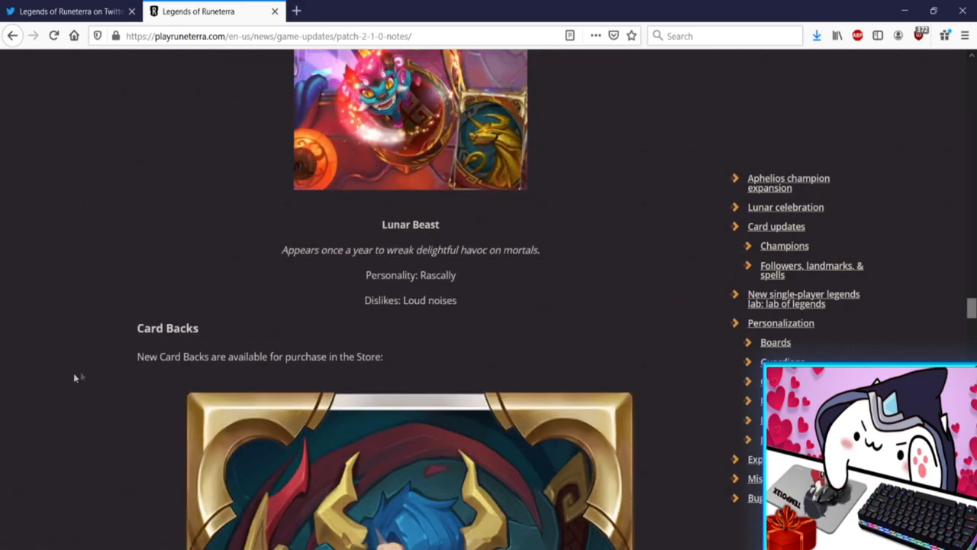
pyautogui.scroll(-3)
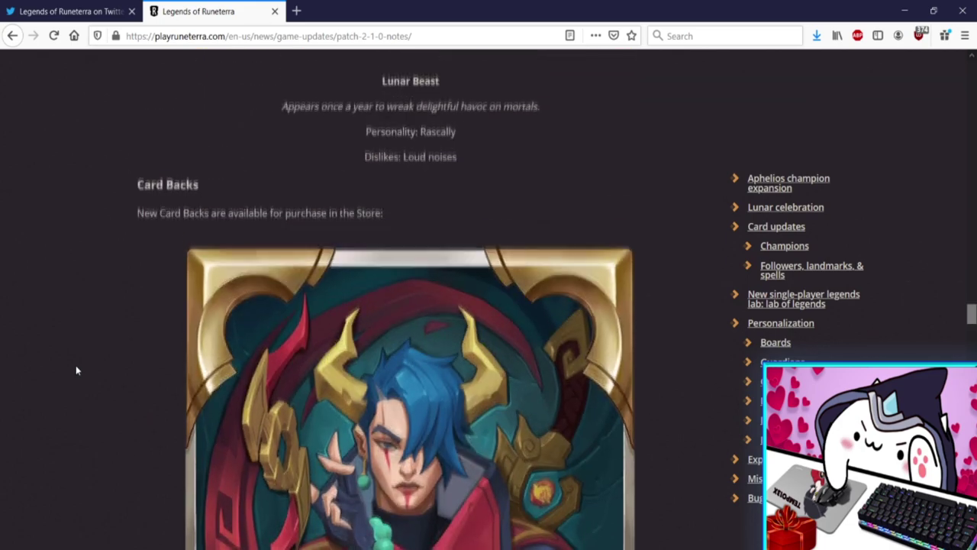
pyautogui.scroll(-3)
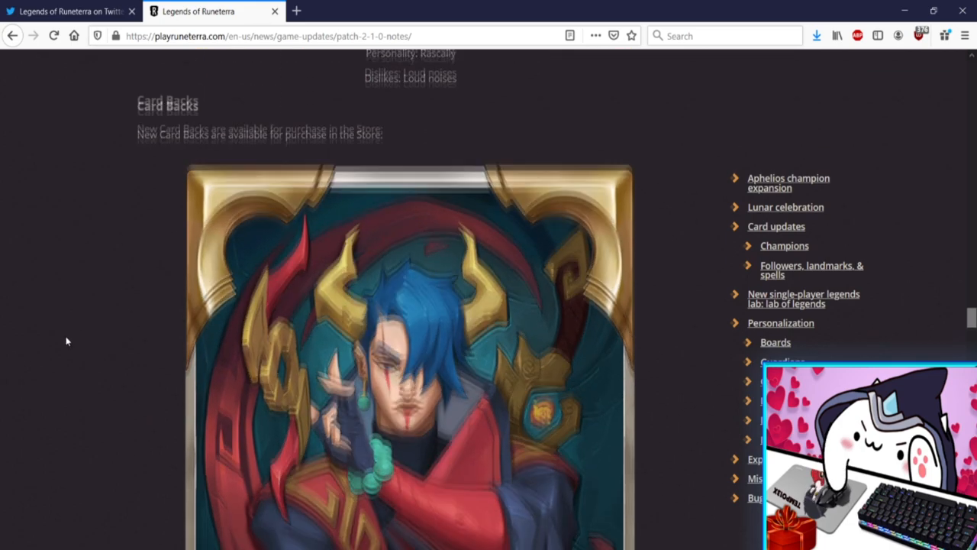
pyautogui.scroll(-3)
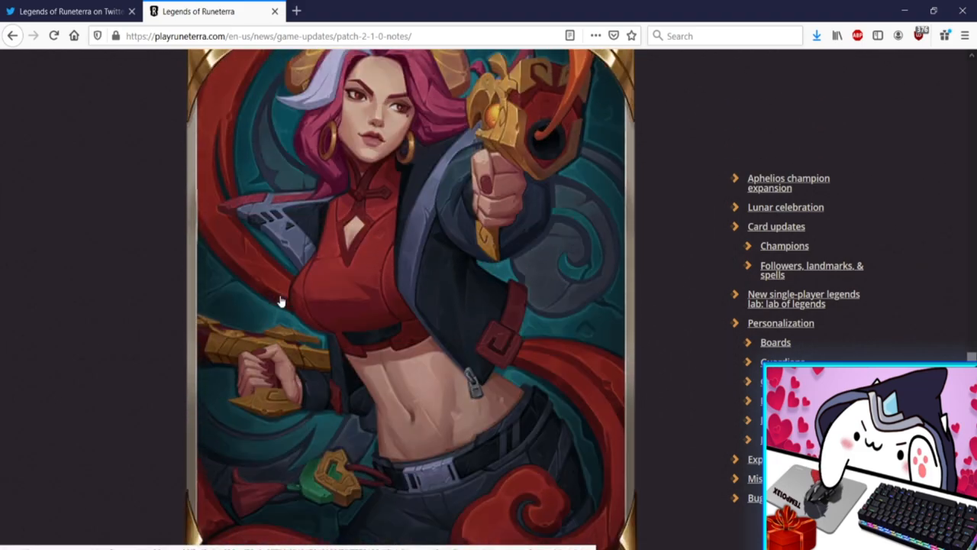
pyautogui.scroll(-3)
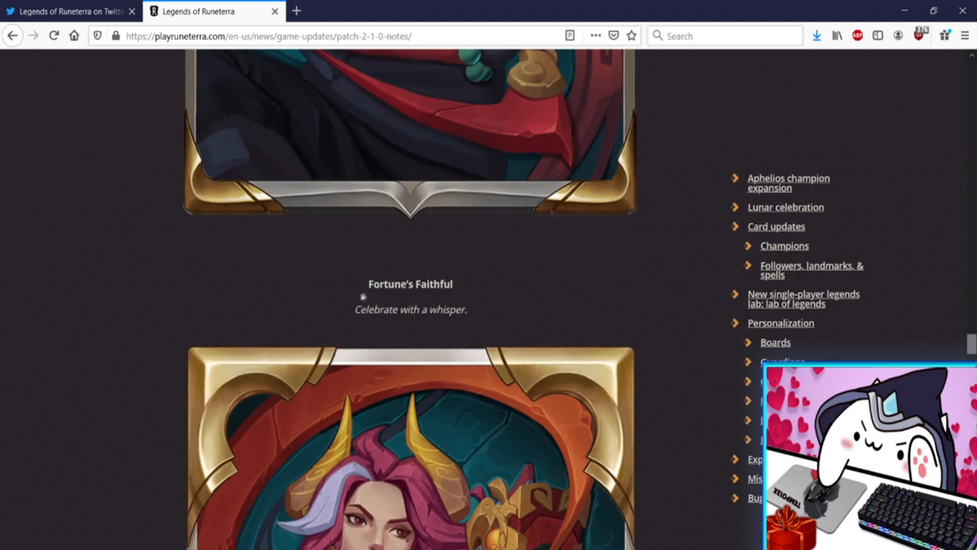
pyautogui.scroll(-3)
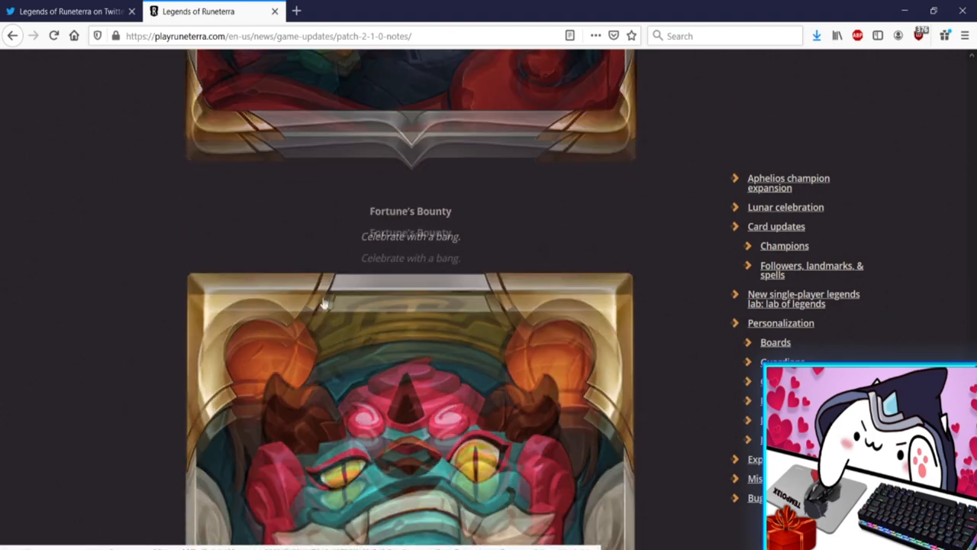
pyautogui.scroll(-3)
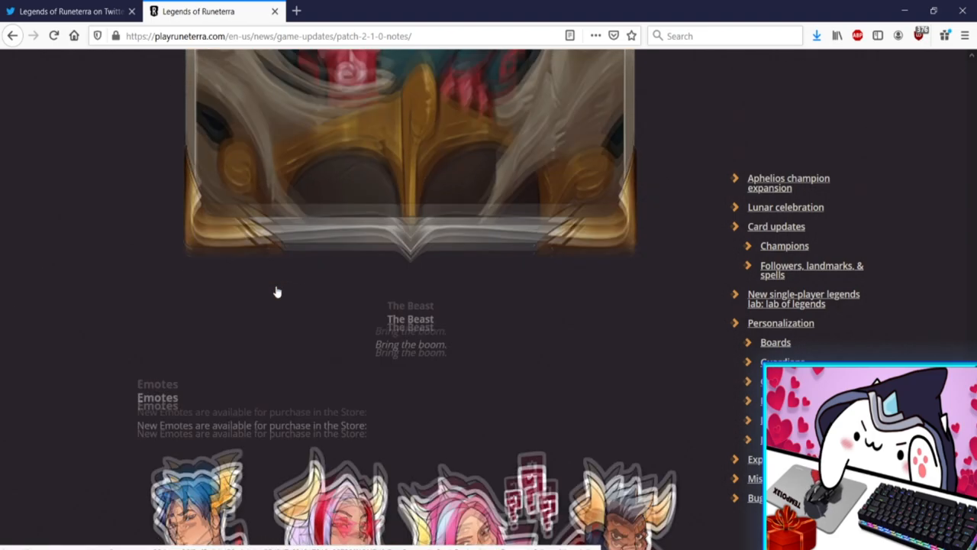
pyautogui.scroll(-3)
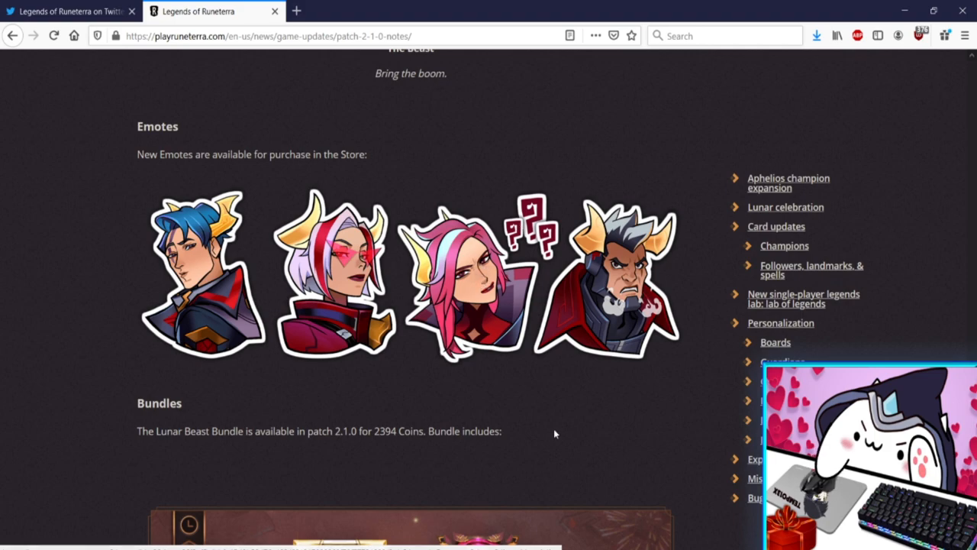
# Scroll through Bundles, Deck Bundles, Expeditions and Miscellaneous, ending at the Lunar Beast Bundle
pyautogui.scroll(-3)
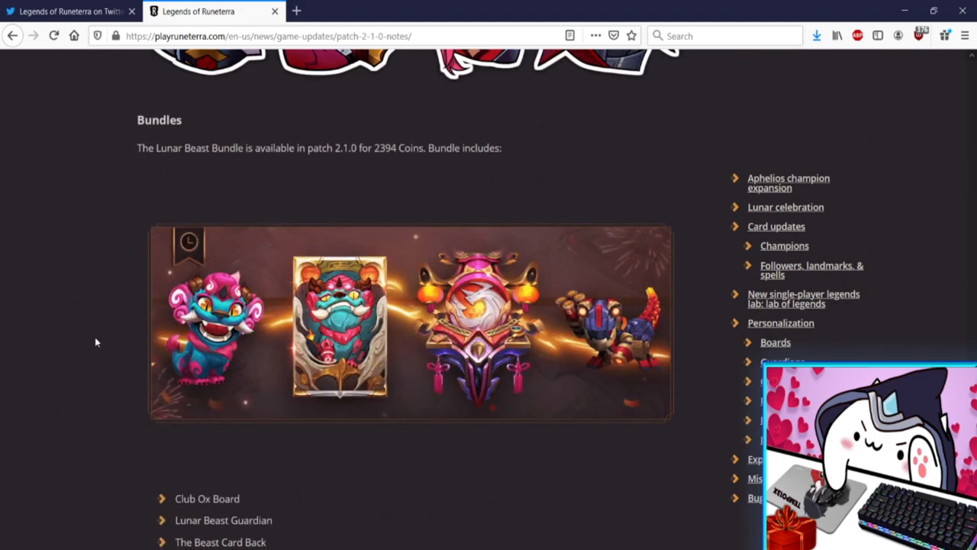
pyautogui.scroll(-3)
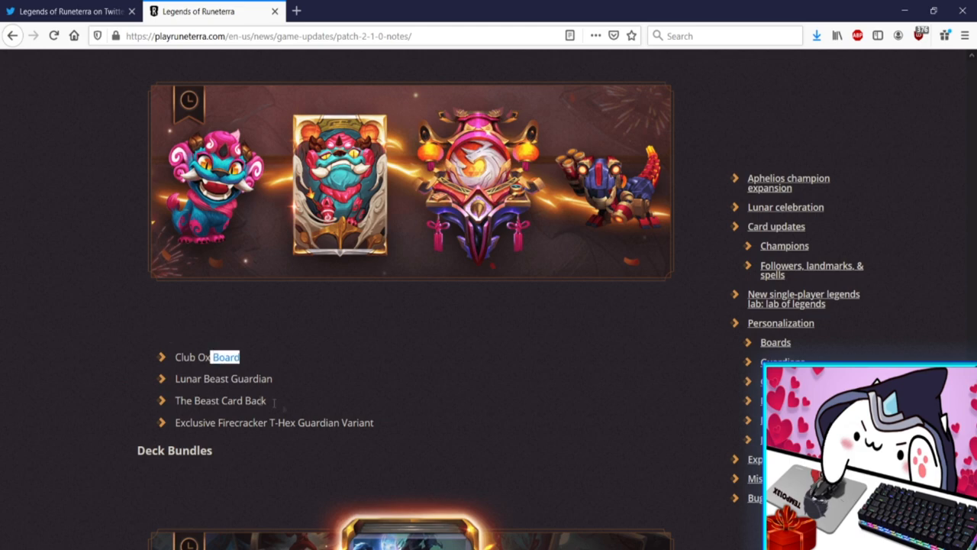
pyautogui.scroll(-3)
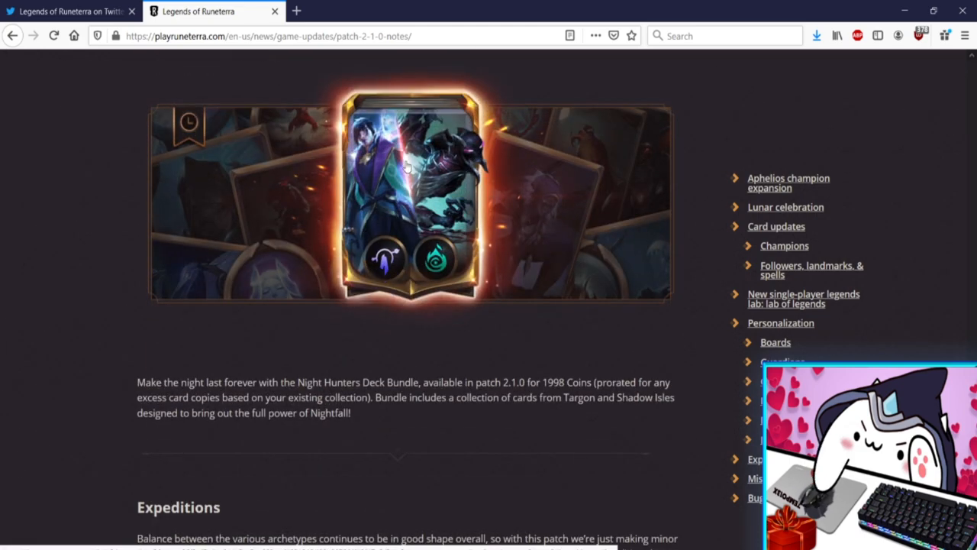
pyautogui.scroll(-3)
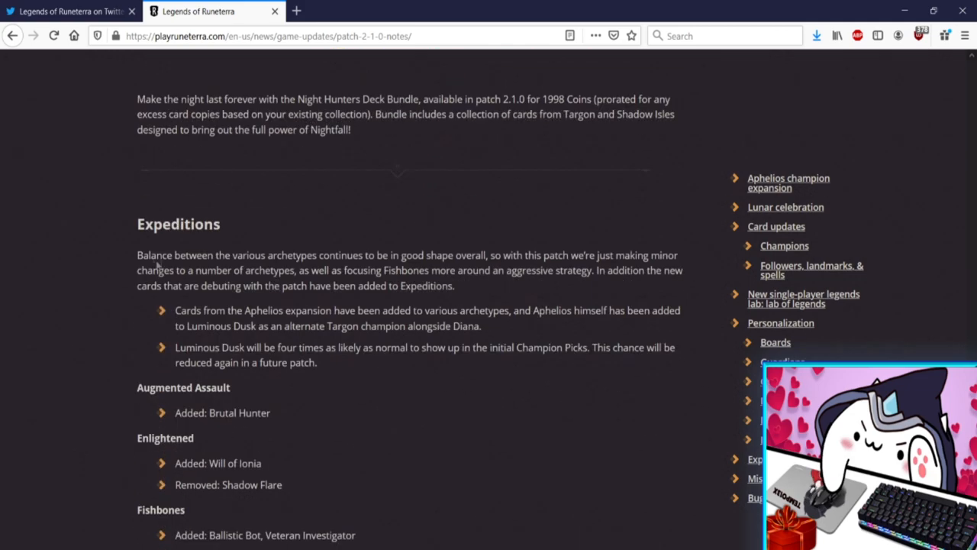
pyautogui.scroll(-3)
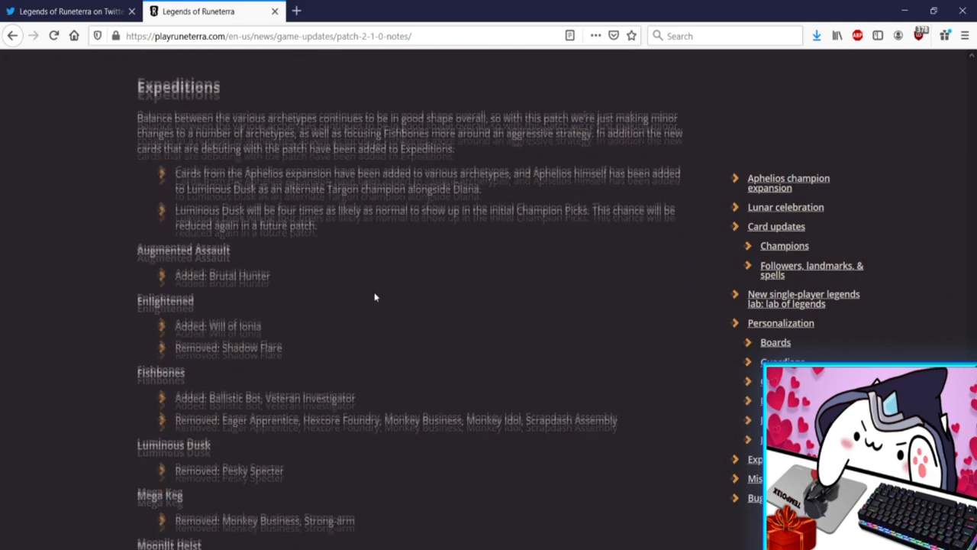
pyautogui.scroll(-3)
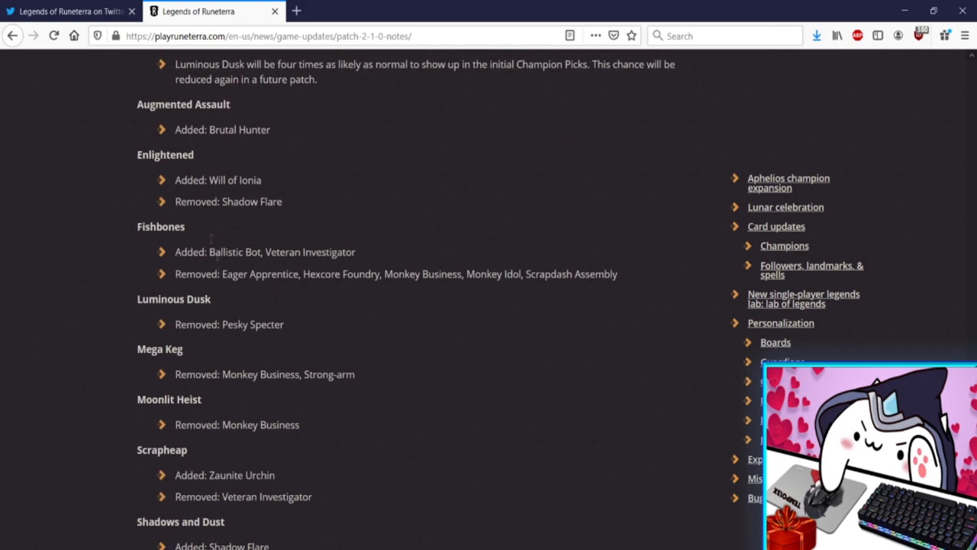
pyautogui.scroll(-3)
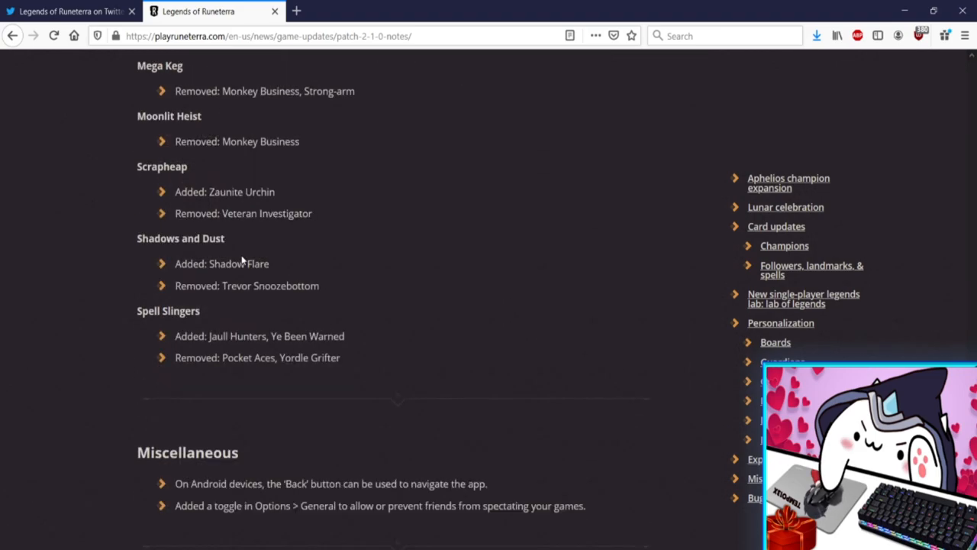
pyautogui.scroll(-3)
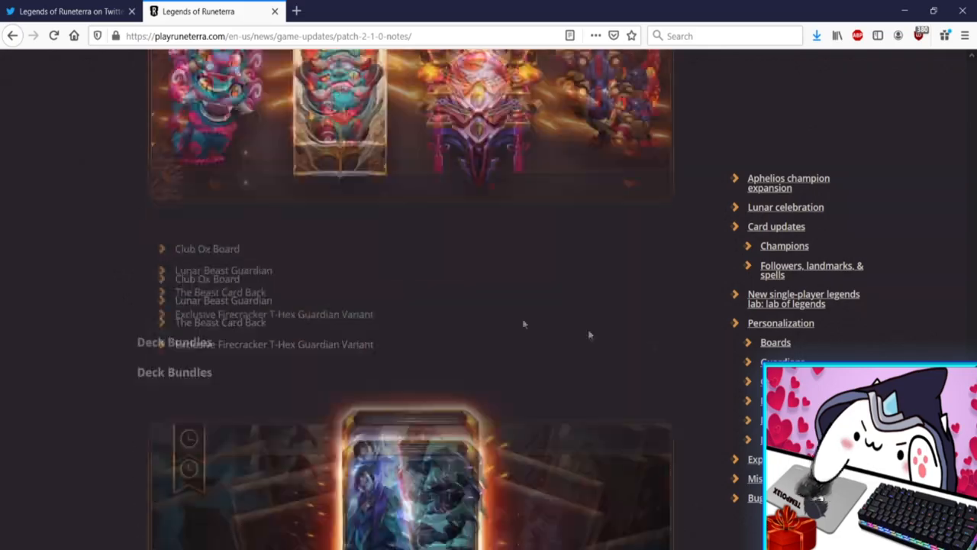
# Scroll up to the Patch 2.1.0 Notes banner and Aphelios introduction
pyautogui.scroll(3)
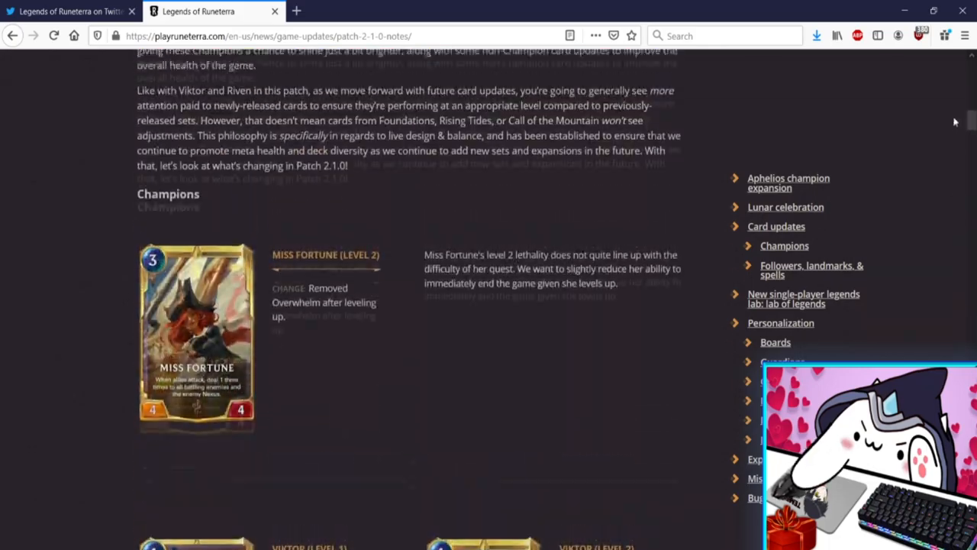
pyautogui.scroll(3)
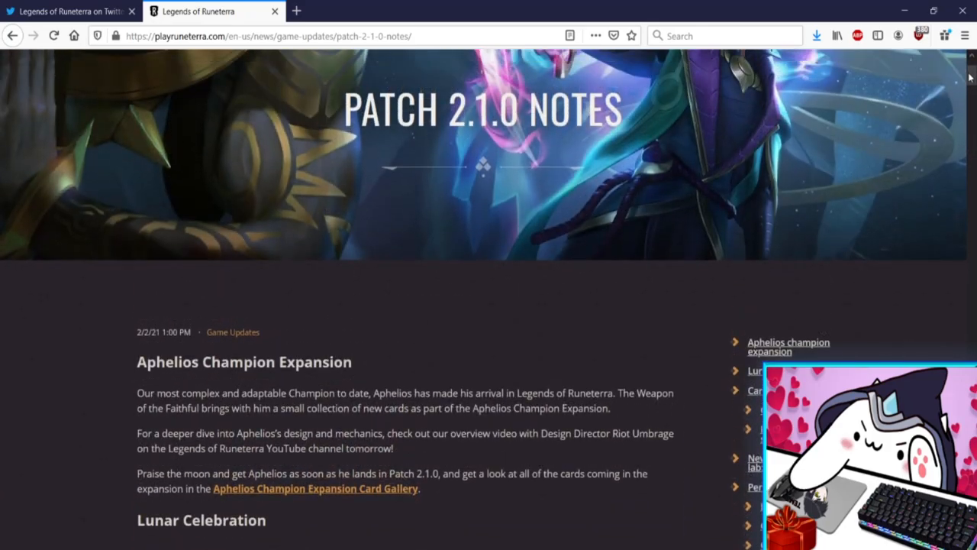
pyautogui.scroll(3)
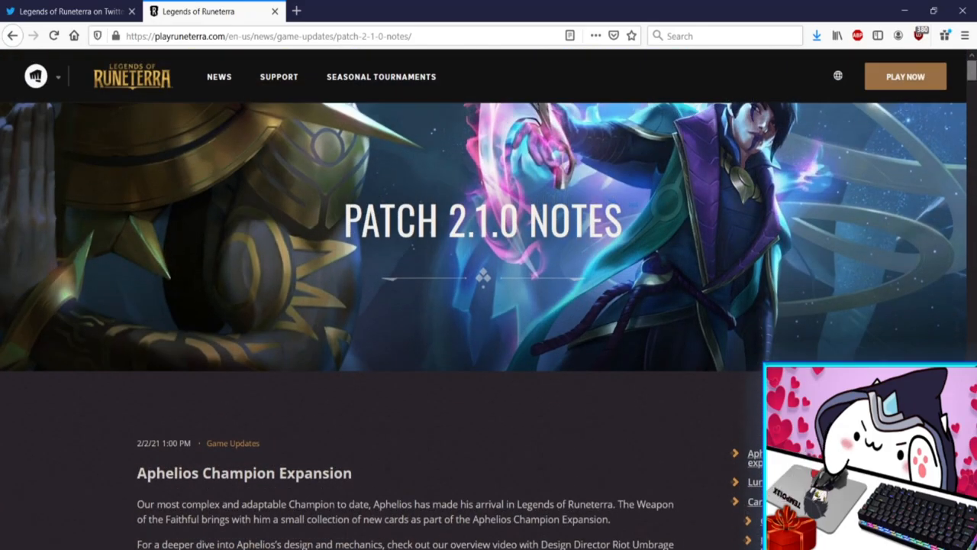